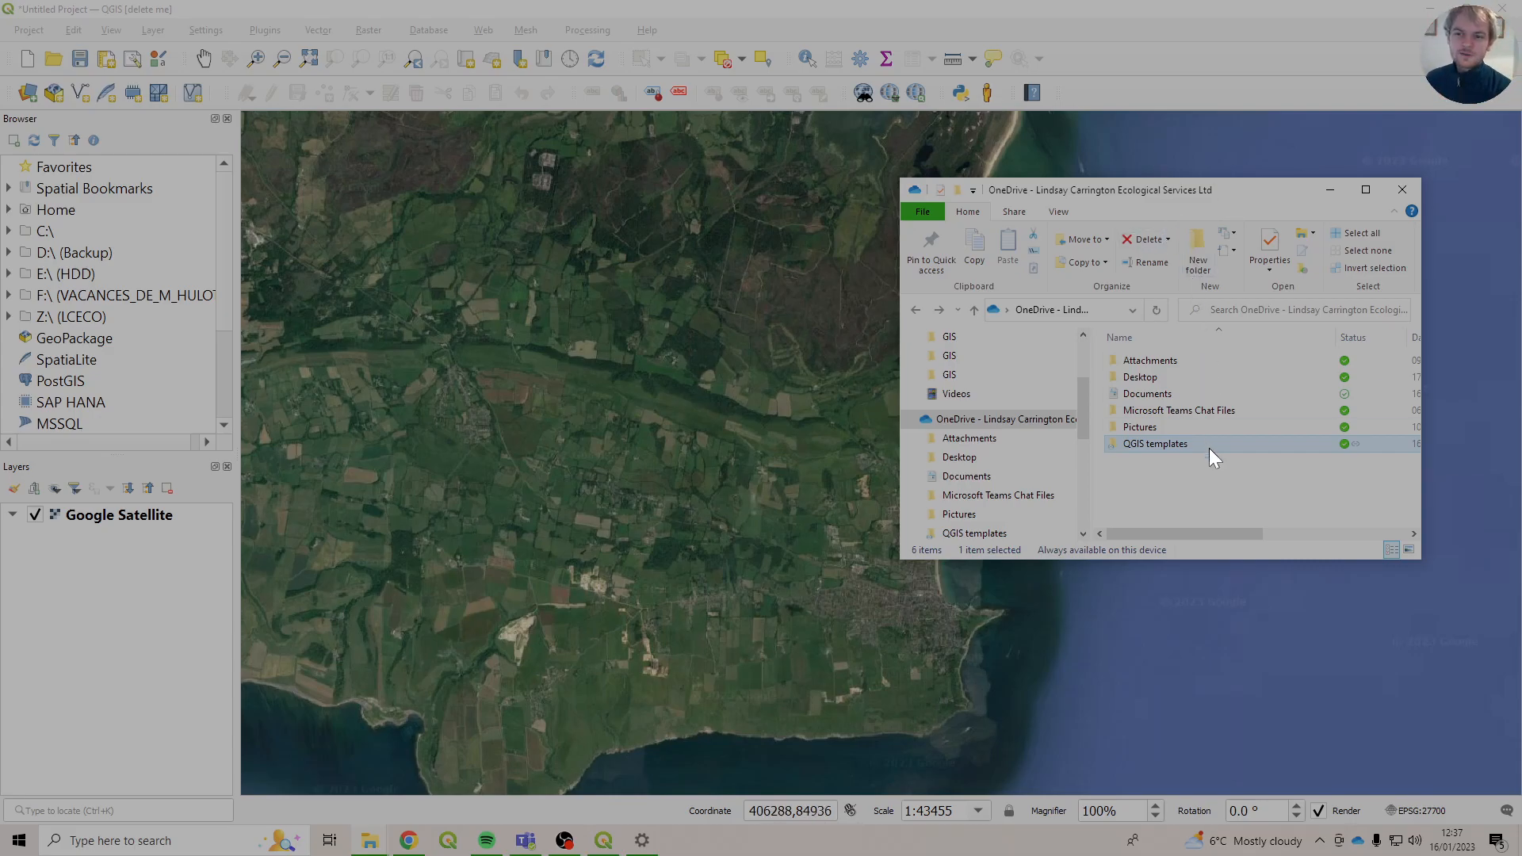
mouse_move(1214, 444)
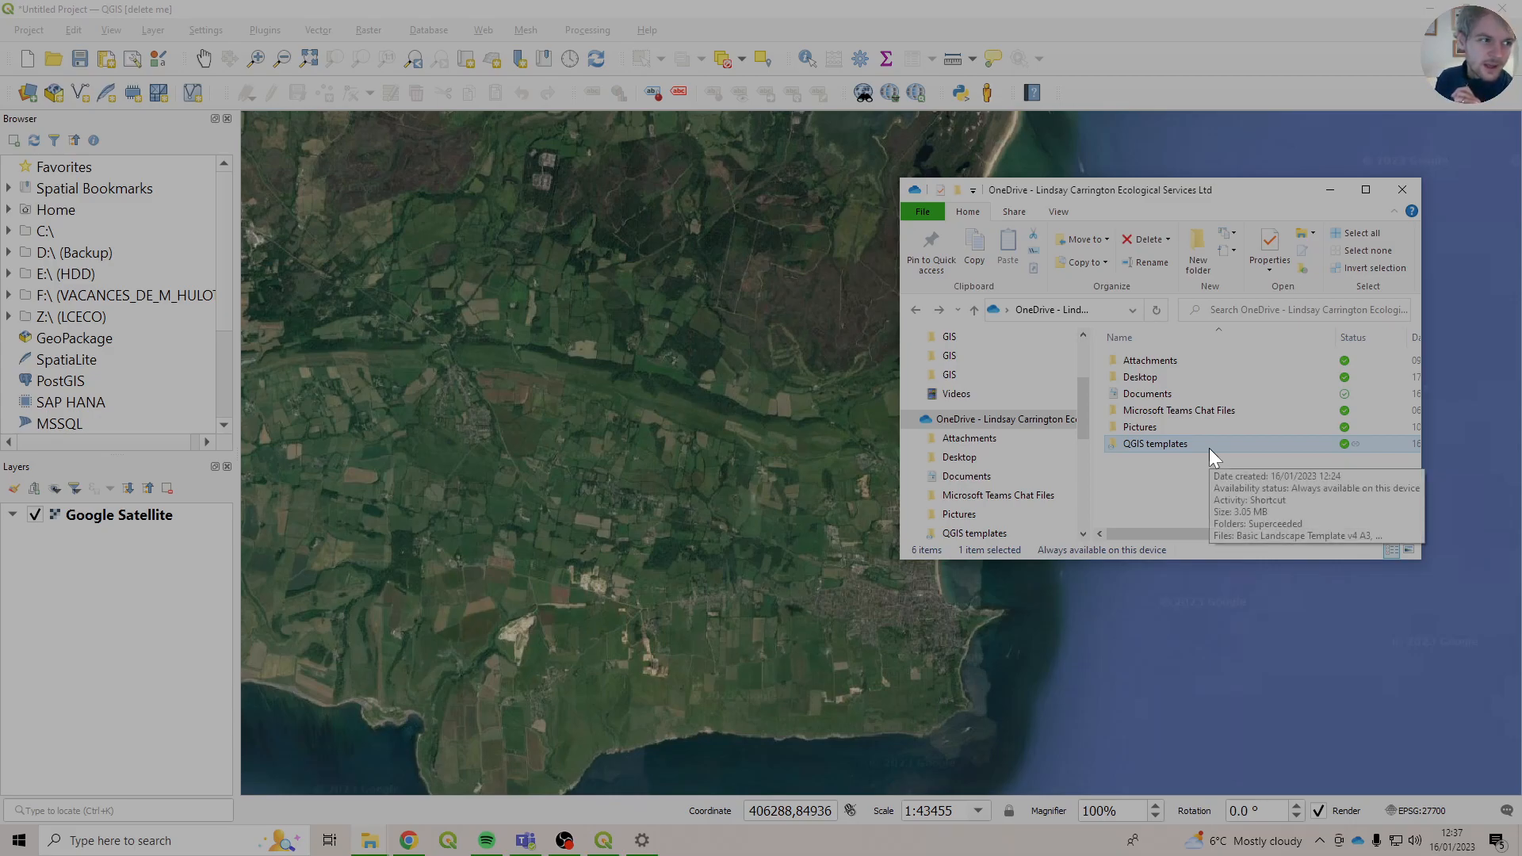
mouse_move(1162, 457)
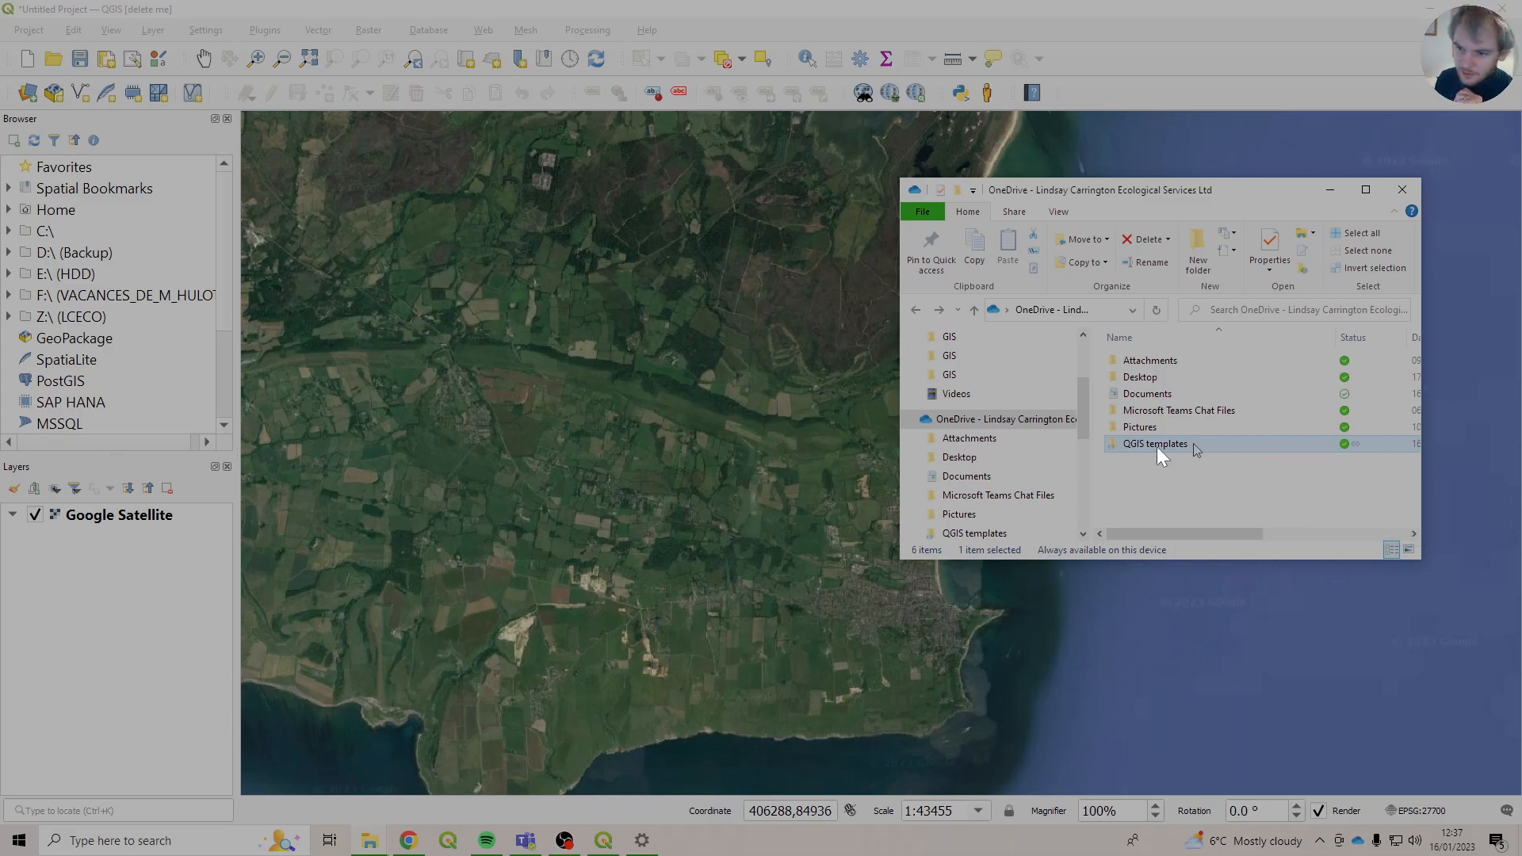
Check the QGIS templates folder for Phase 1 Symbols and Phase1.gpkg, then minimise File Explorer.
double_click(1155, 443)
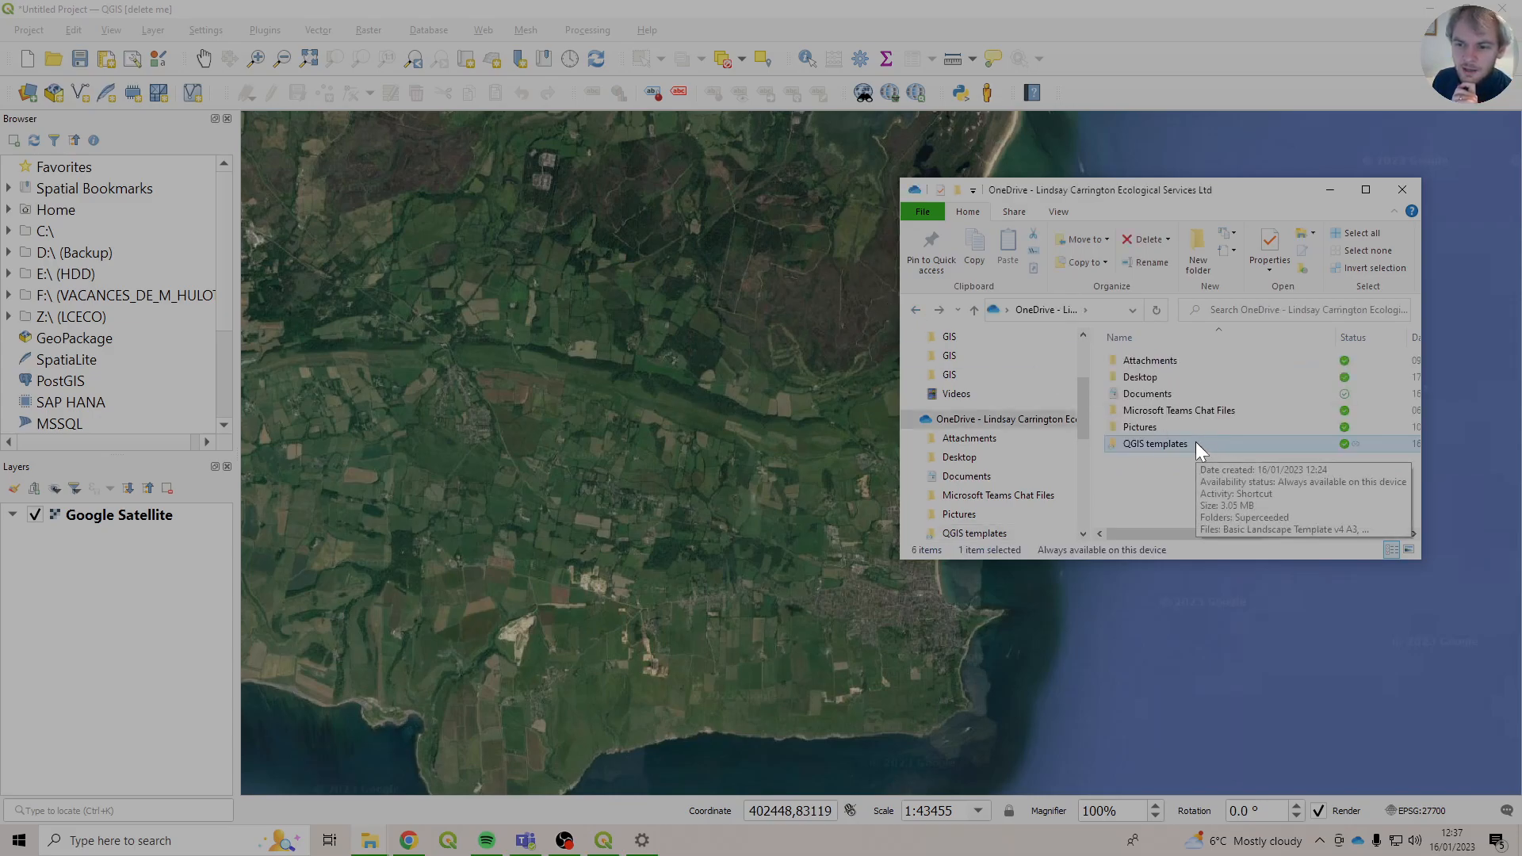
double_click(1155, 444)
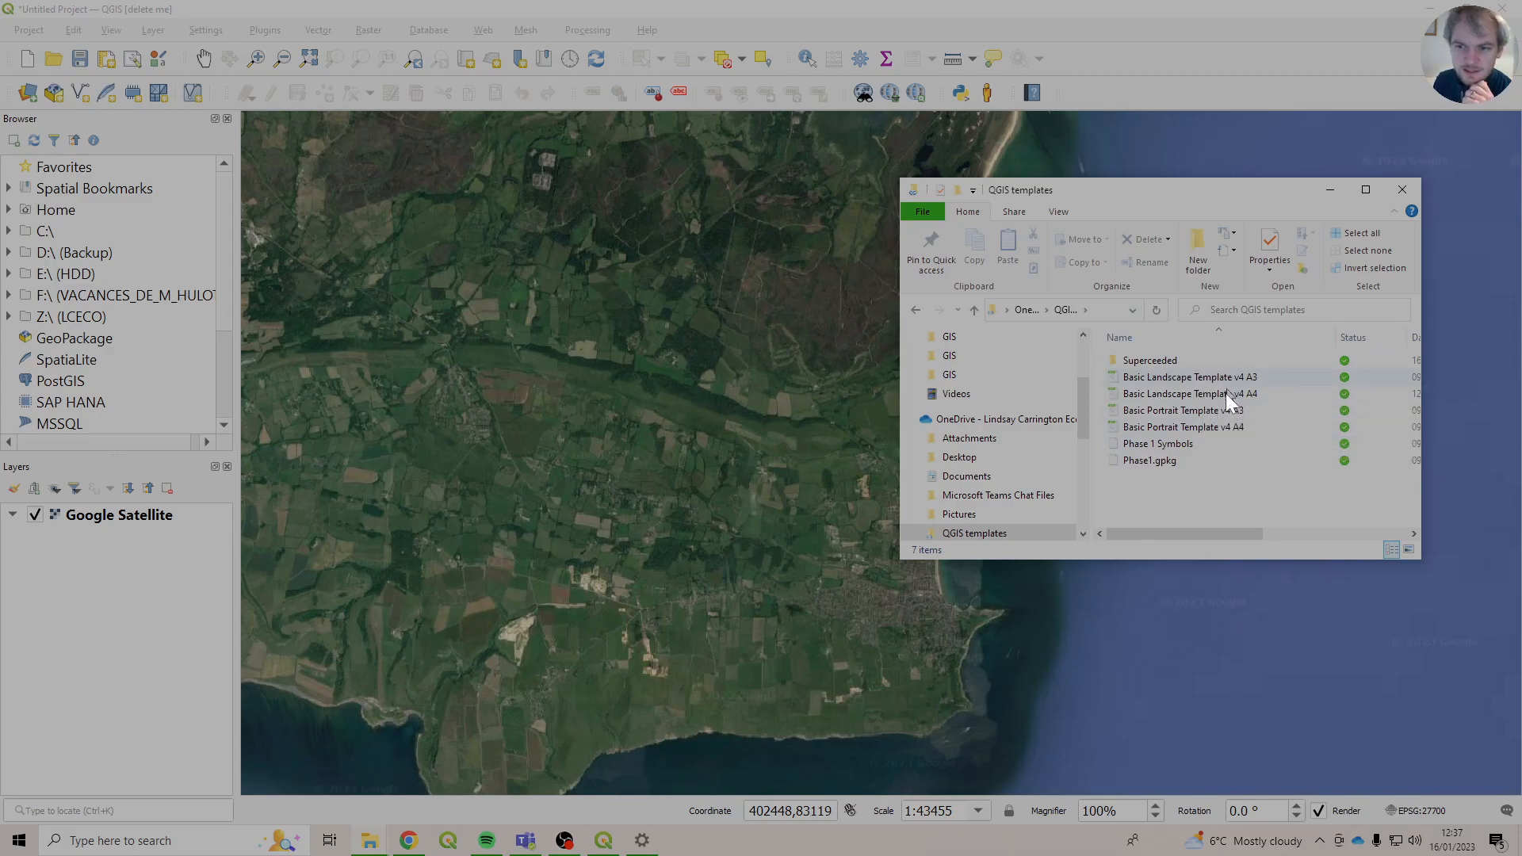
mouse_move(1219, 427)
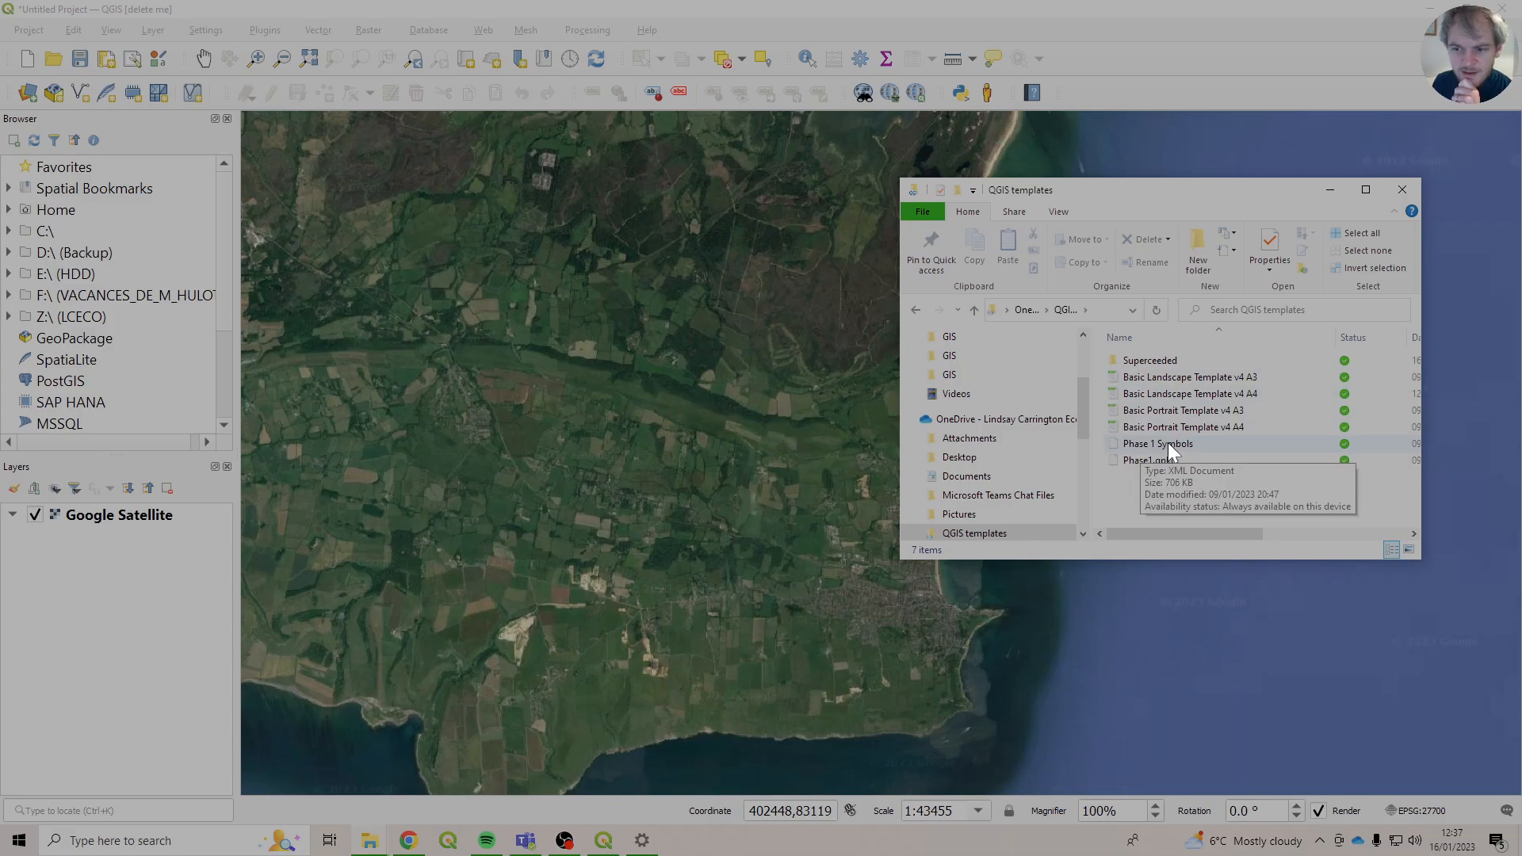
mouse_move(1160, 469)
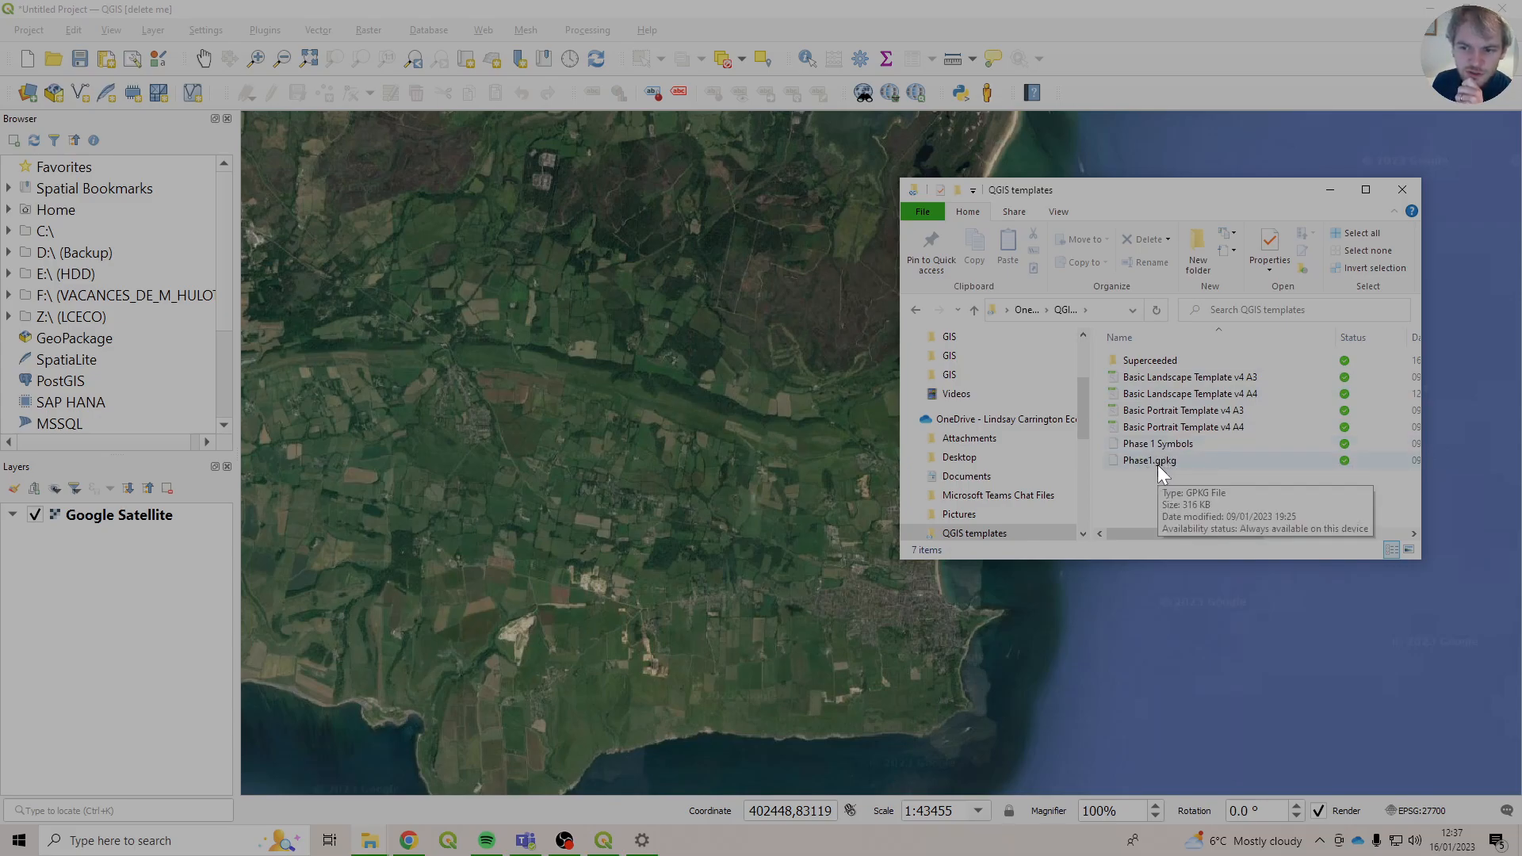
click(1149, 460)
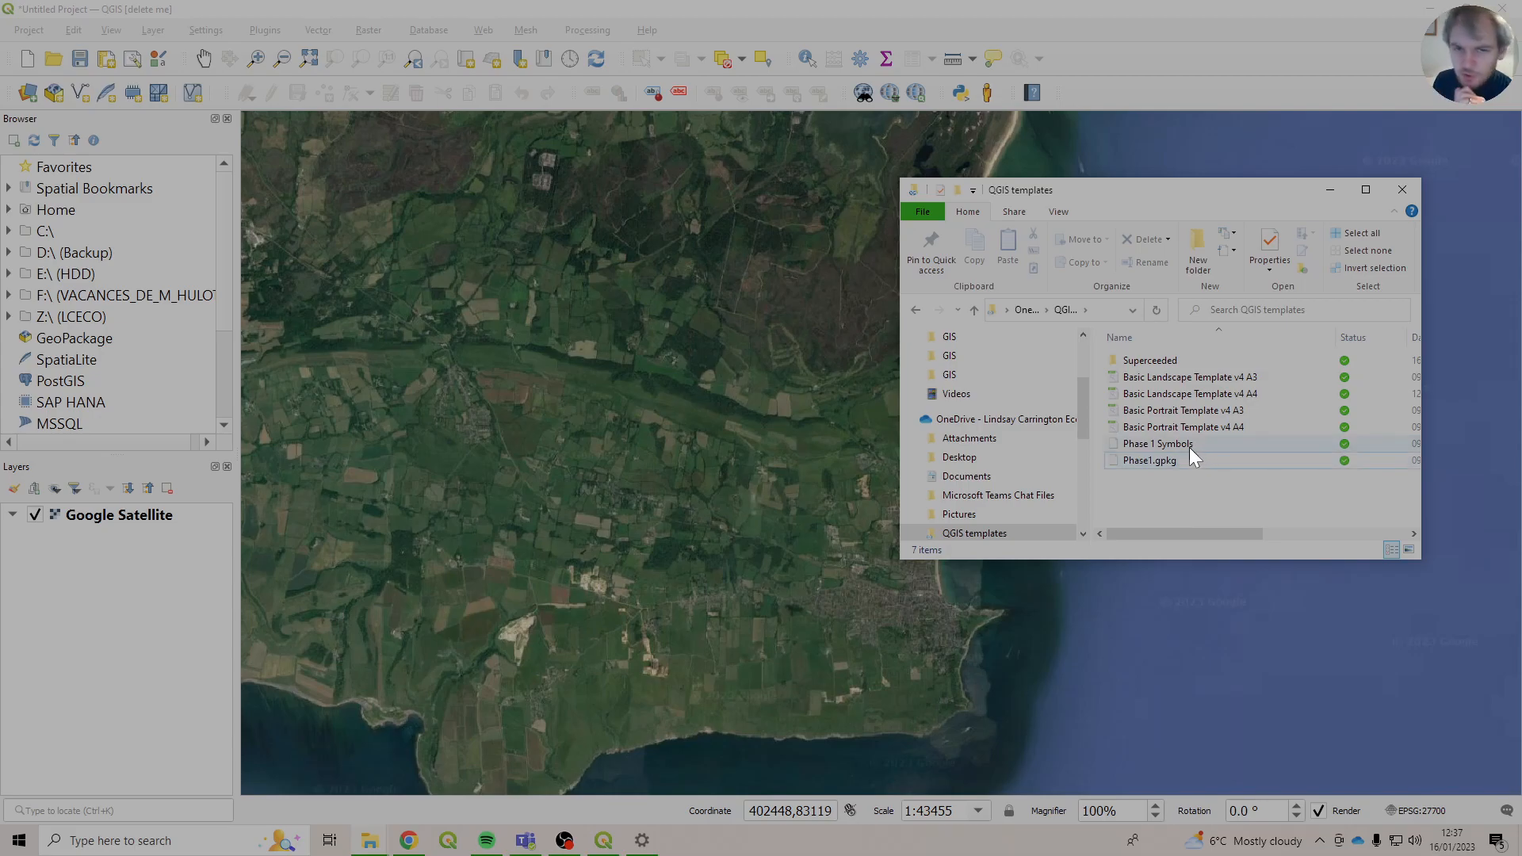
mouse_move(1157, 443)
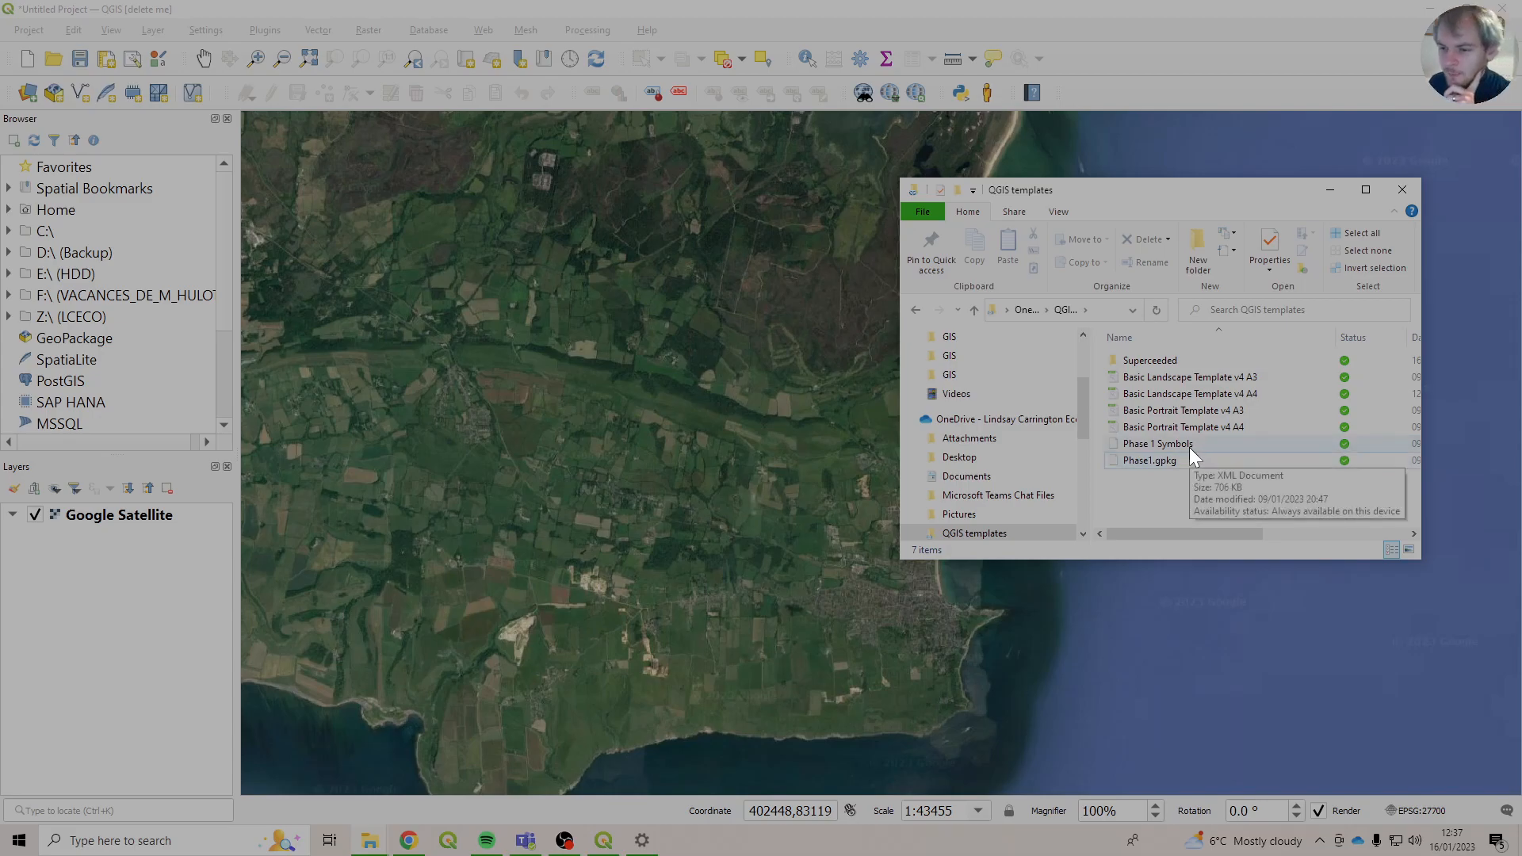
click(1156, 443)
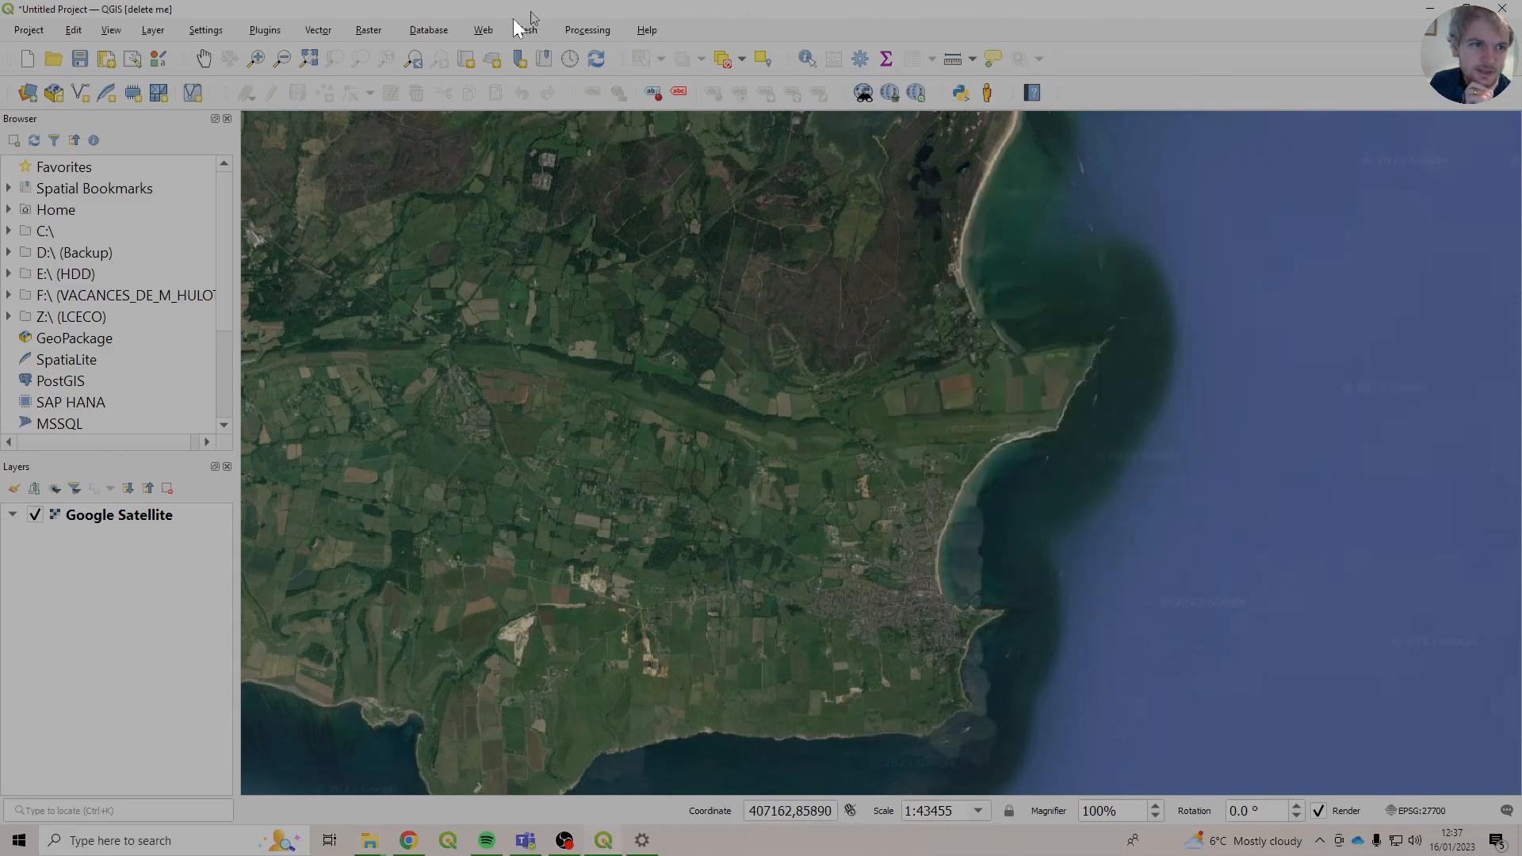
Open the Style Manager from Settings and browse its Color Ramp and All tabs.
click(204, 30)
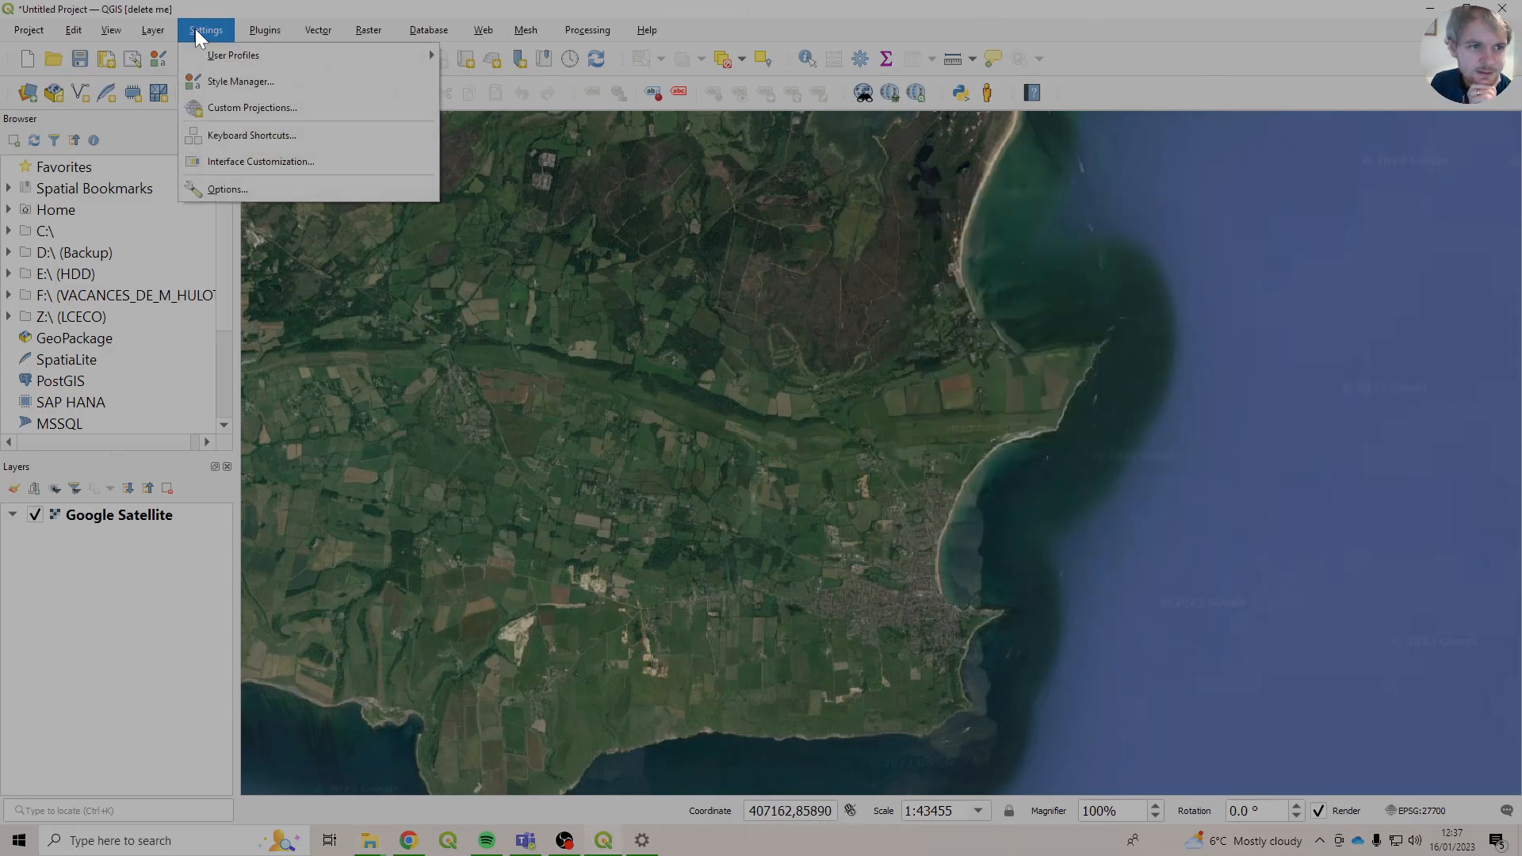
click(239, 81)
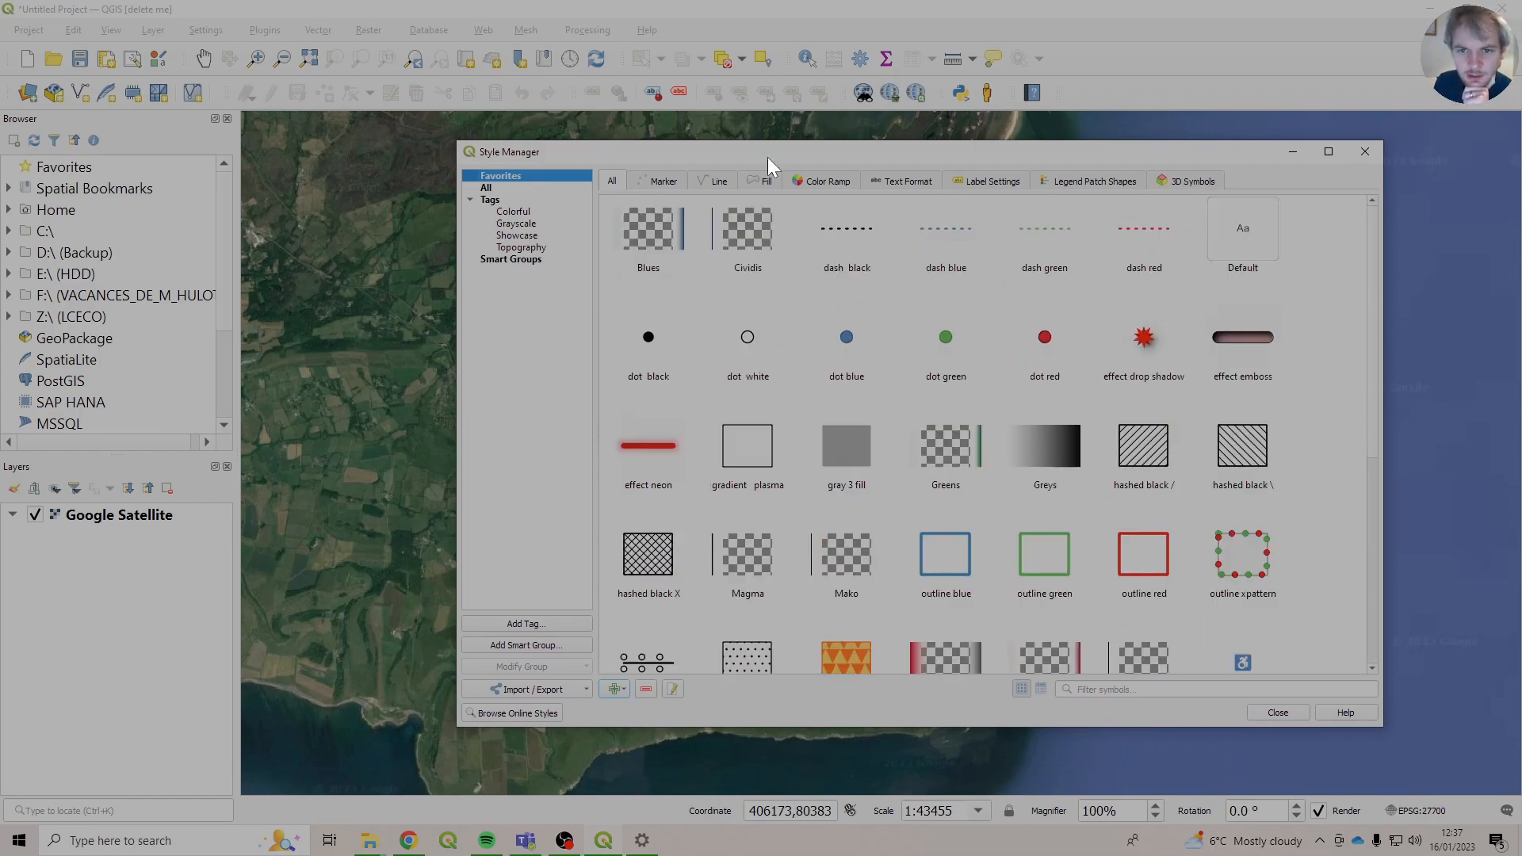
click(820, 181)
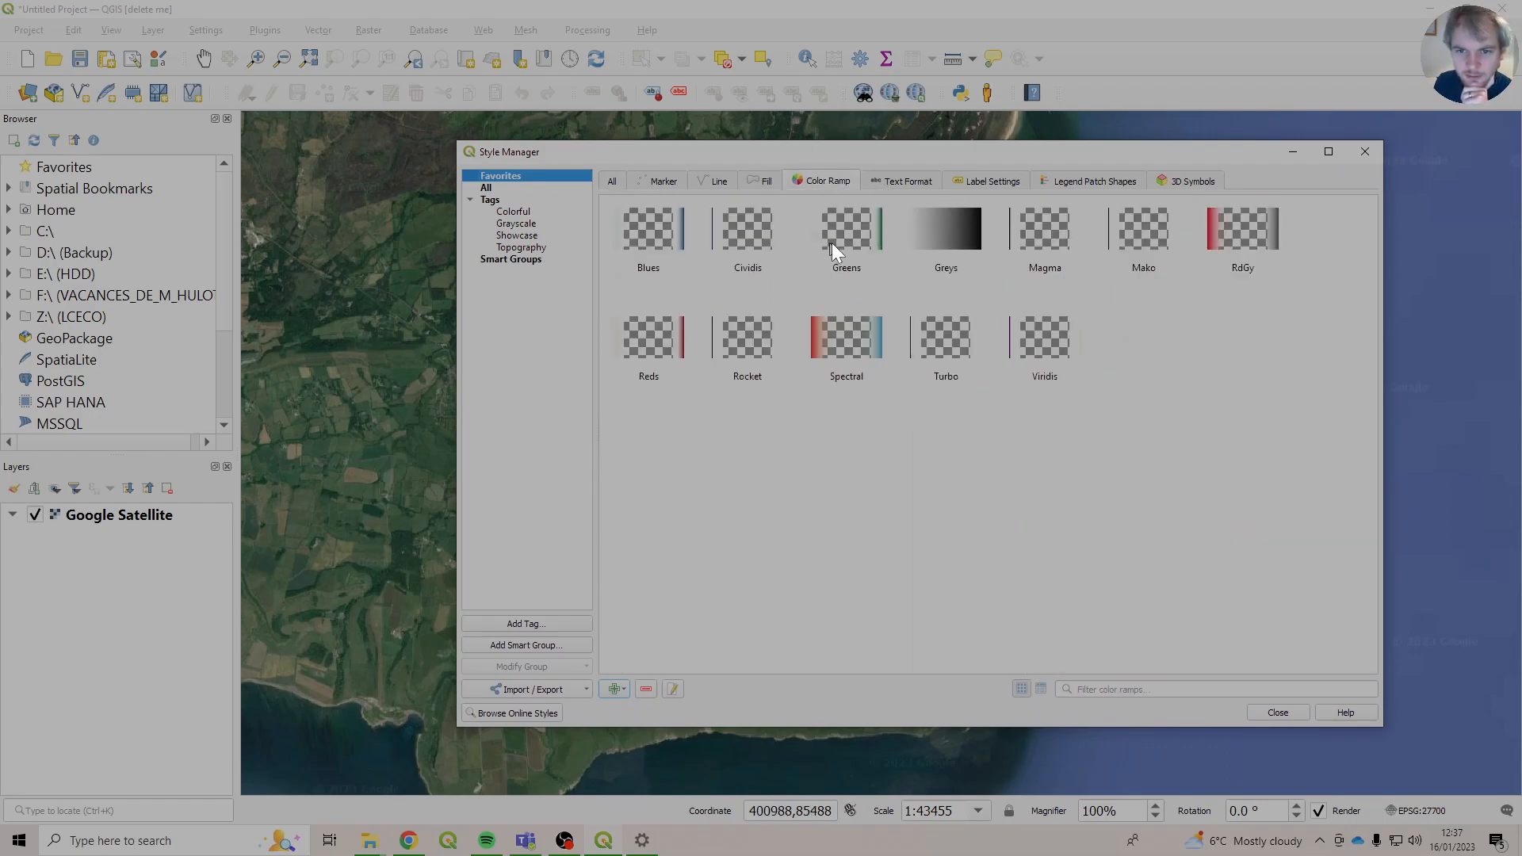
click(611, 181)
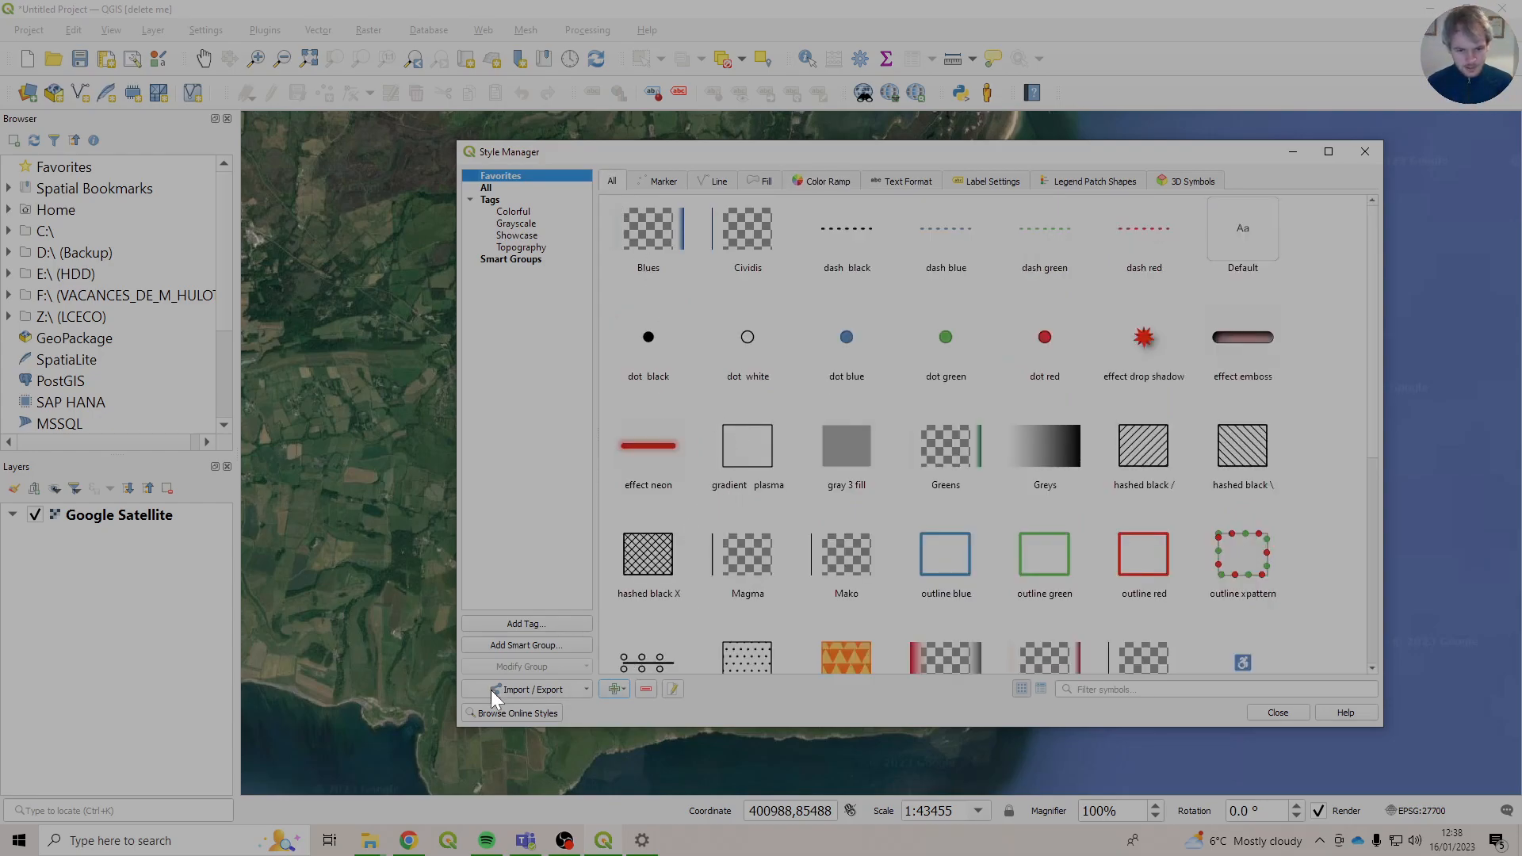
Load Phase 1 Symbols.xml from the QGIS templates folder into the Import Item(s) dialog.
click(529, 688)
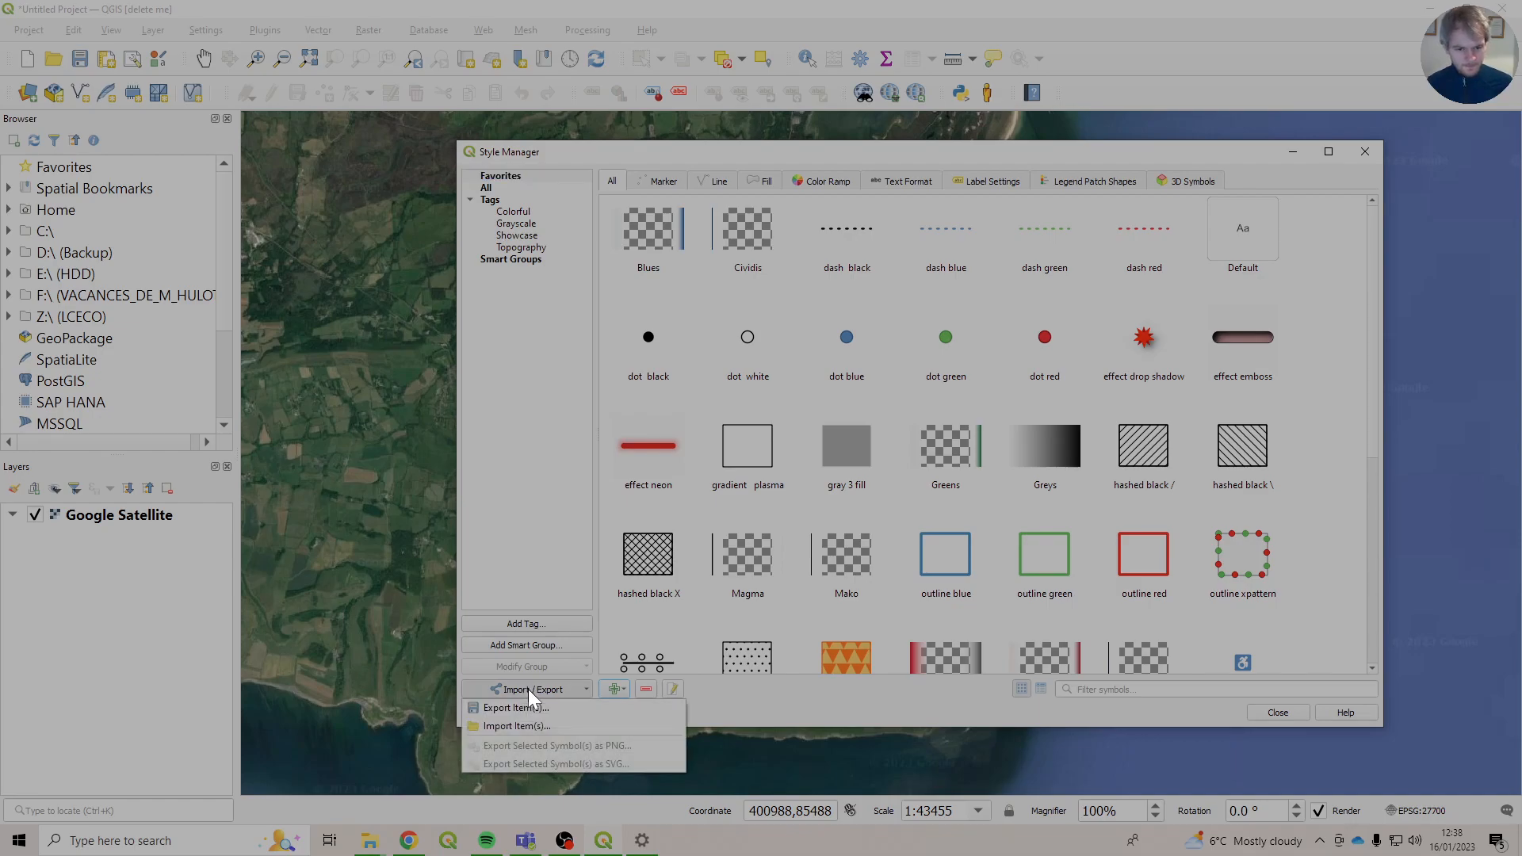
click(515, 726)
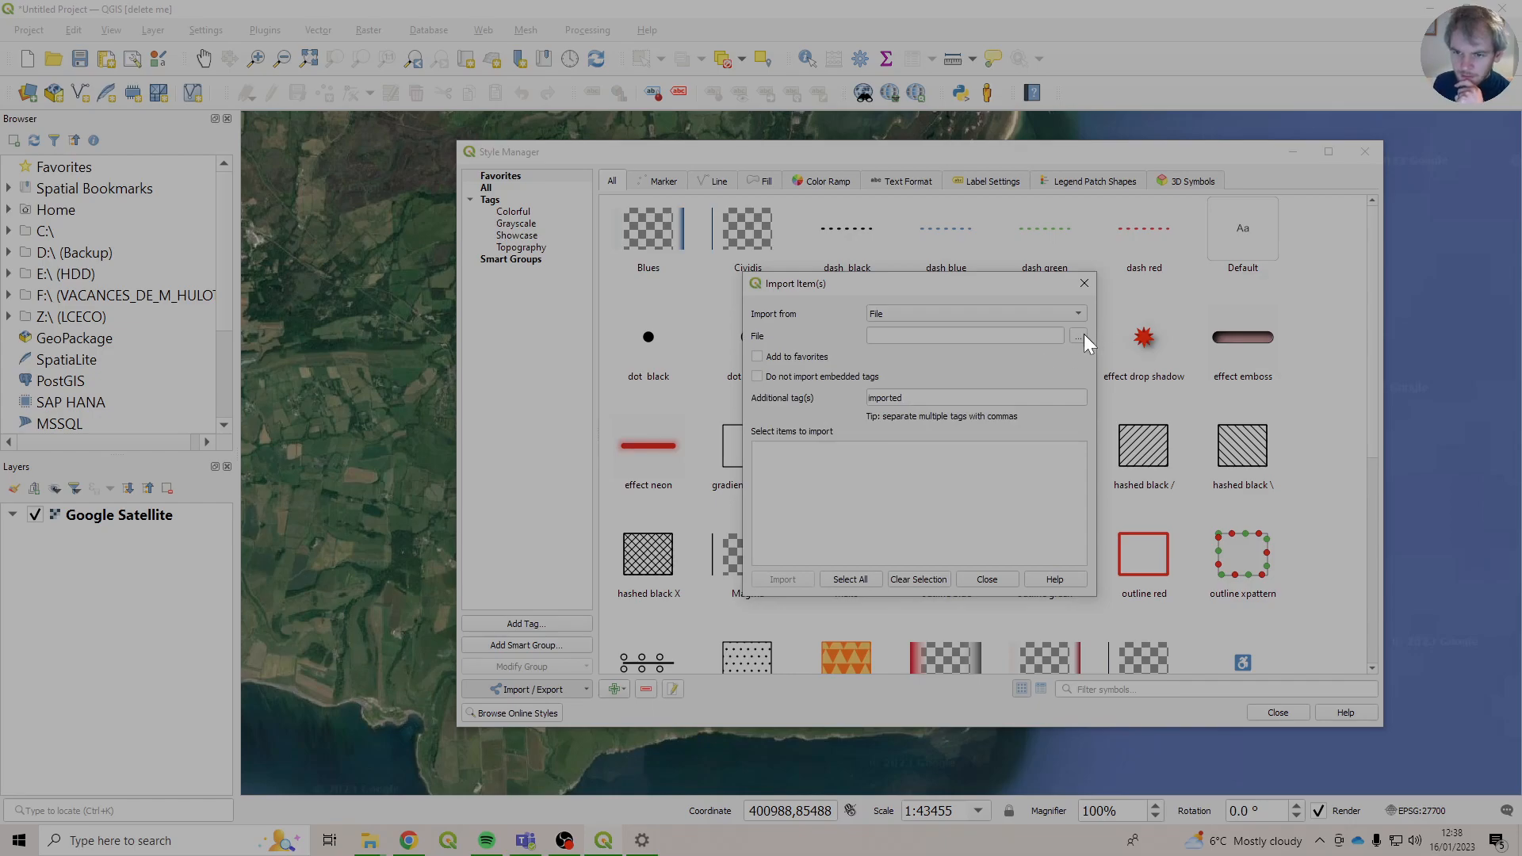
click(1077, 336)
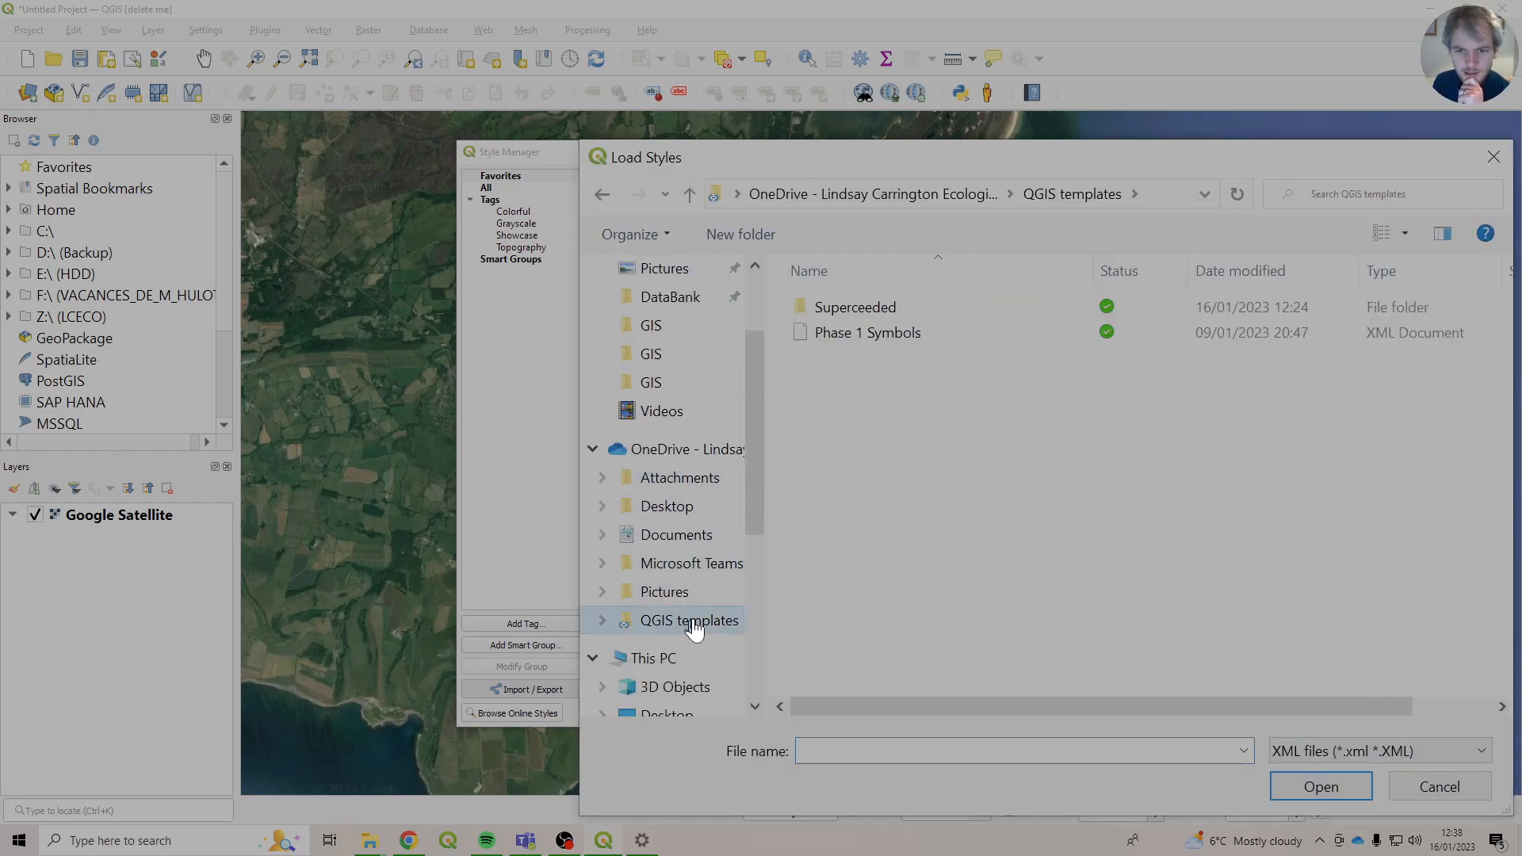
click(866, 332)
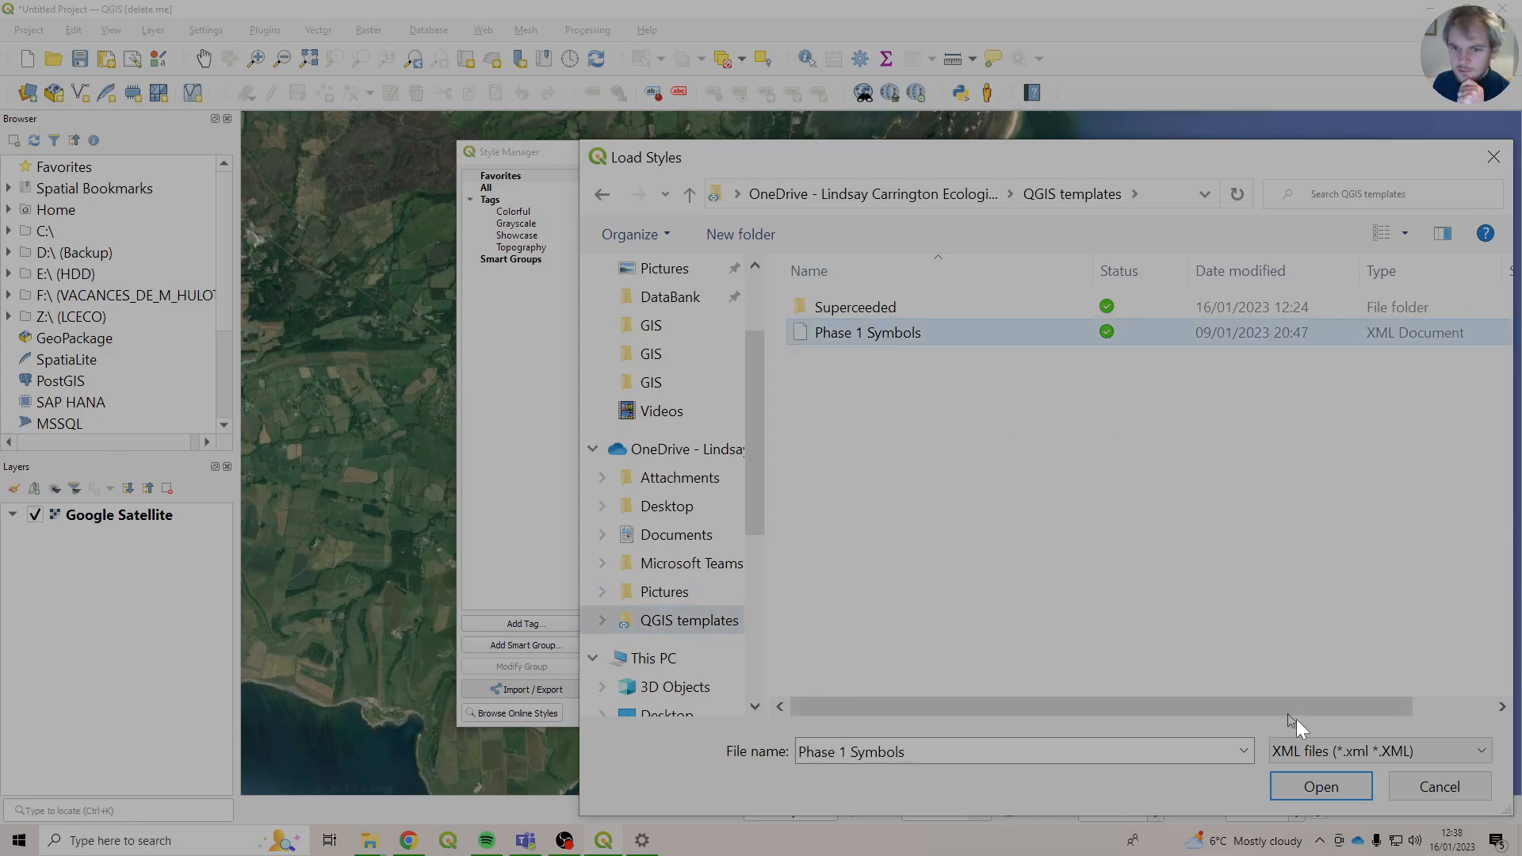
click(1319, 786)
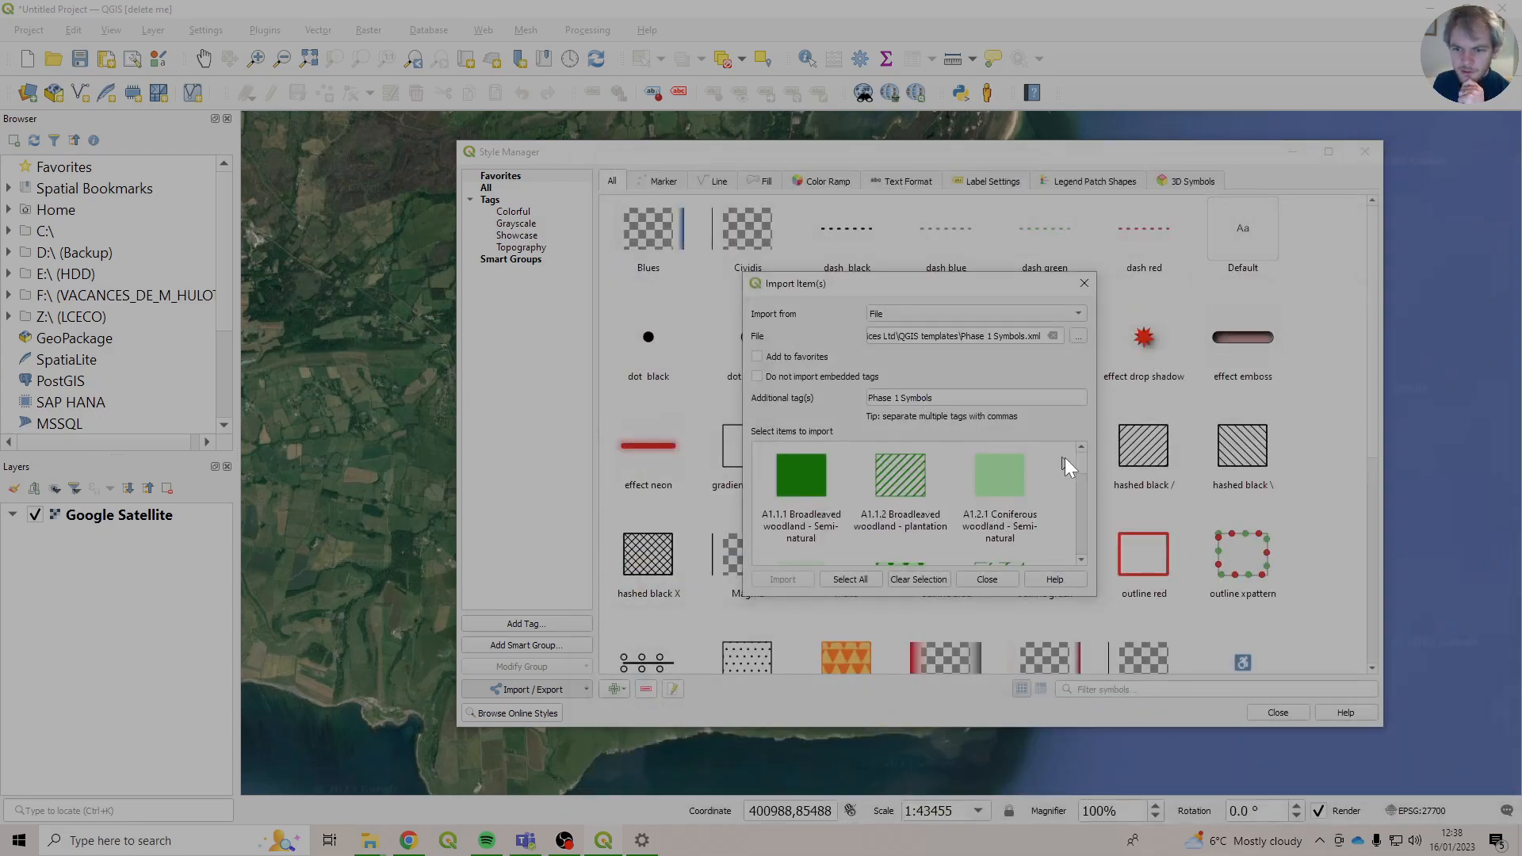
scroll(down, 3)
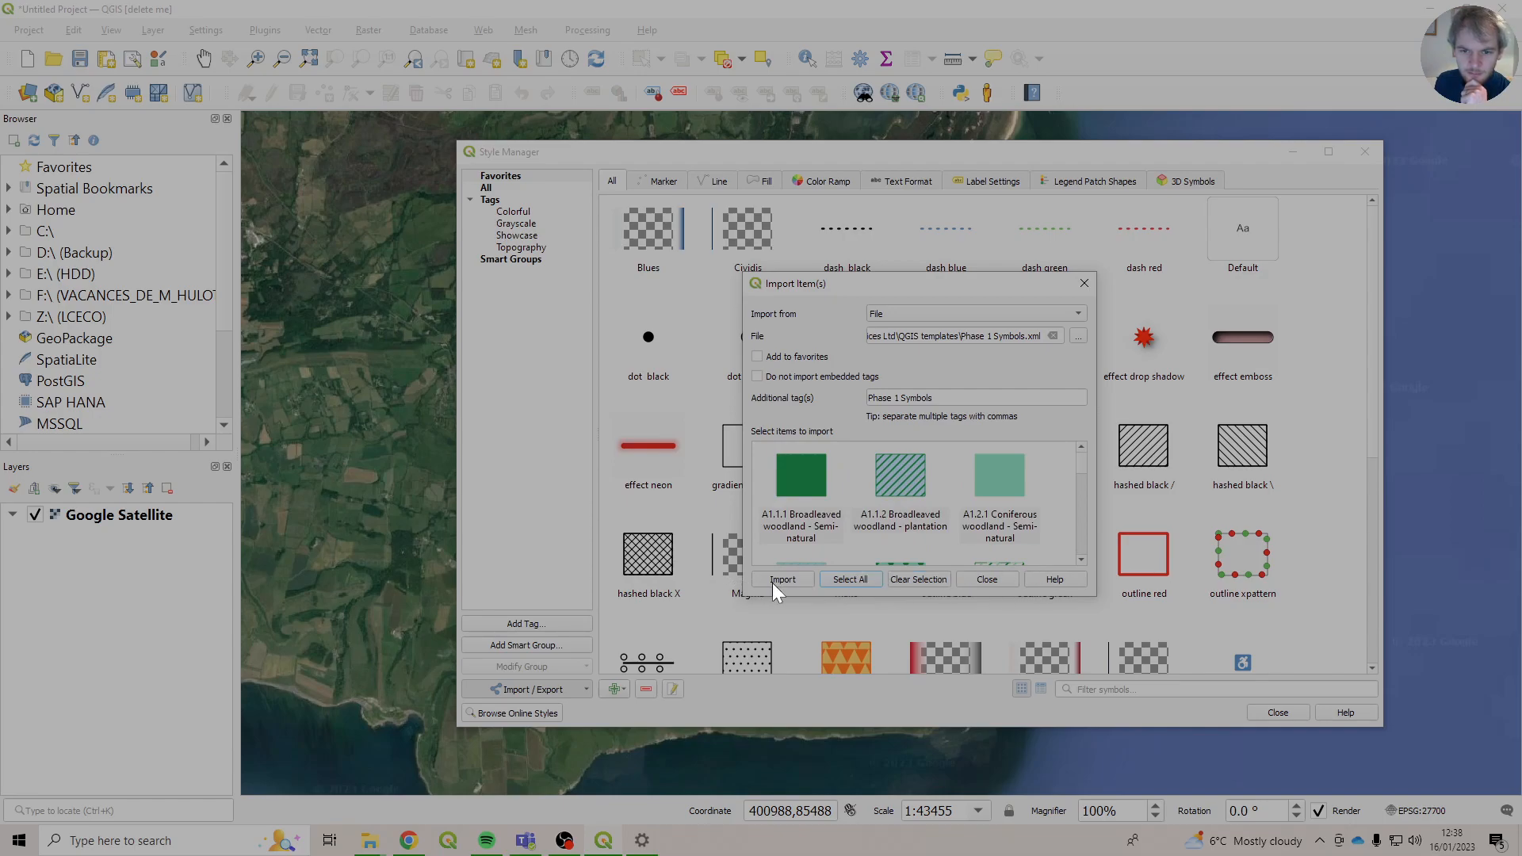
Import the Phase 1 symbols, choosing Yes to All to overwrite same-named symbols.
click(782, 578)
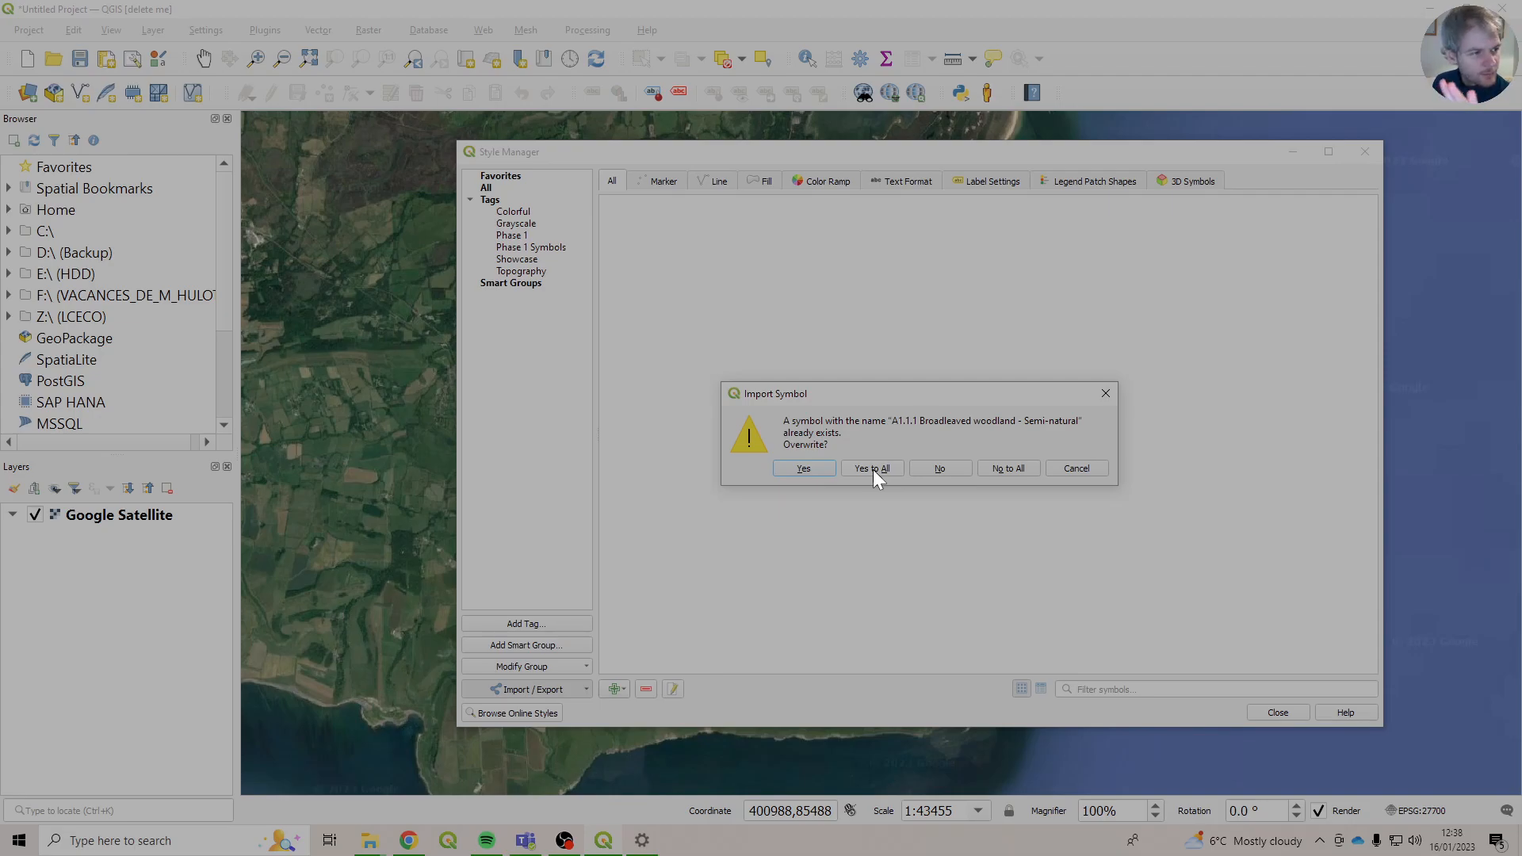
mouse_move(870, 482)
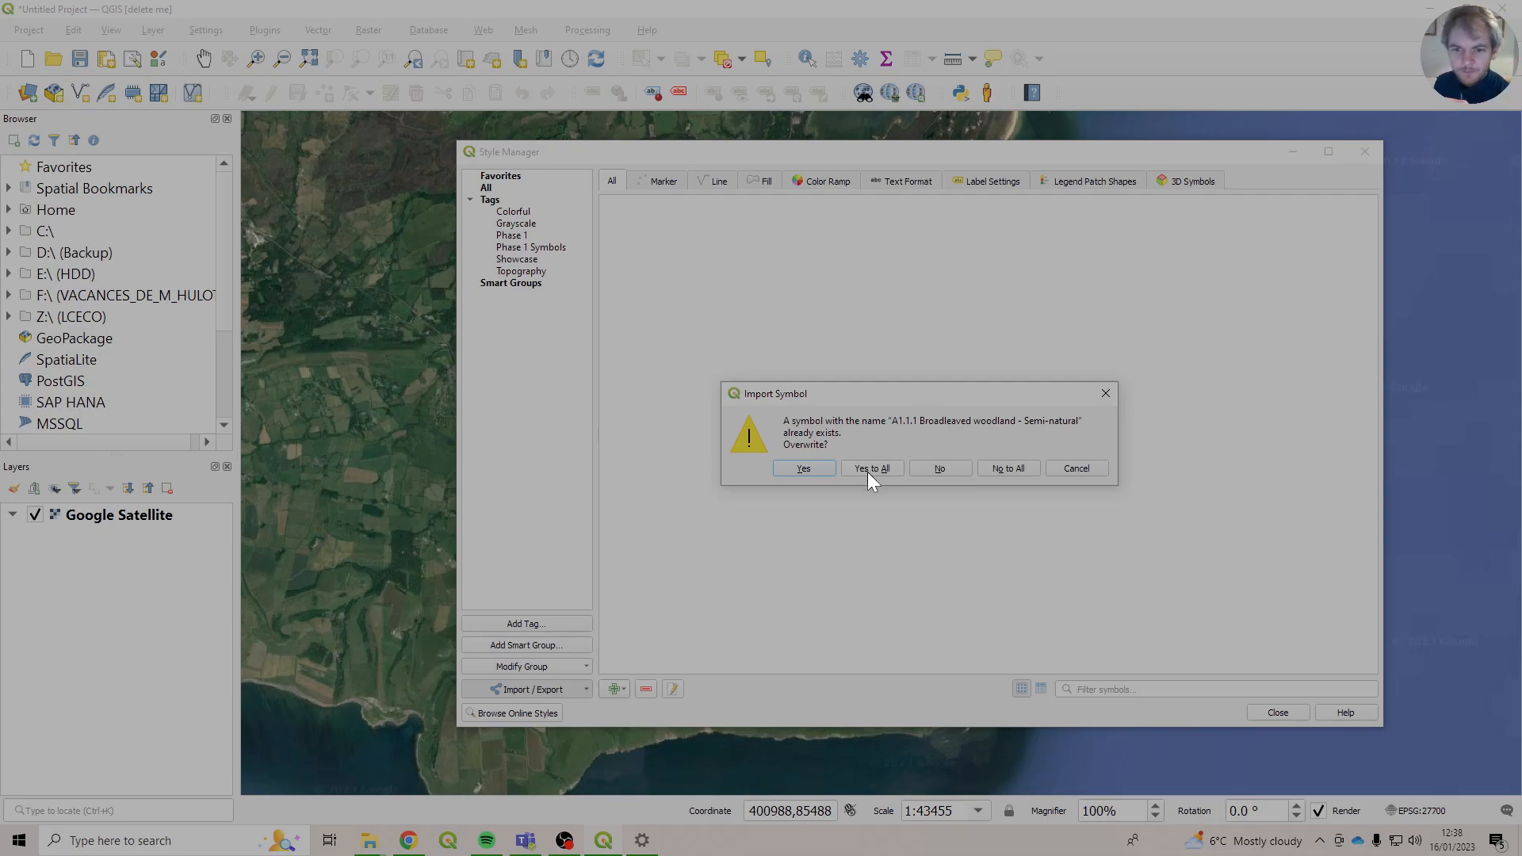
click(870, 467)
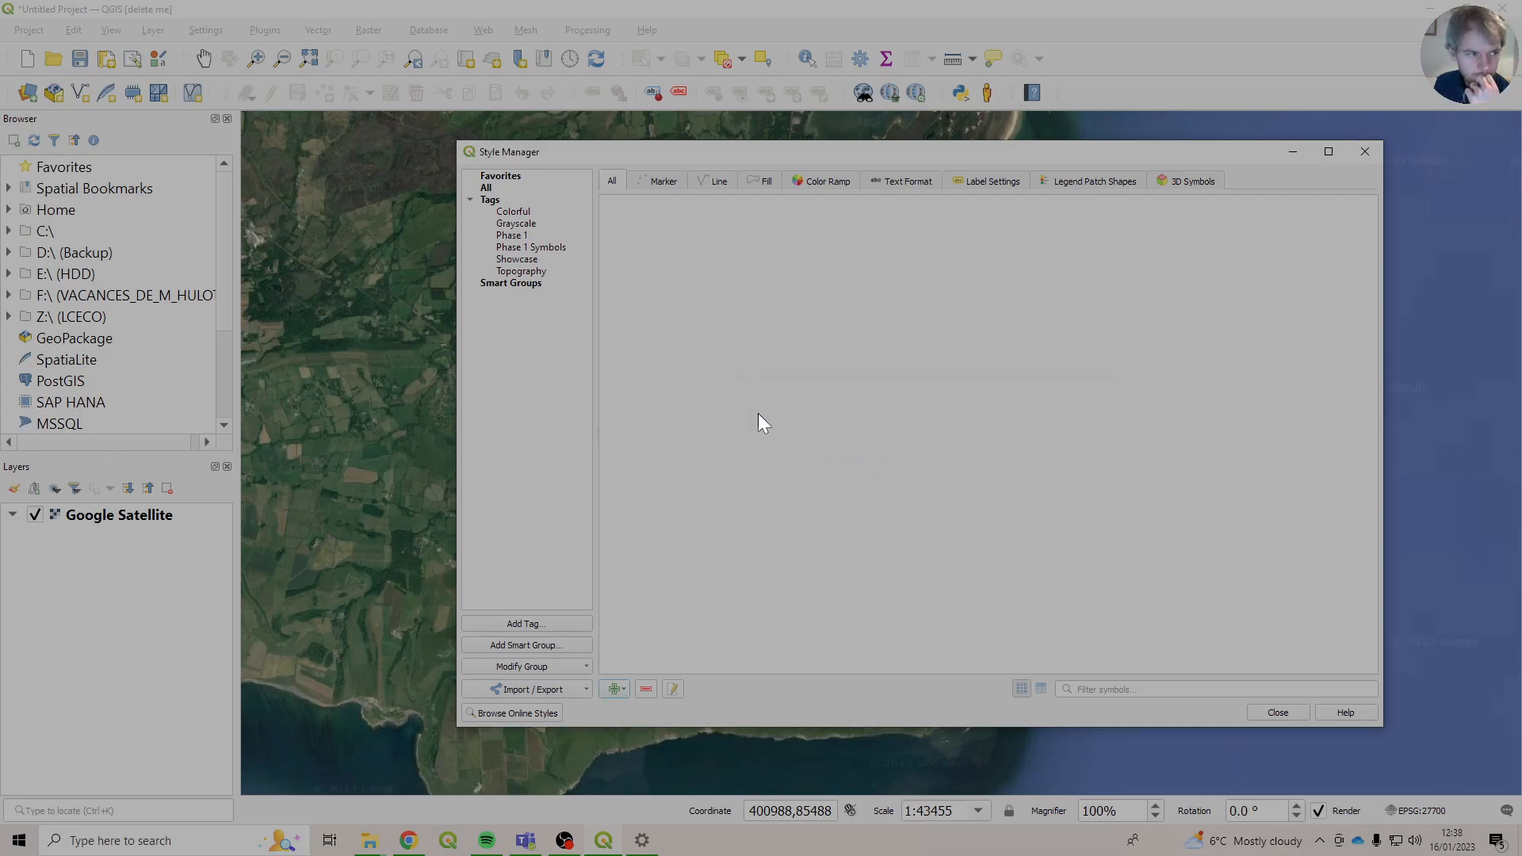
mouse_move(532, 228)
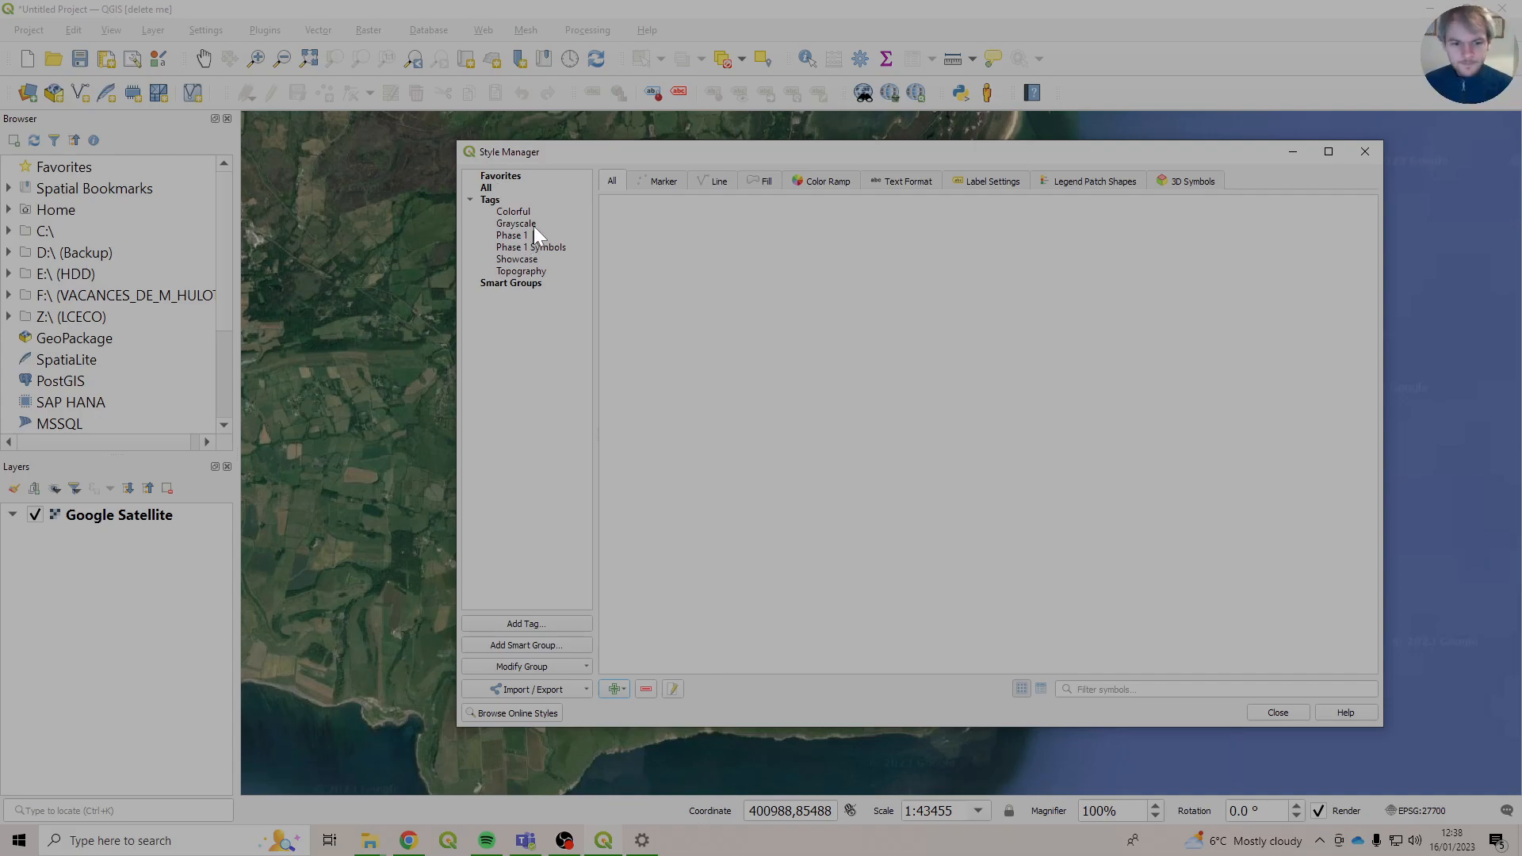
mouse_move(532, 241)
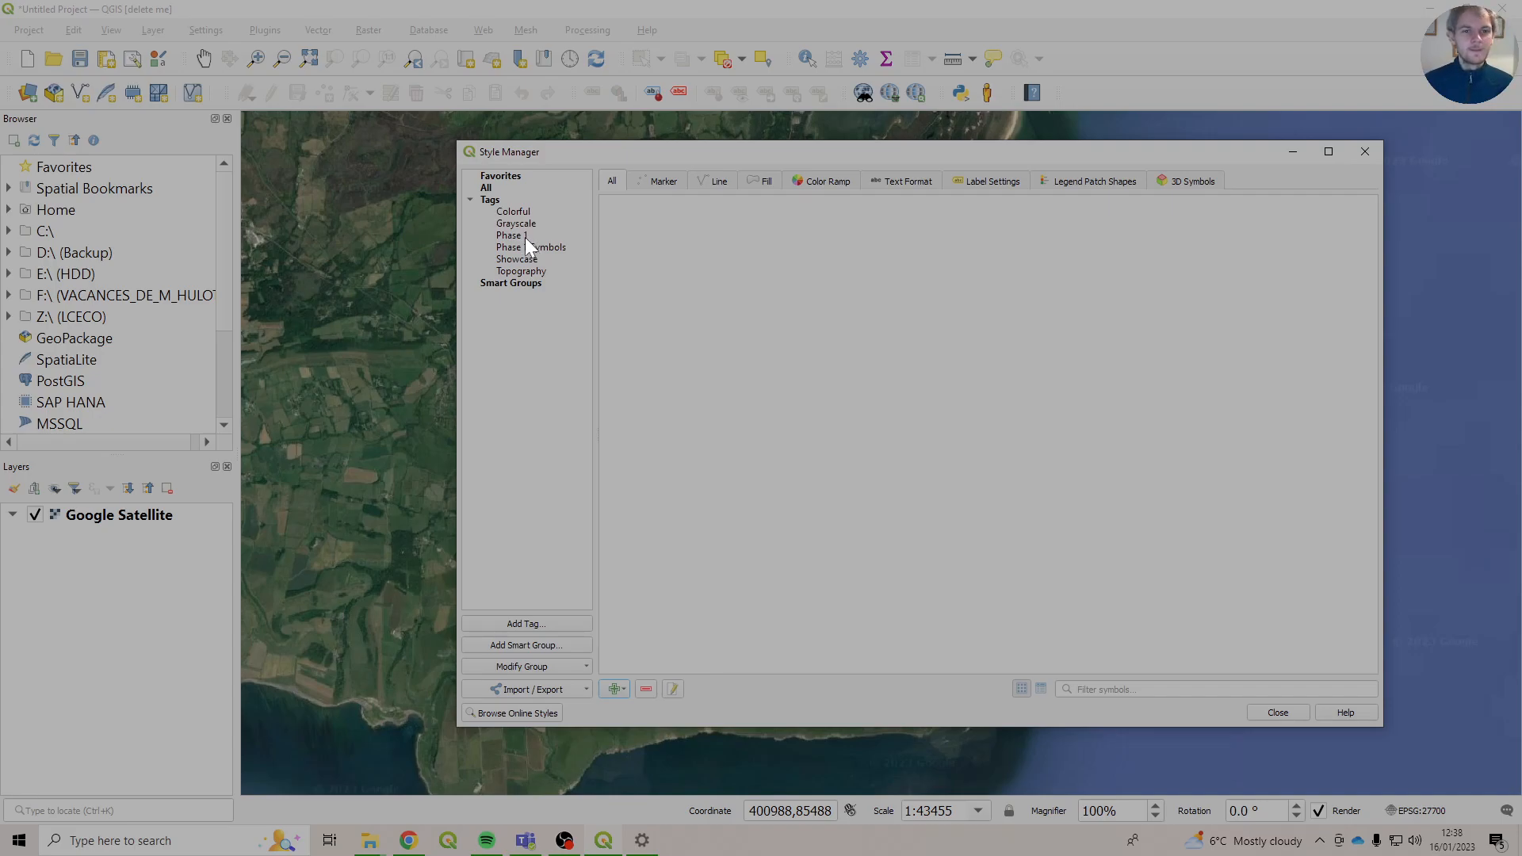
Filter the Style Manager by the Phase 1 Symbols and Phase 1 tags, then close it.
click(531, 246)
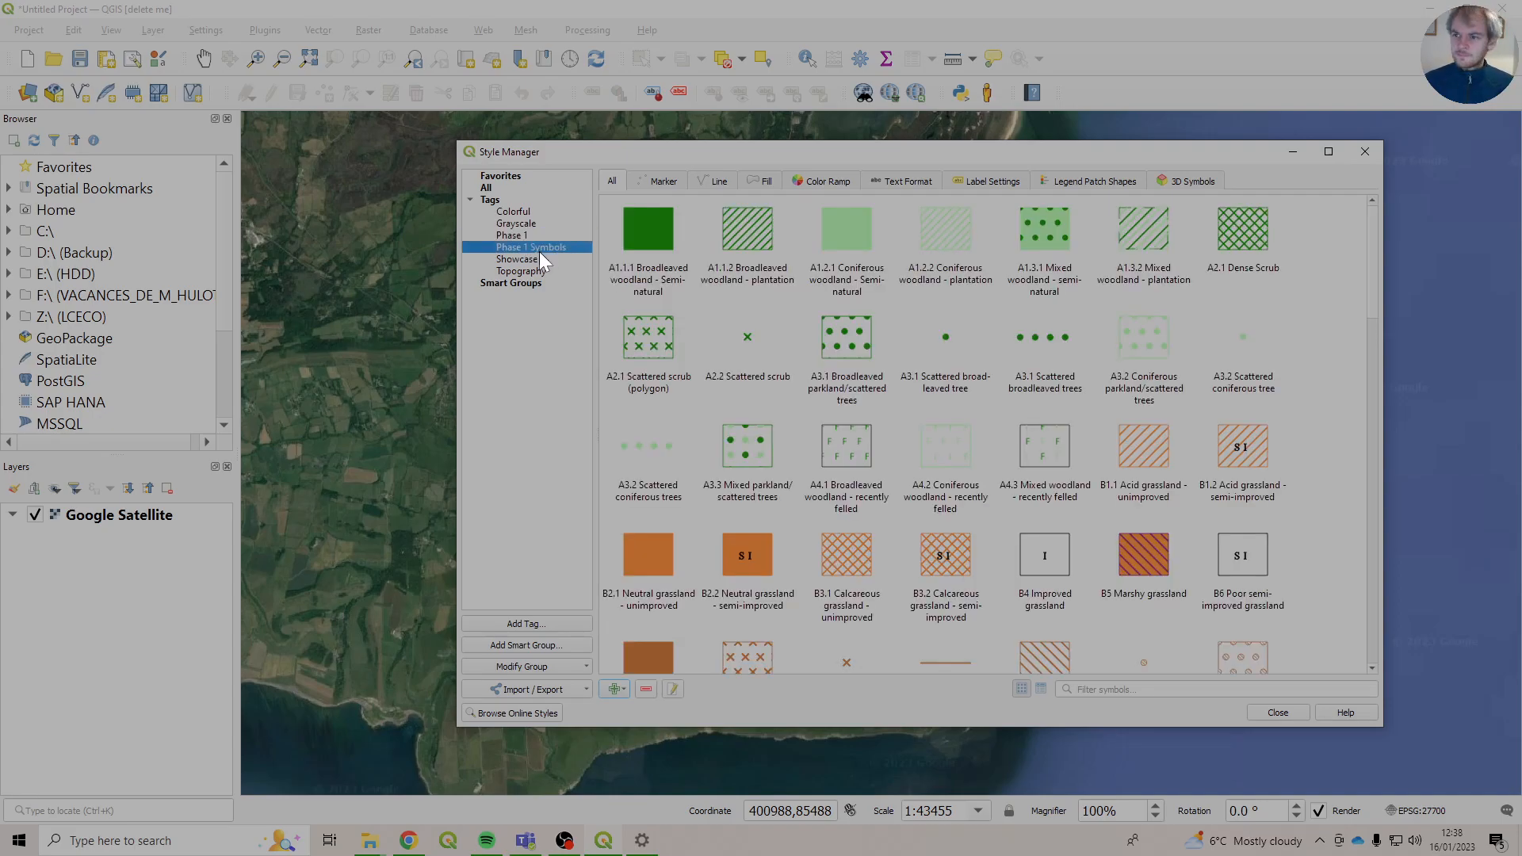
click(511, 235)
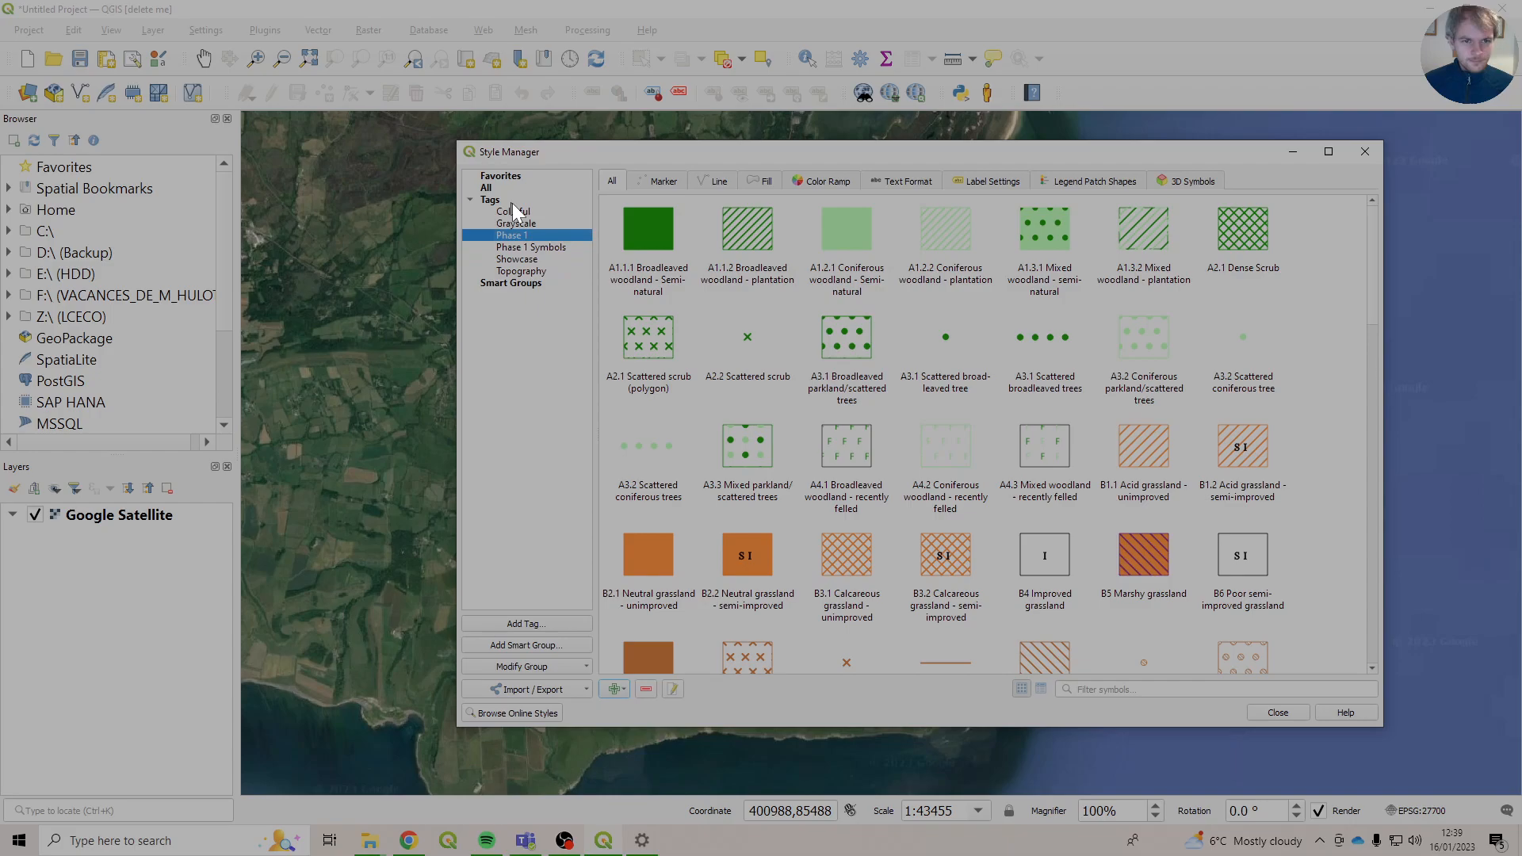
click(531, 247)
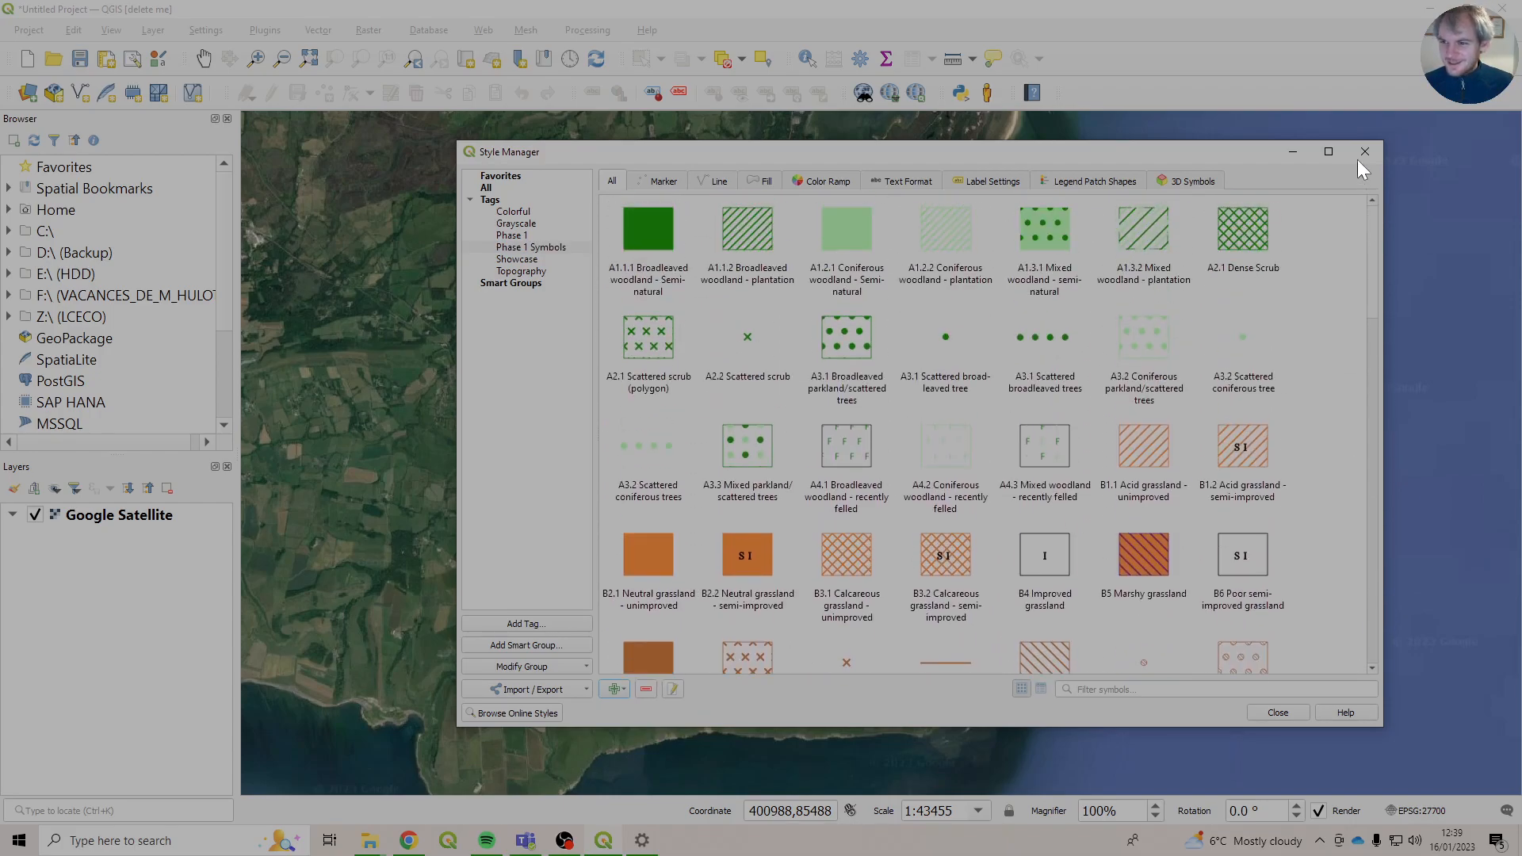
mouse_move(755, 412)
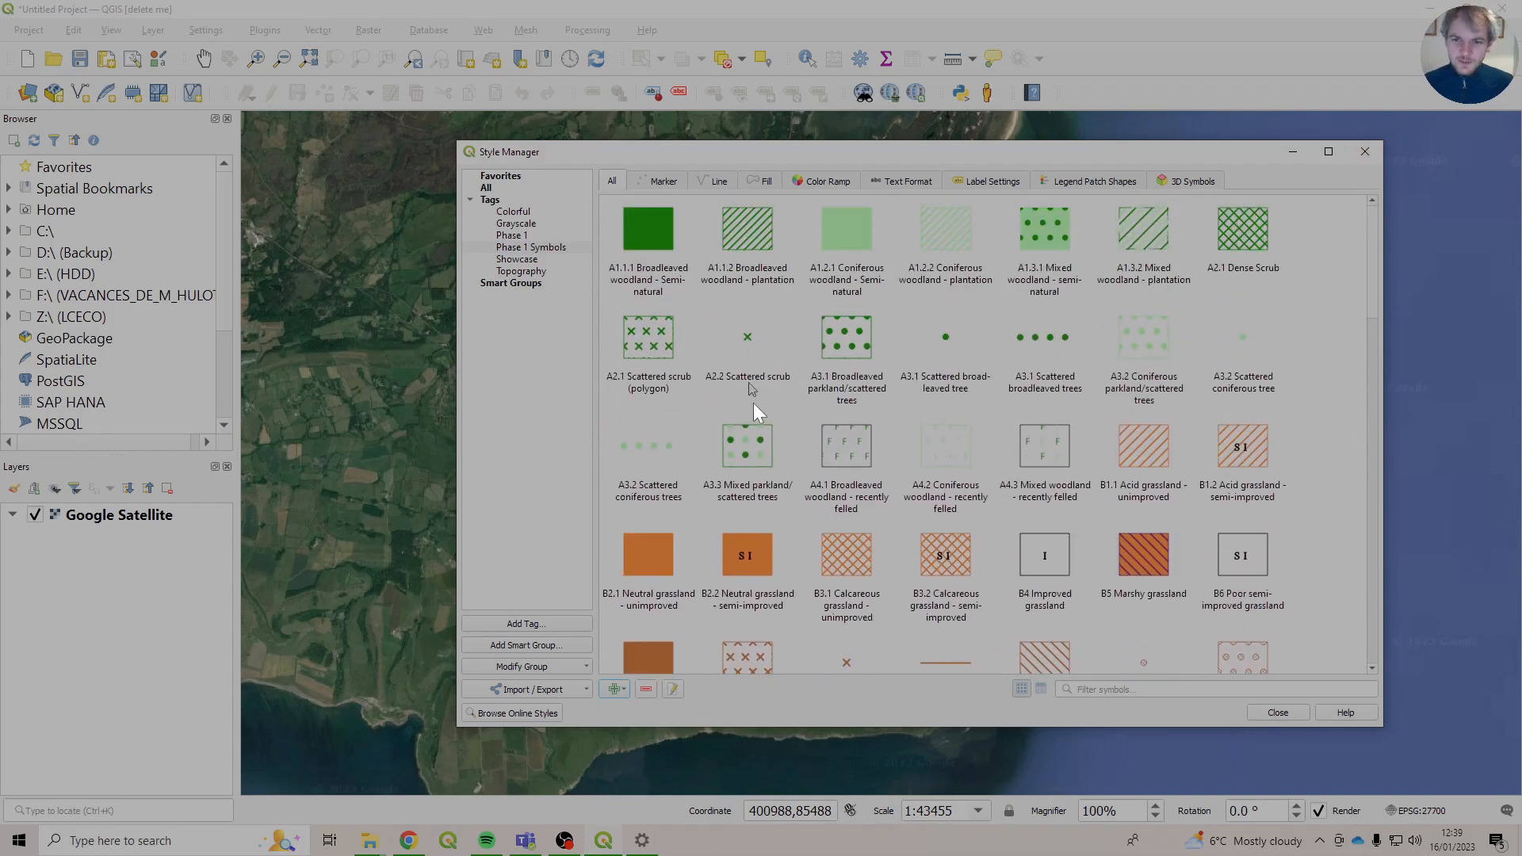
mouse_move(846, 554)
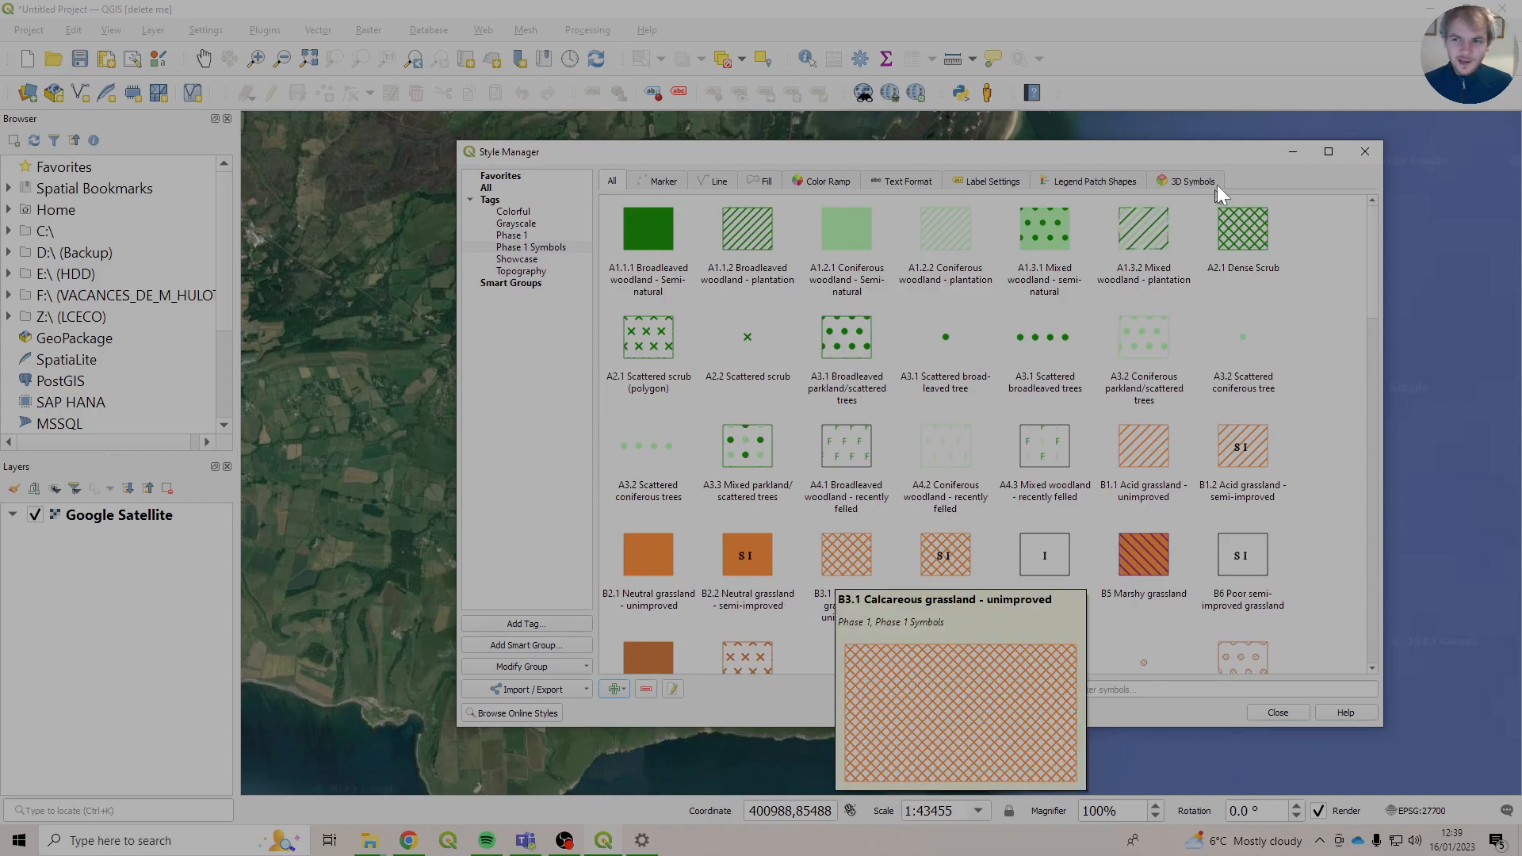
click(1276, 711)
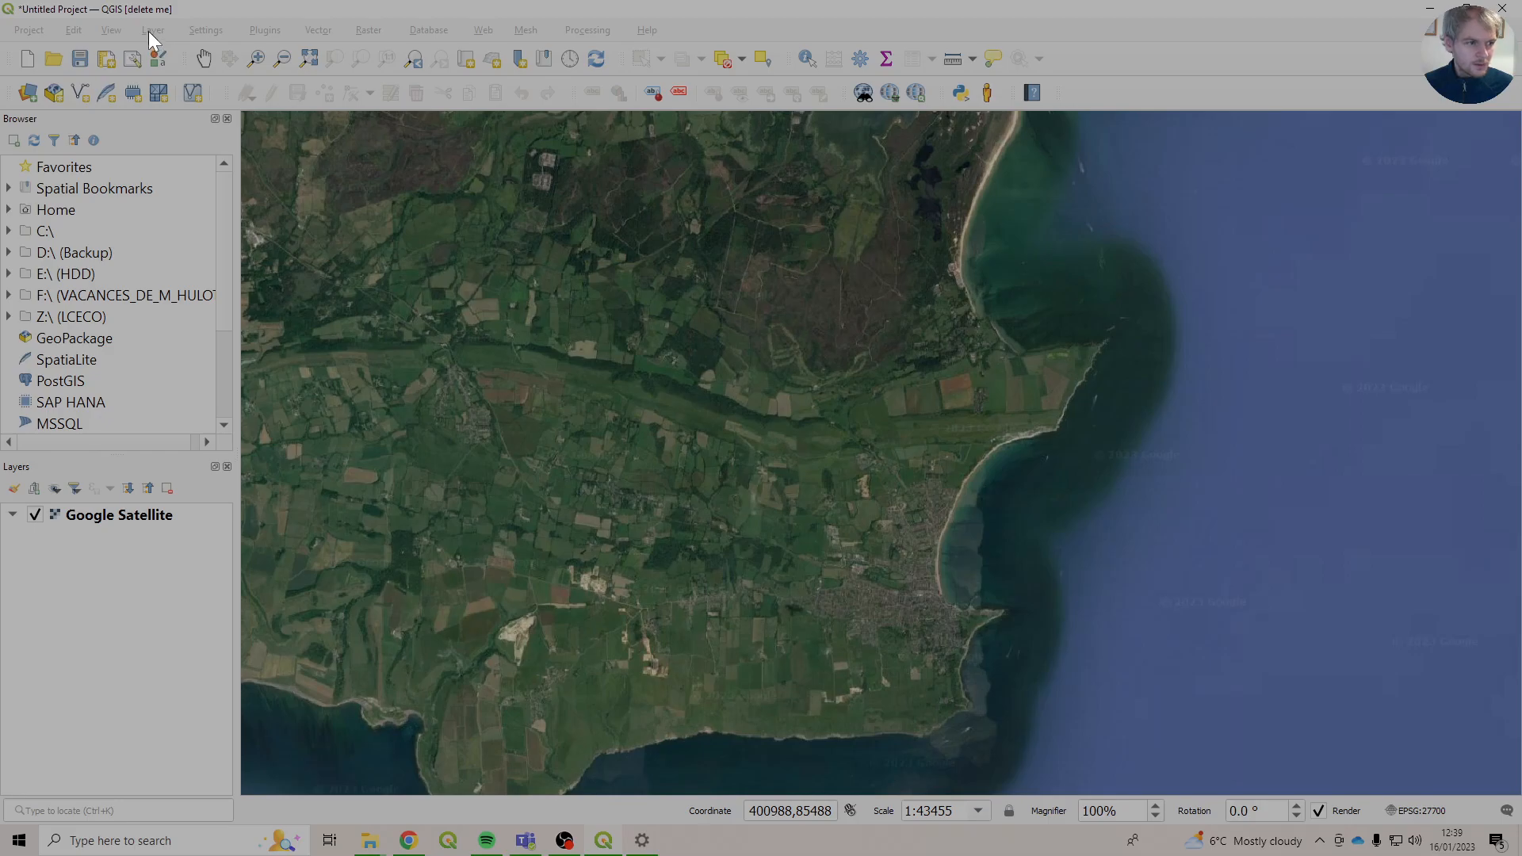
mouse_move(173, 105)
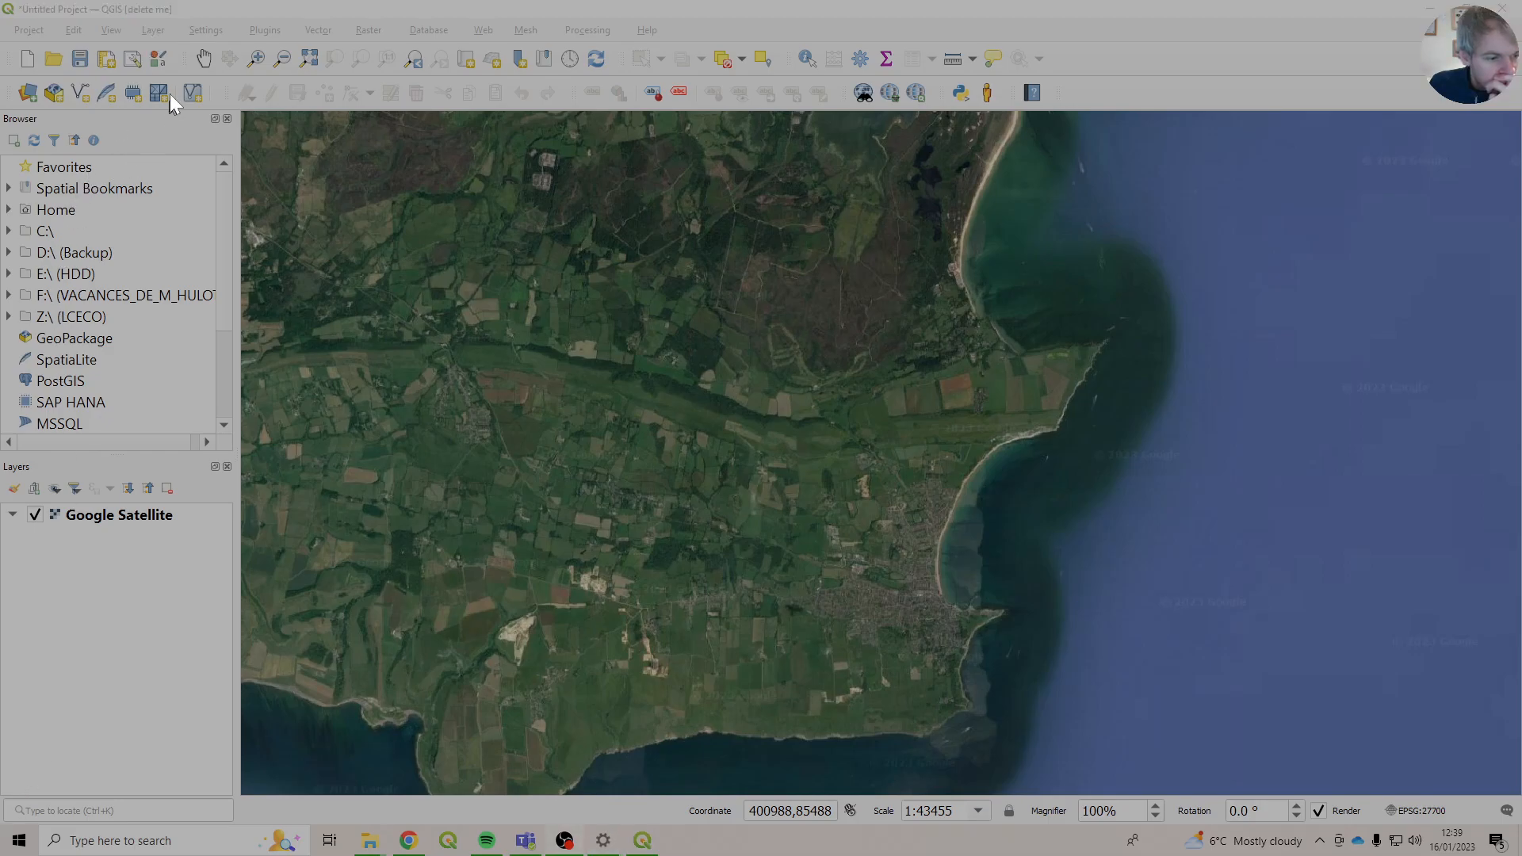
Create a Polygon temporary scratch layer and select it in the layer list.
click(152, 30)
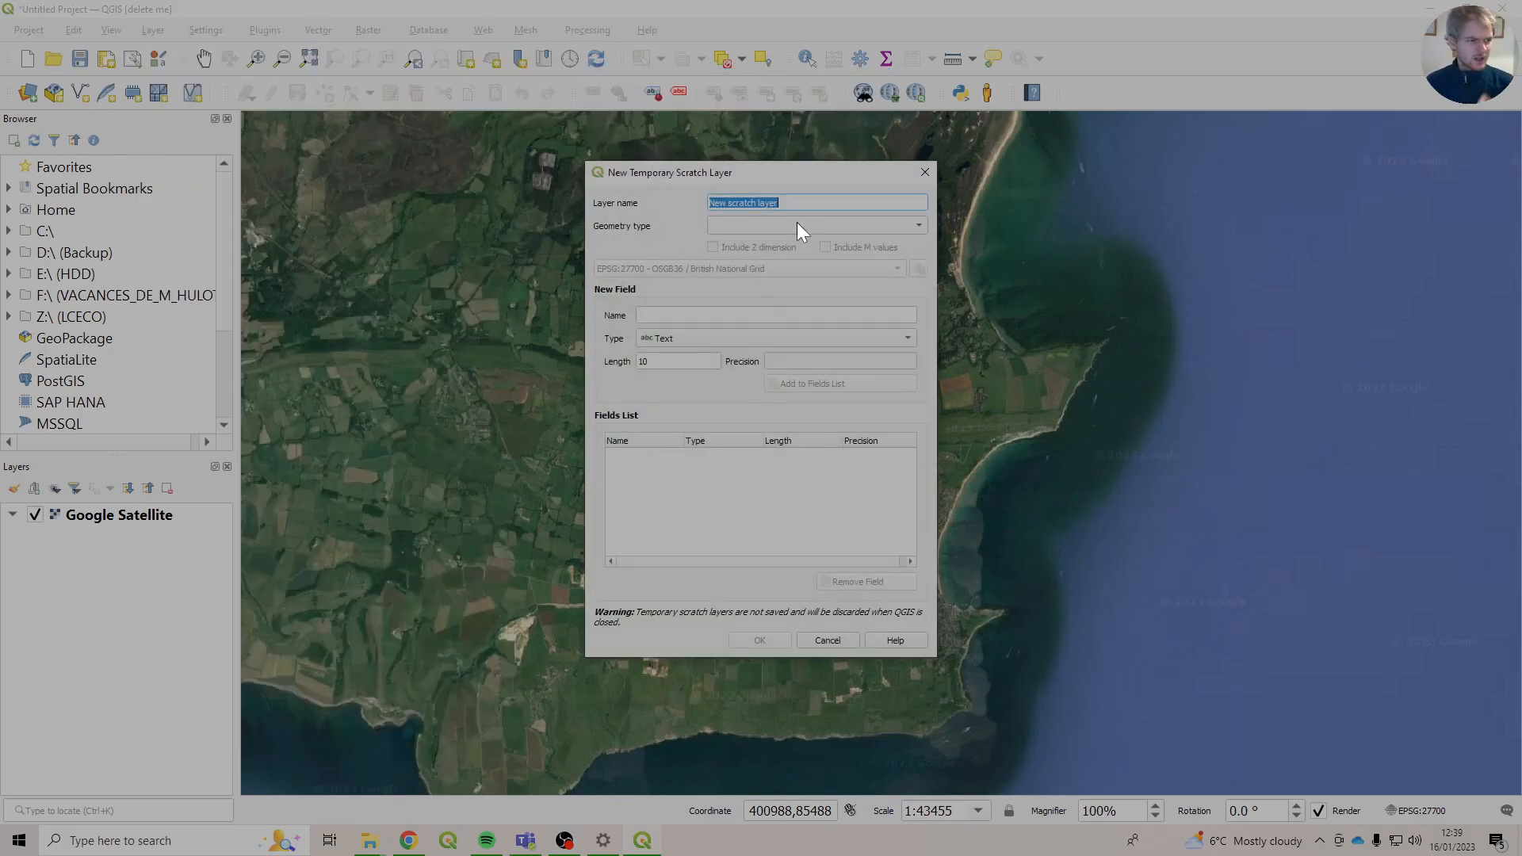
click(815, 225)
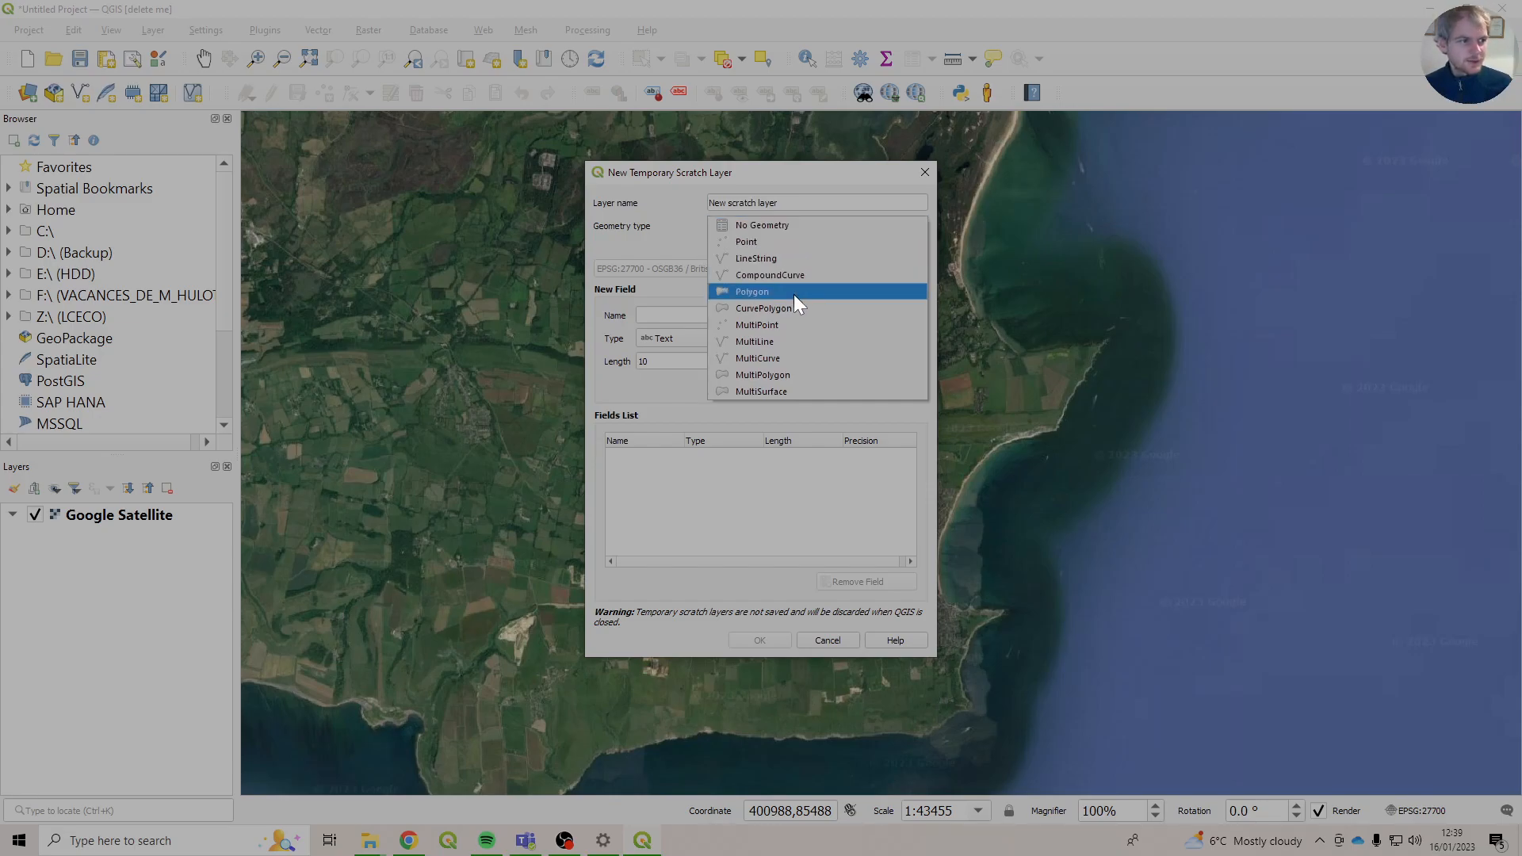
mouse_move(803, 303)
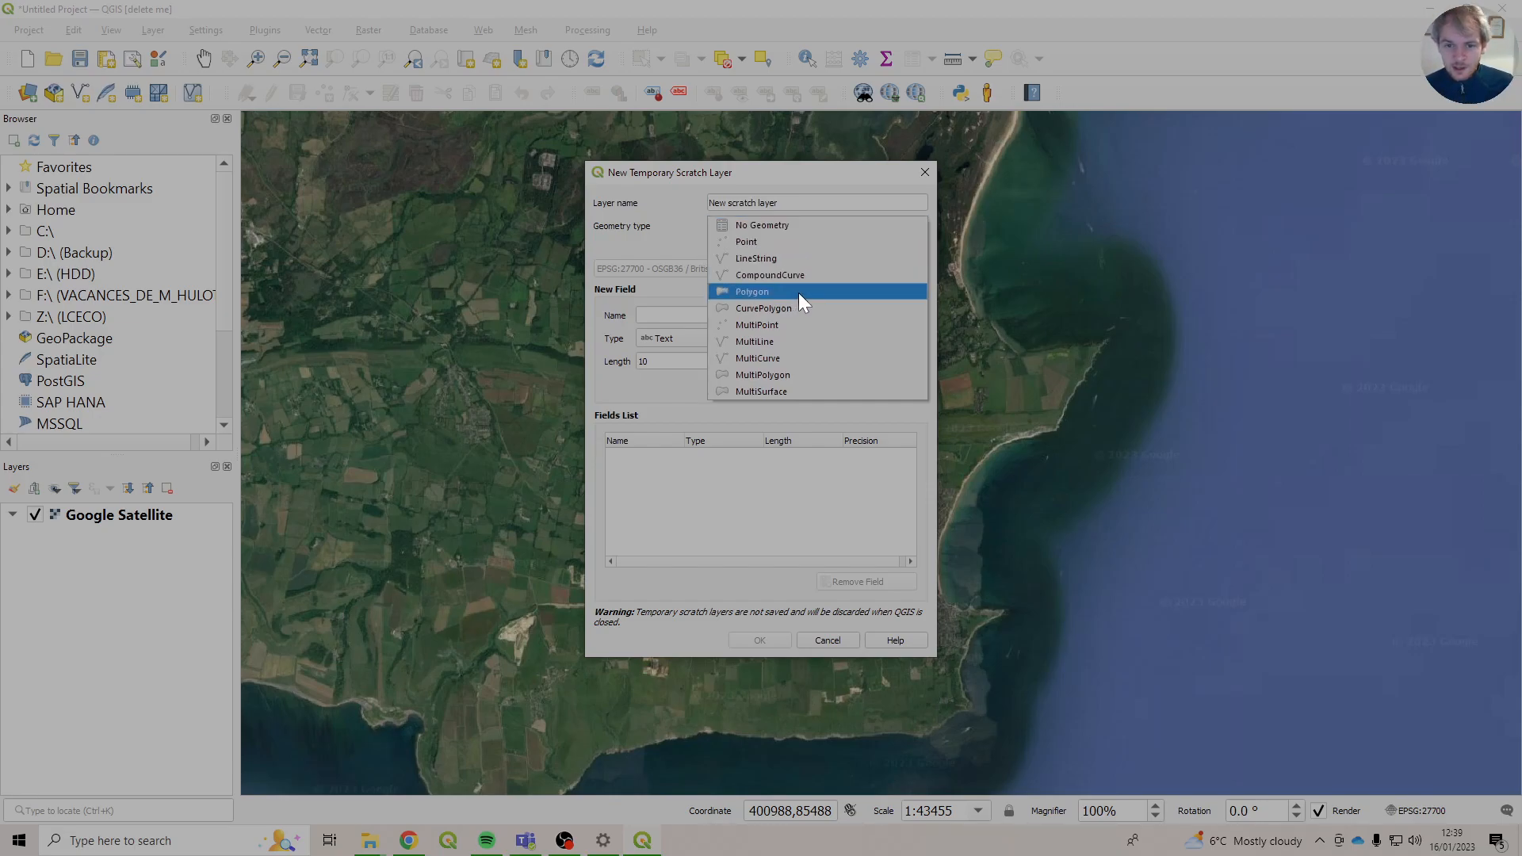
click(759, 640)
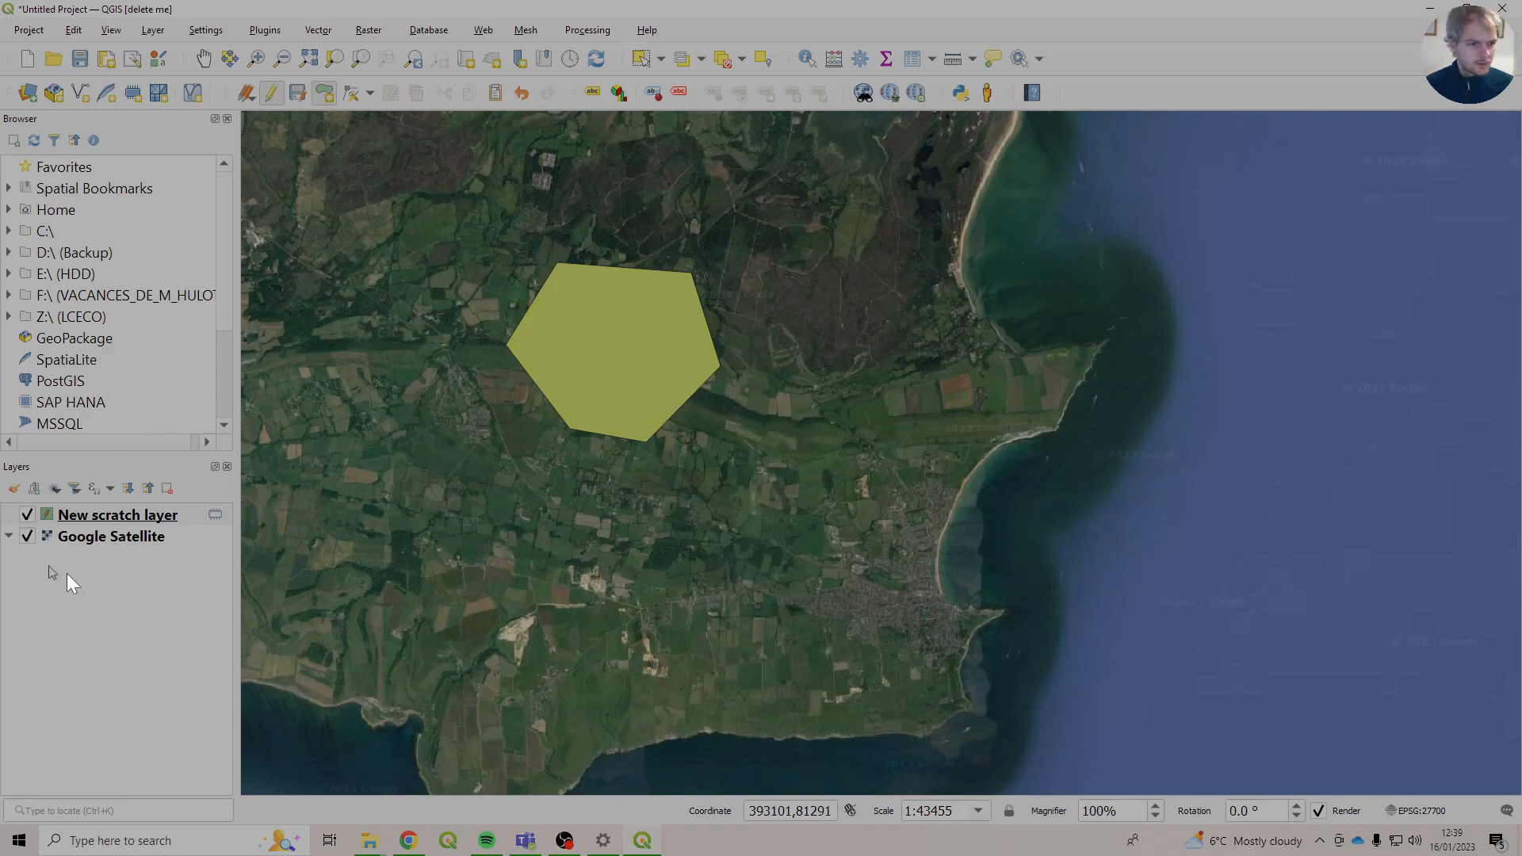
click(117, 514)
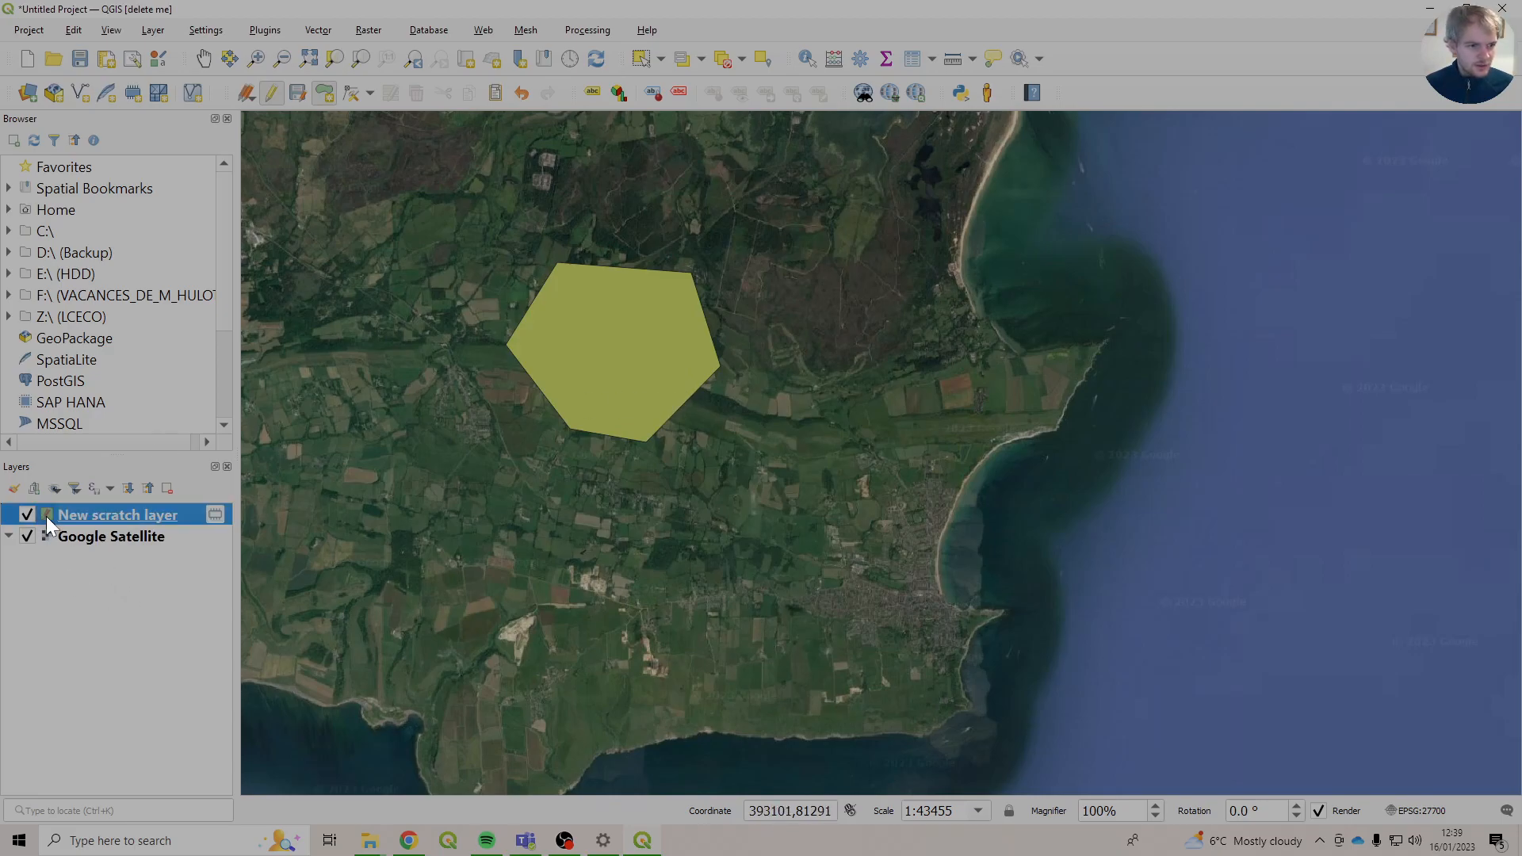
Style the polygon scratch layer with the A1.3.2 Mixed woodland - plantation fill.
double_click(116, 515)
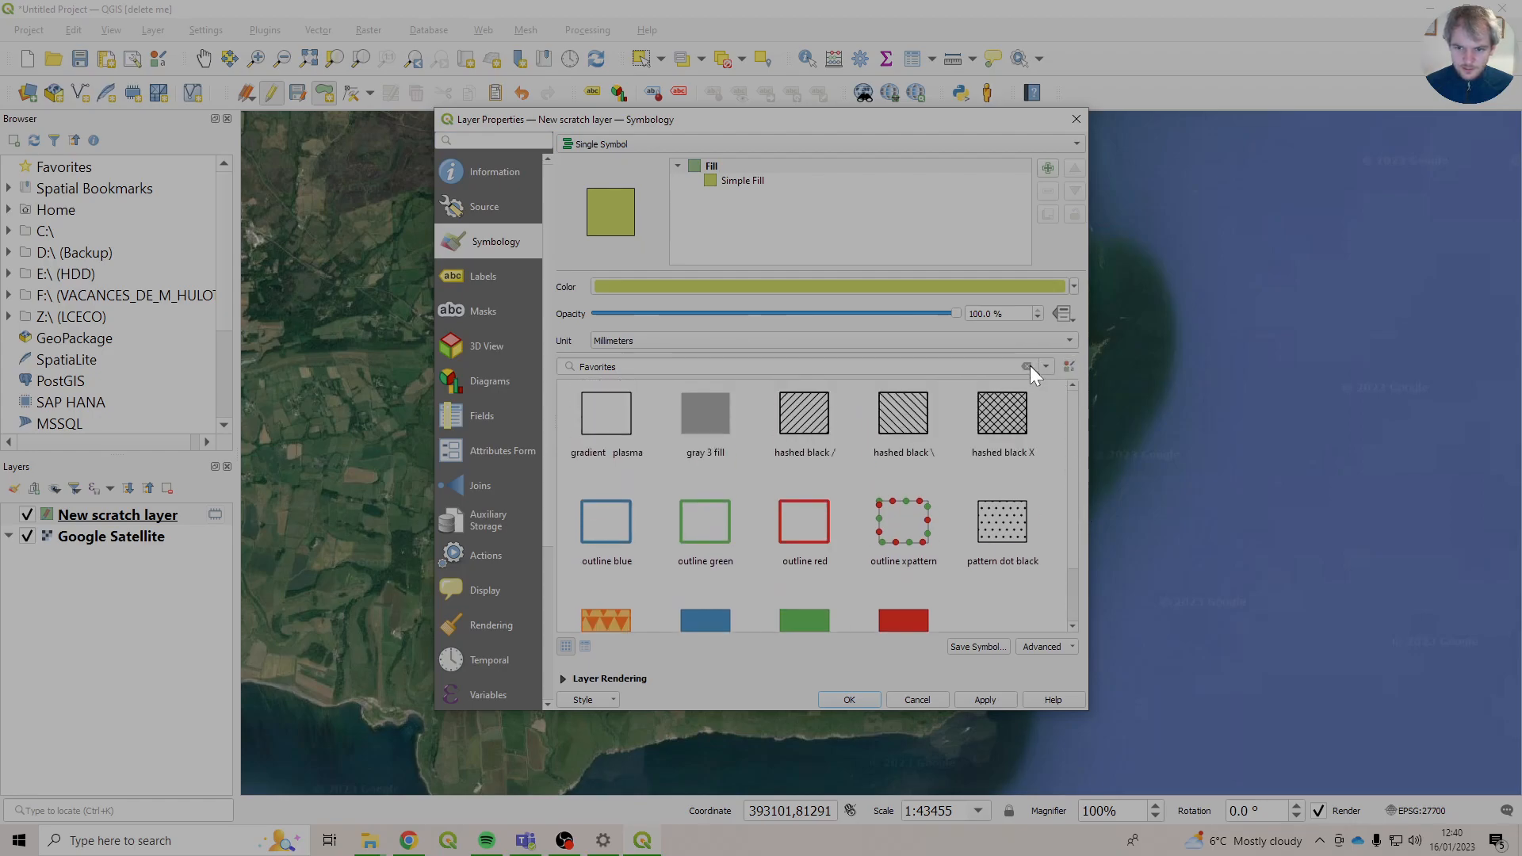
mouse_move(1027, 366)
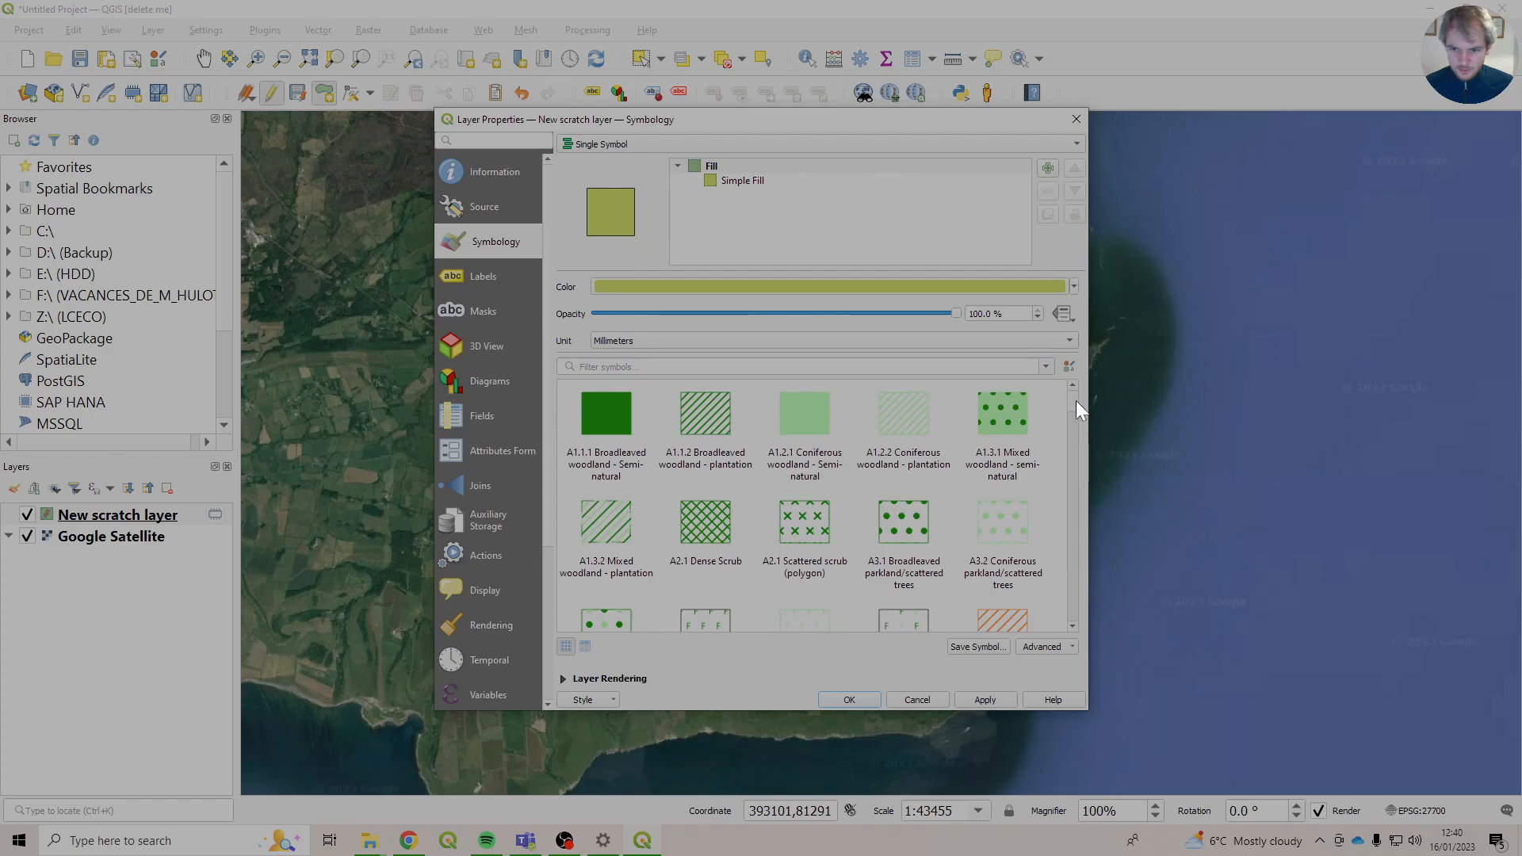
scroll(down, 3)
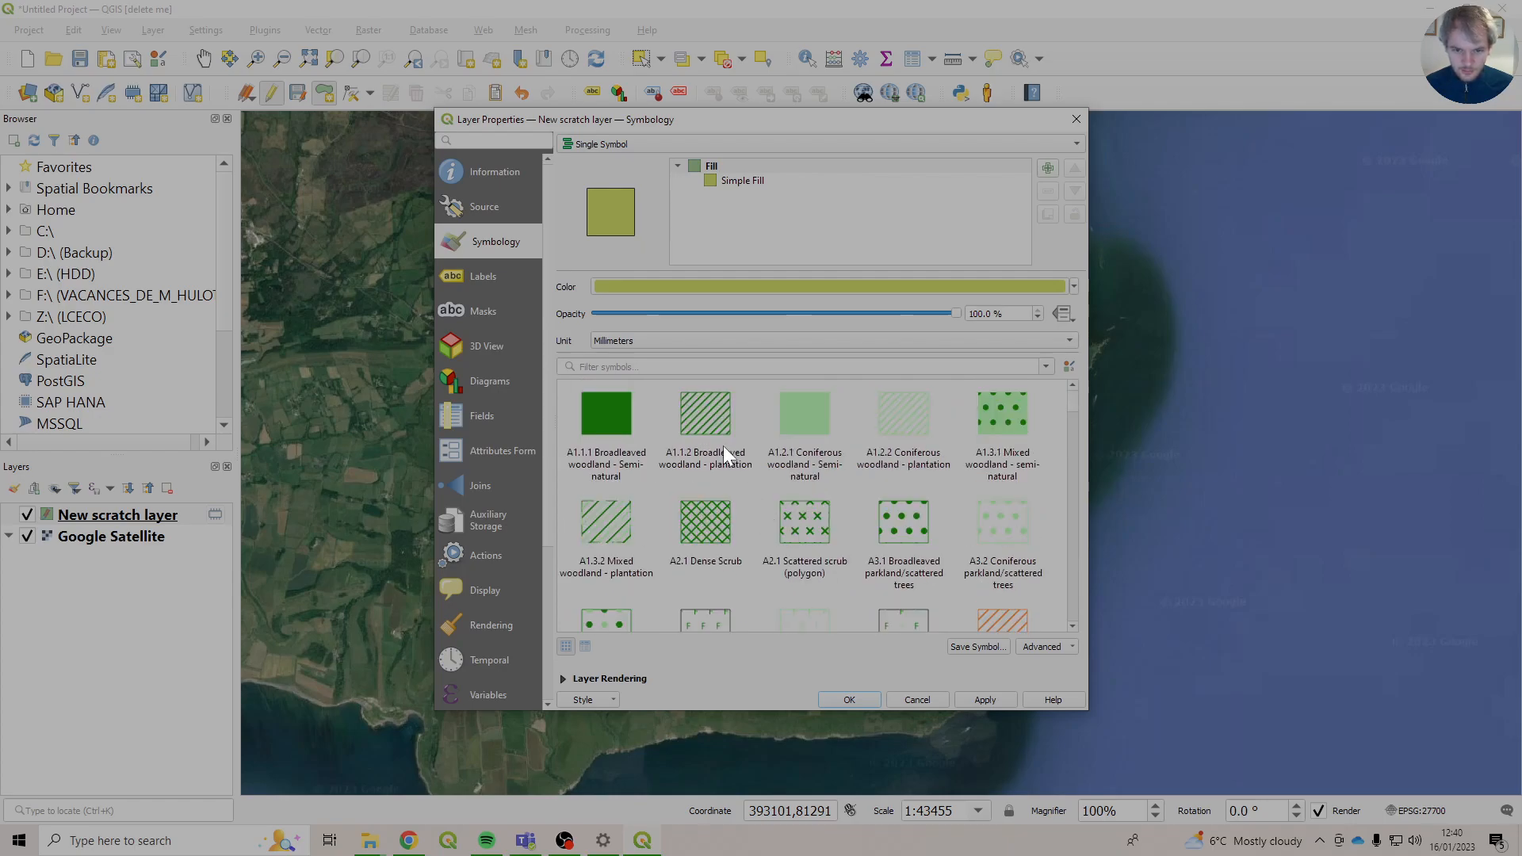
click(604, 522)
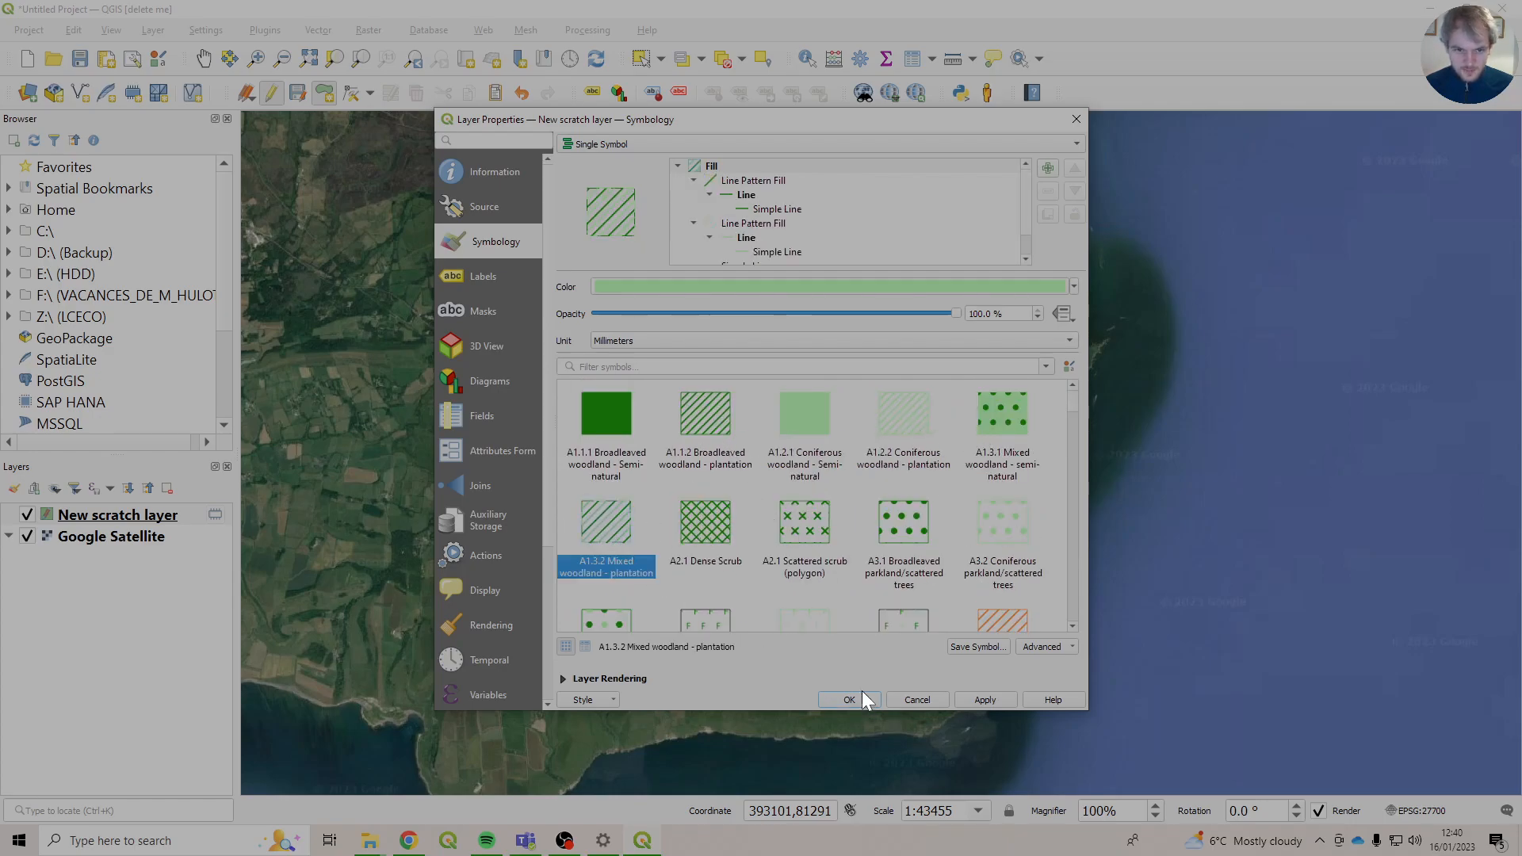
click(848, 700)
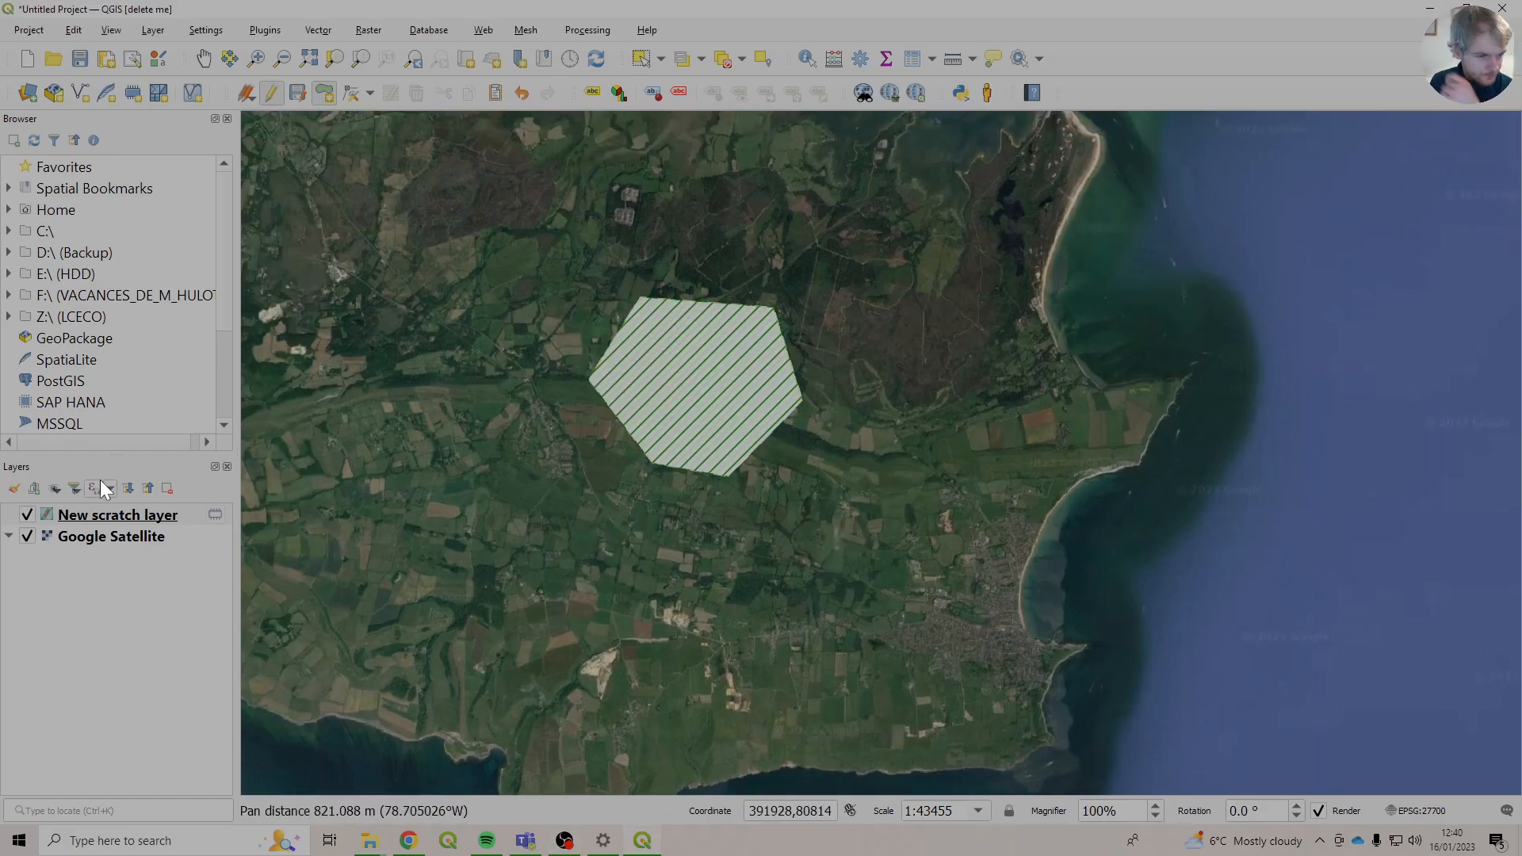
mouse_move(116, 514)
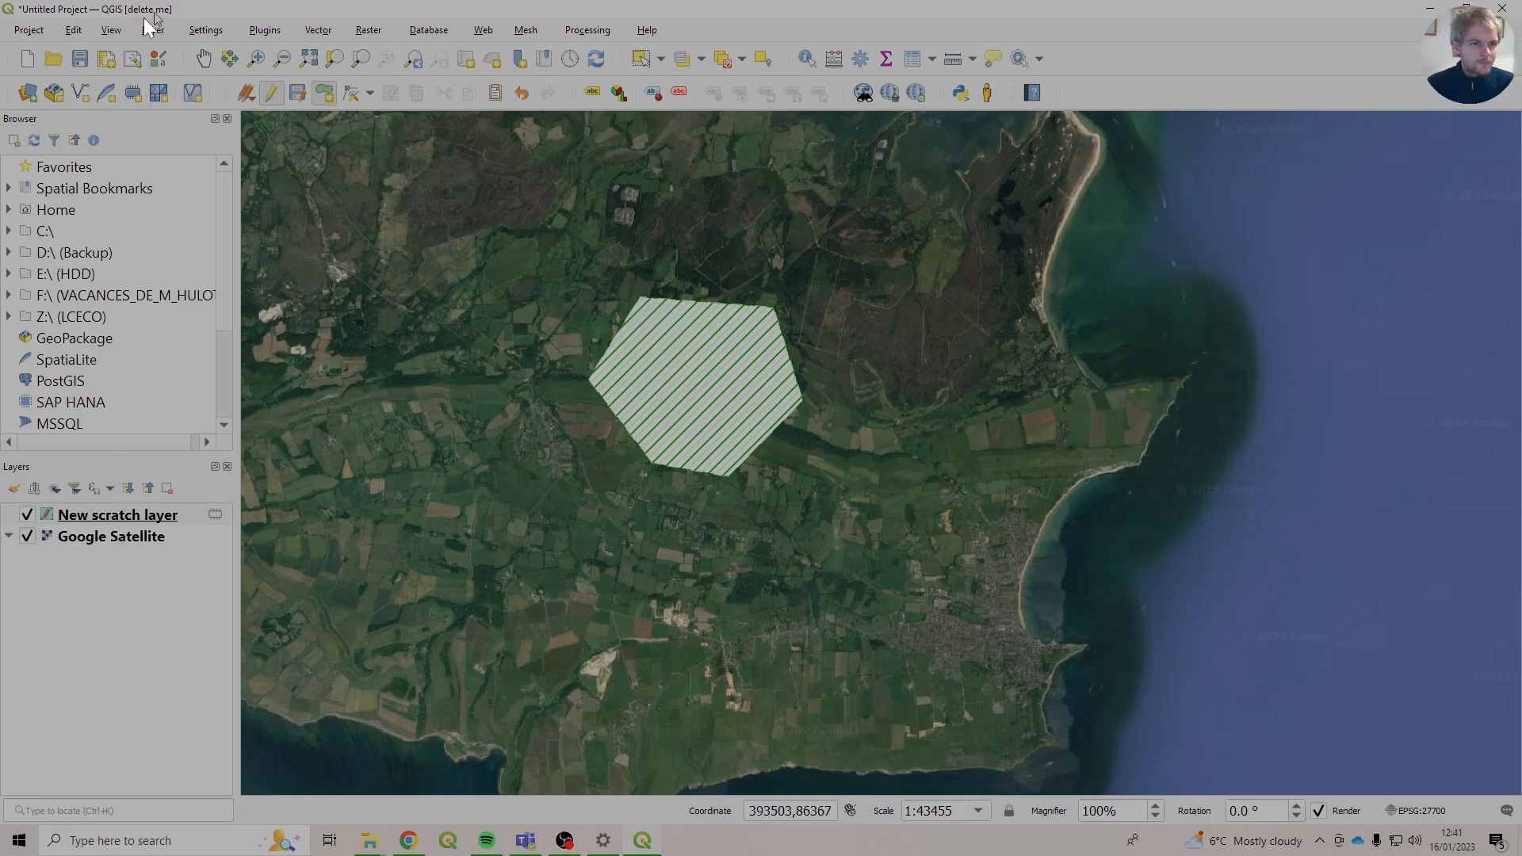
Create a LineString temporary scratch layer and open its symbology settings.
click(151, 29)
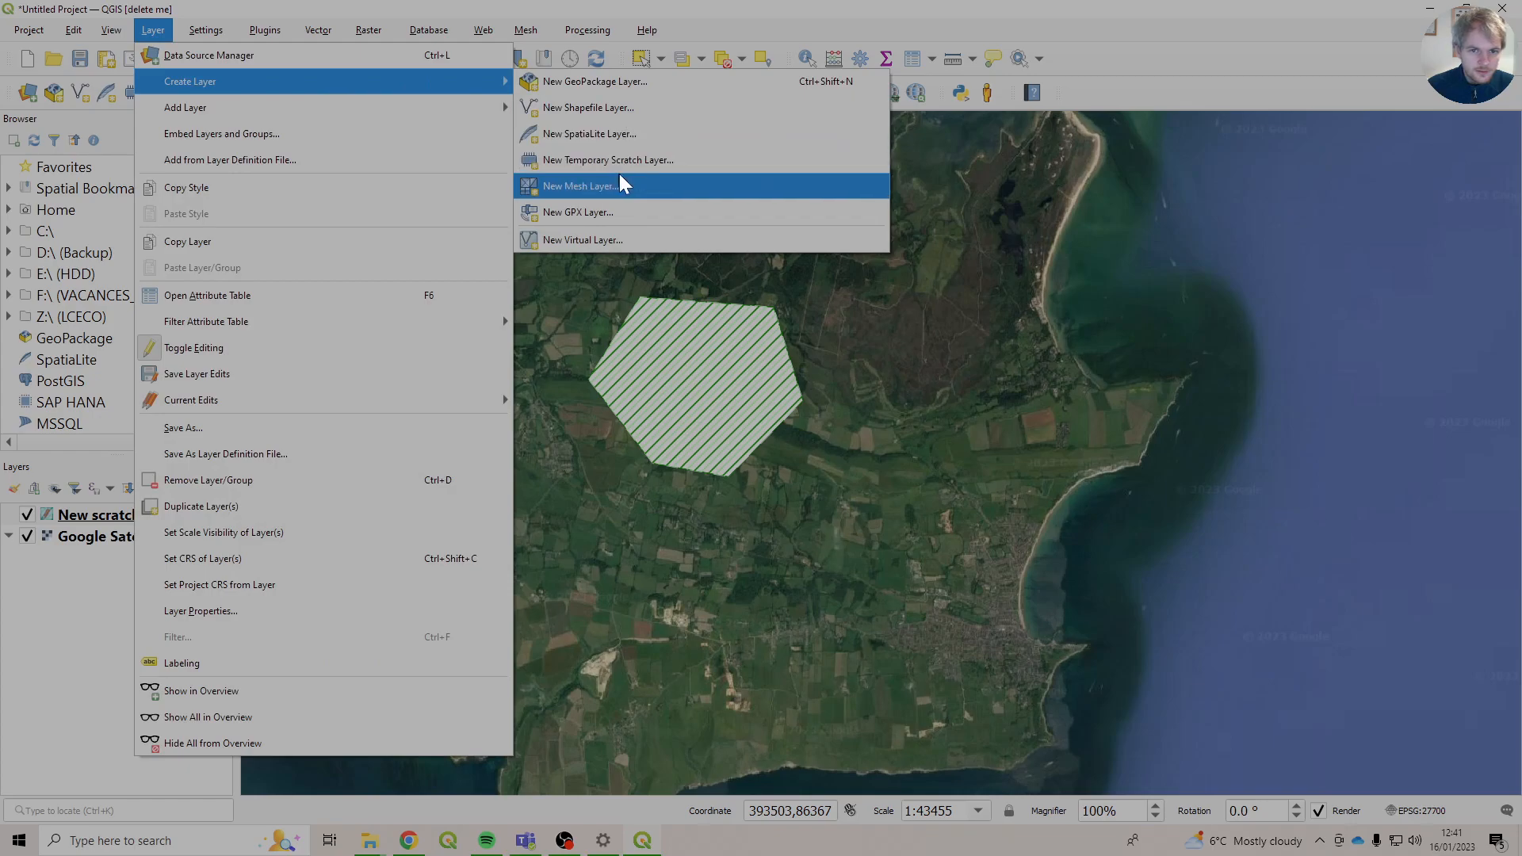
click(607, 159)
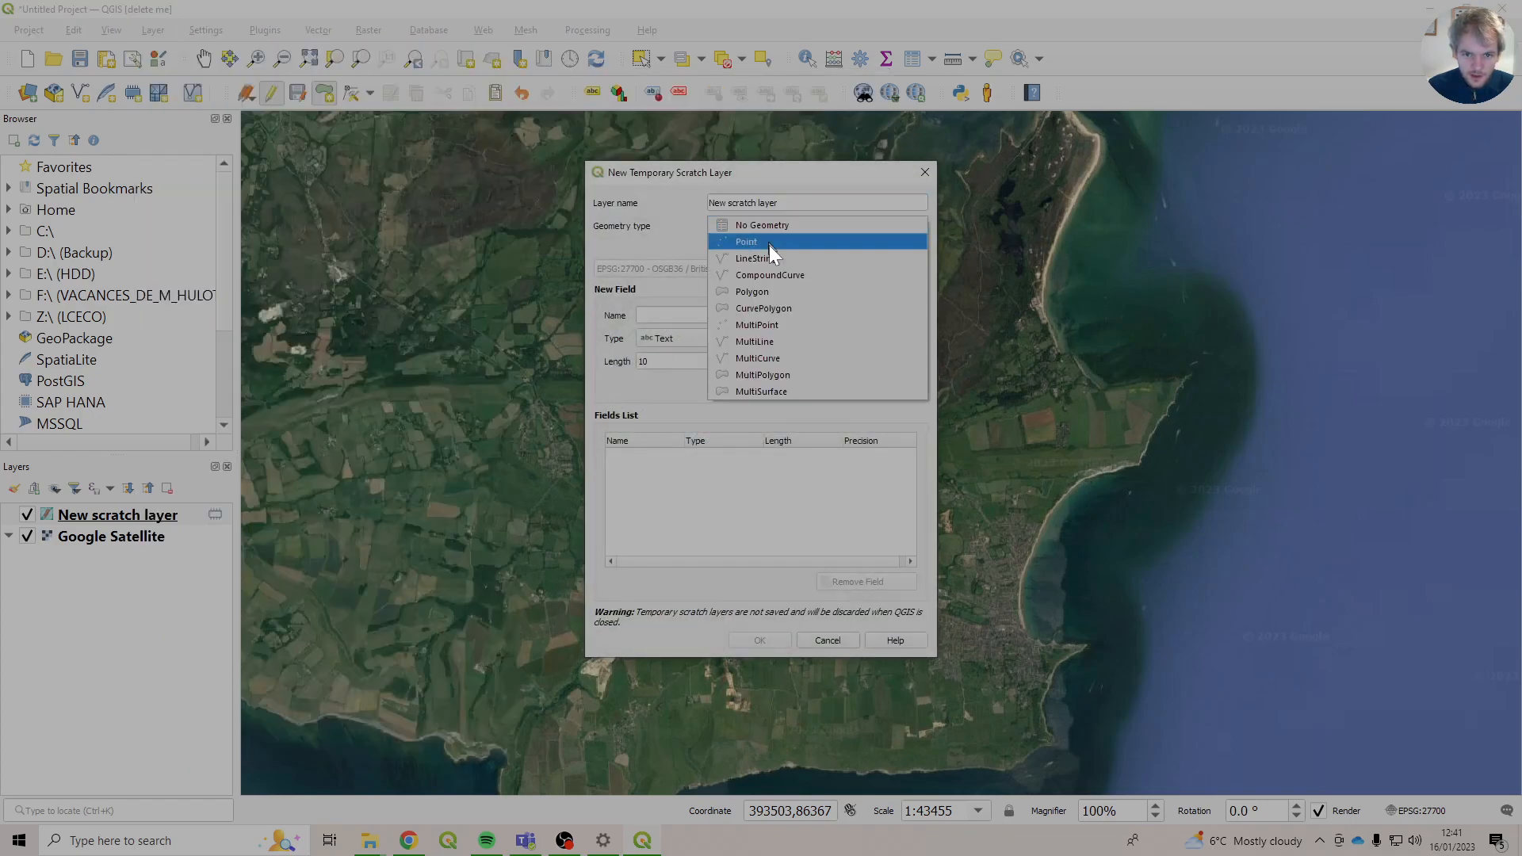
click(757, 639)
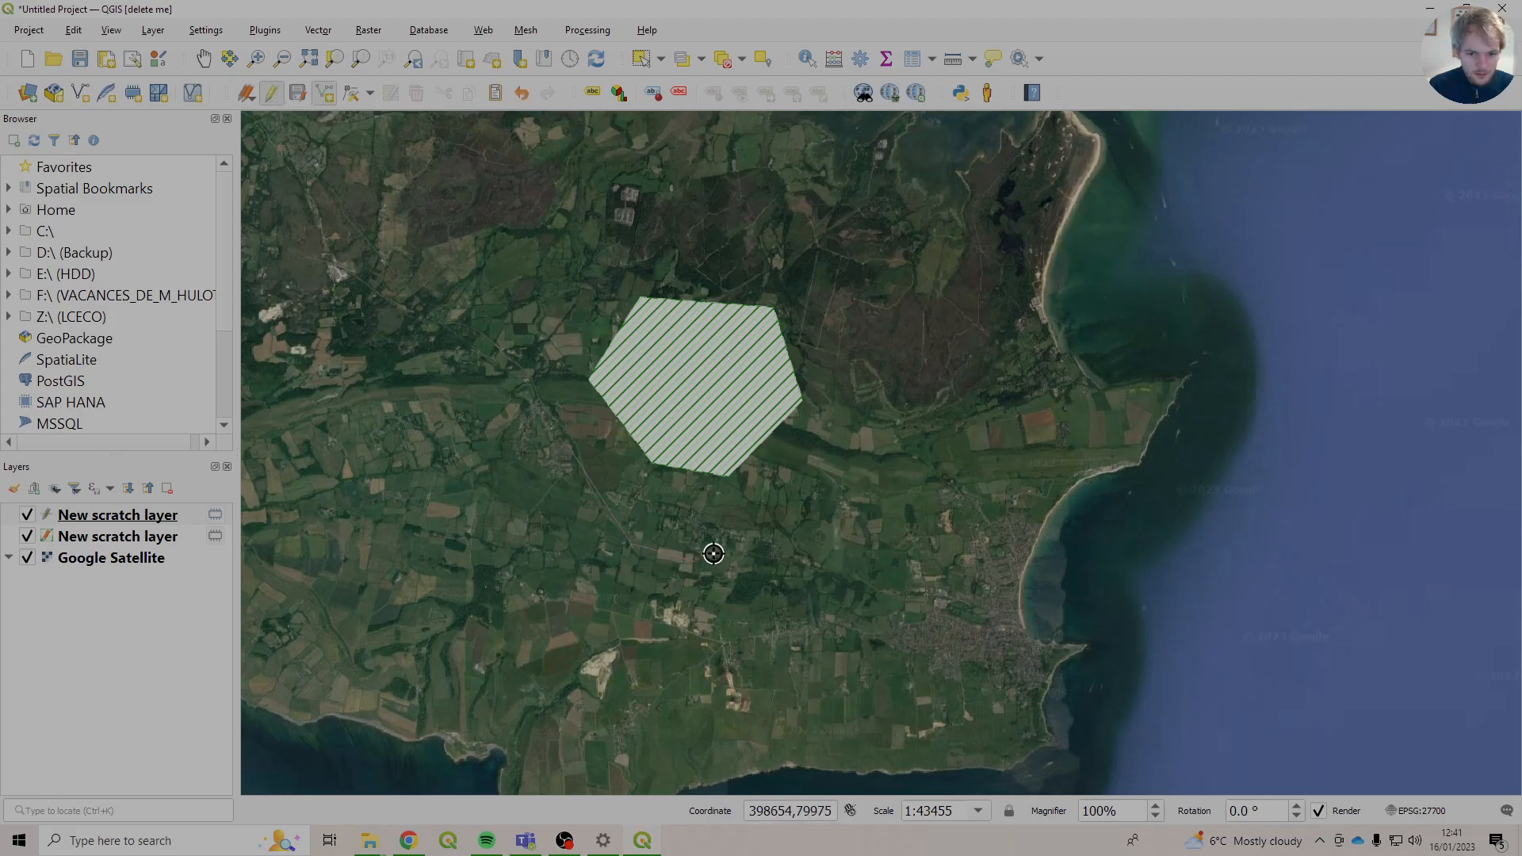
click(116, 514)
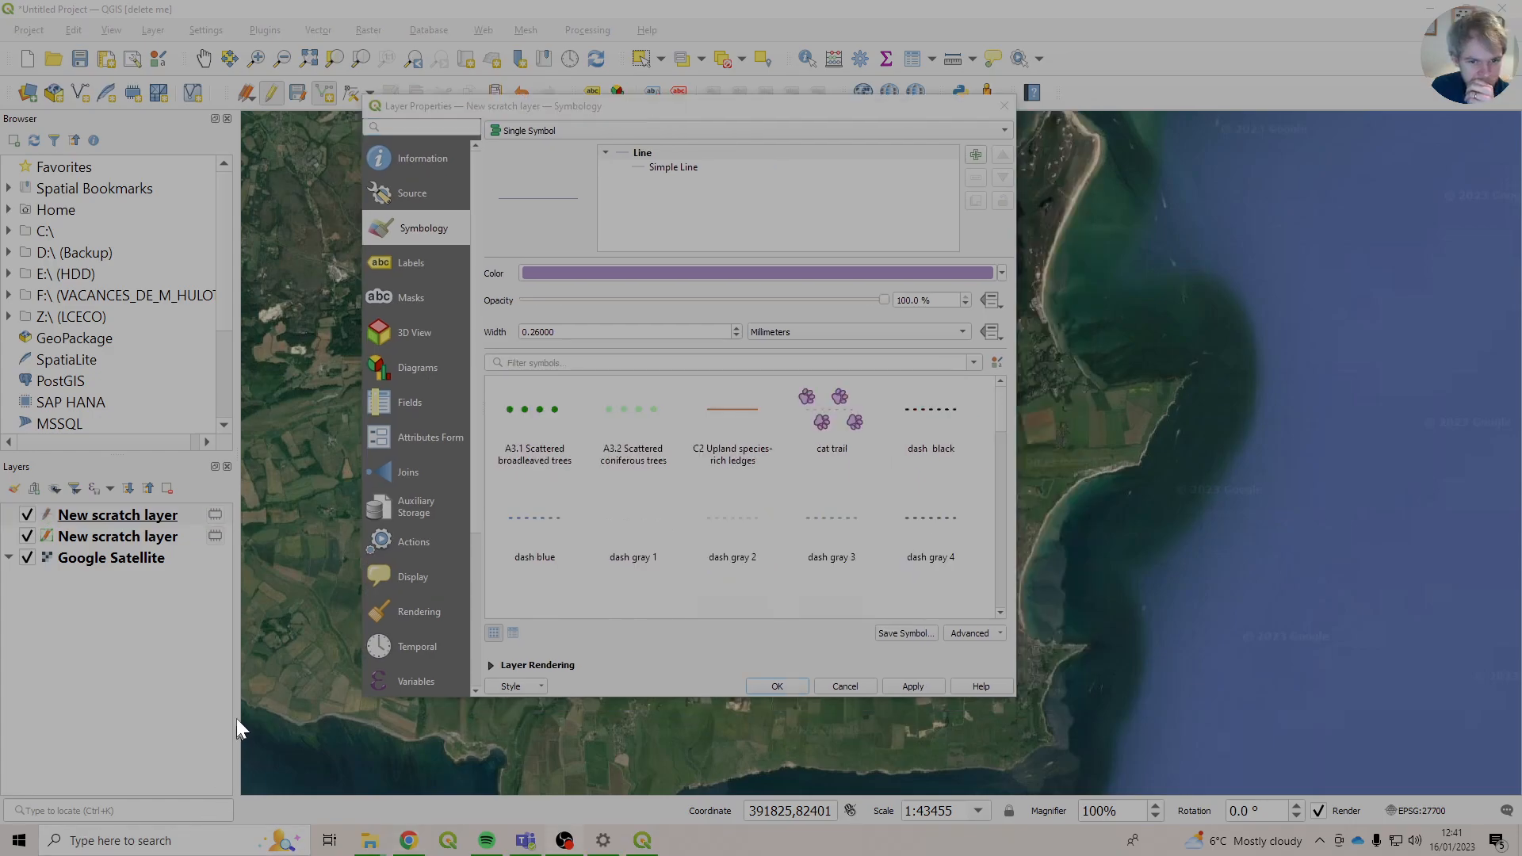
Apply the A3.1 Scattered broadleaved trees dotted symbol to the line layer.
scroll(down, 3)
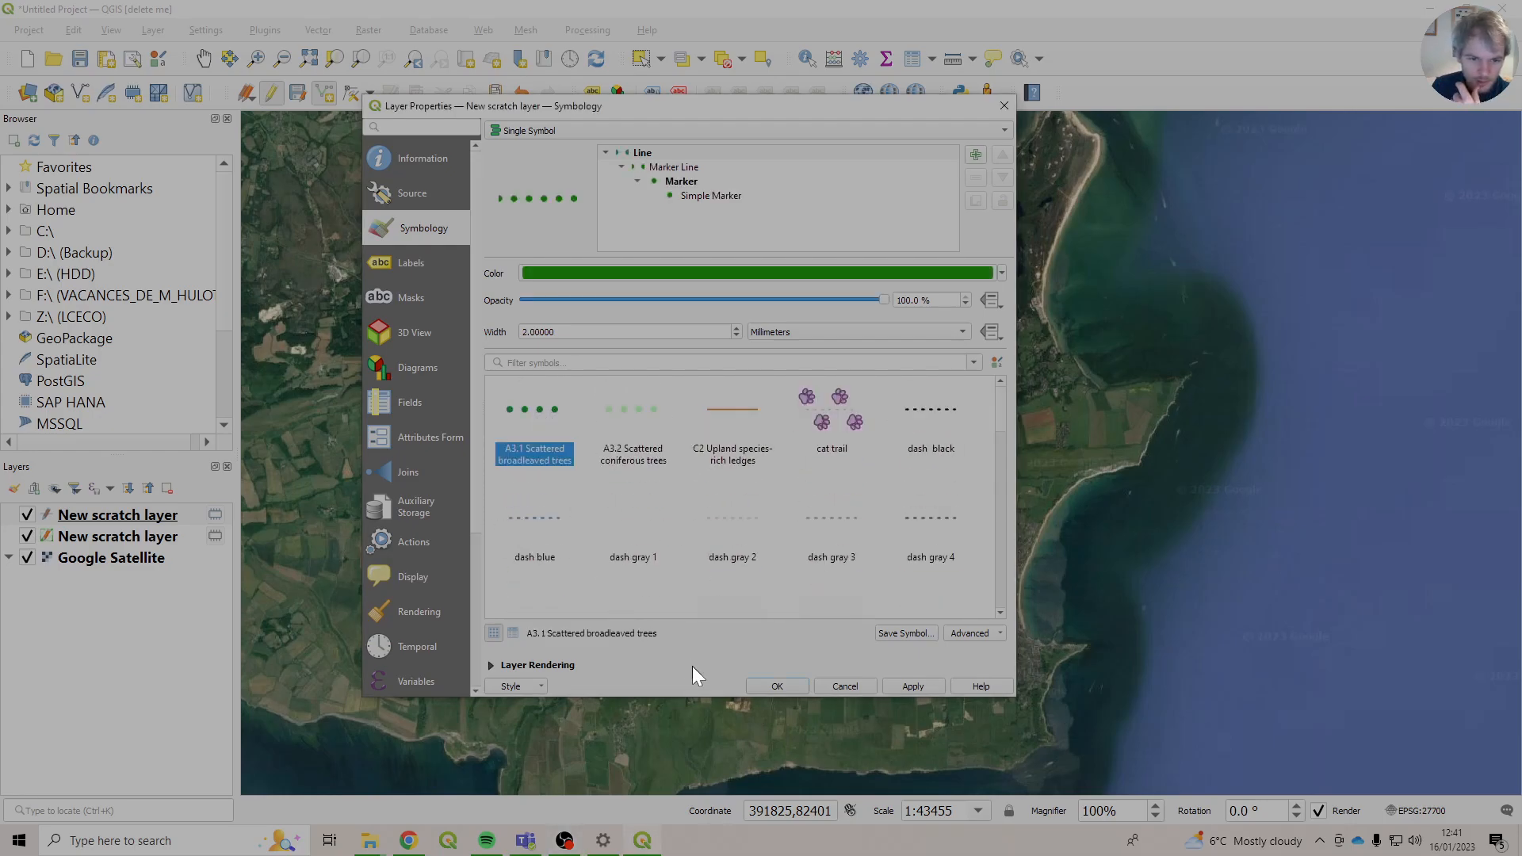
click(775, 686)
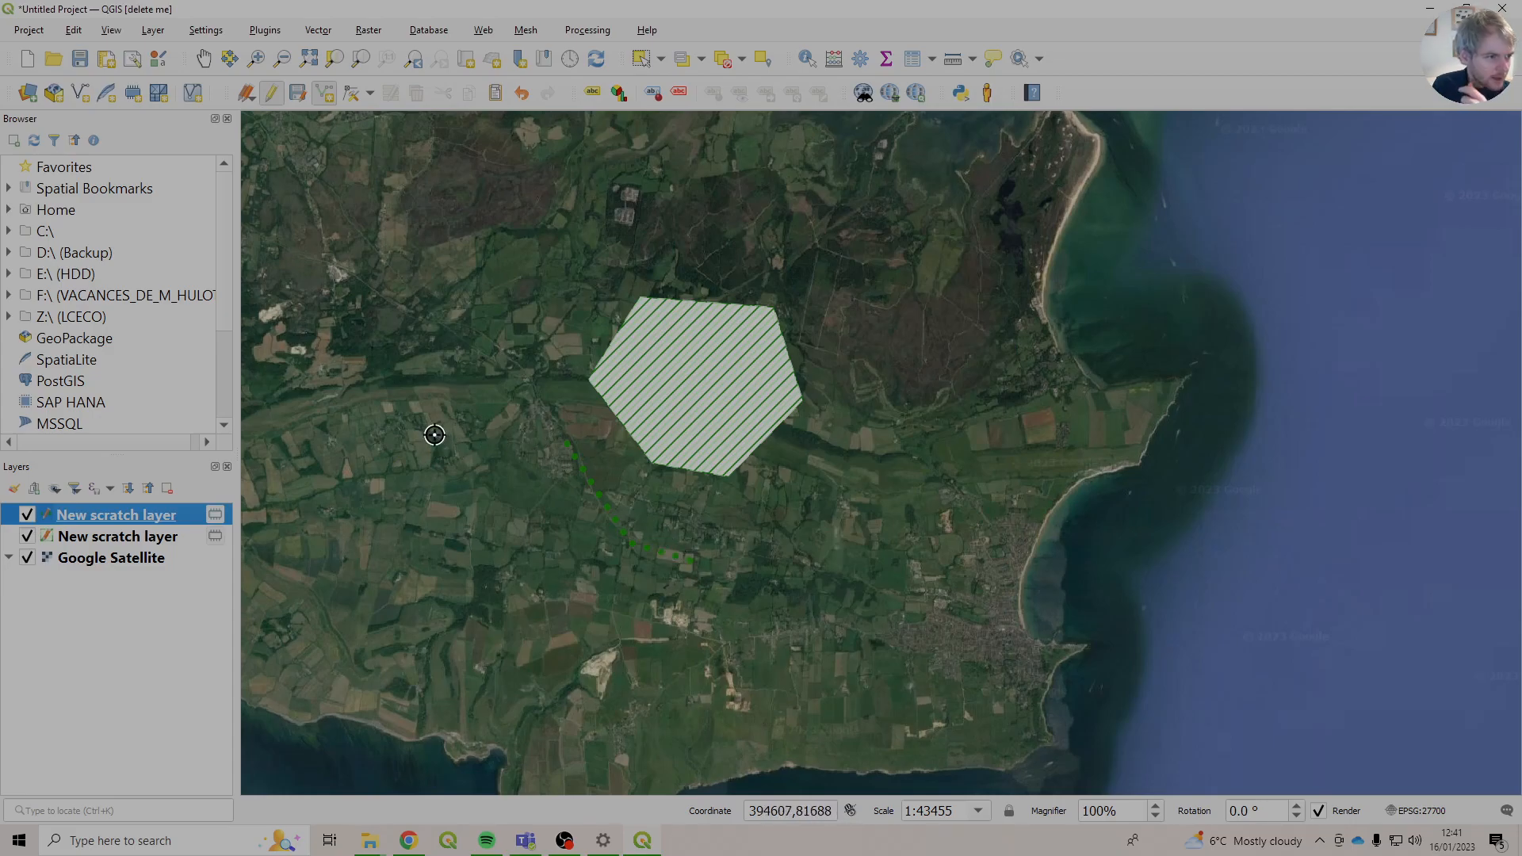
mouse_move(435, 433)
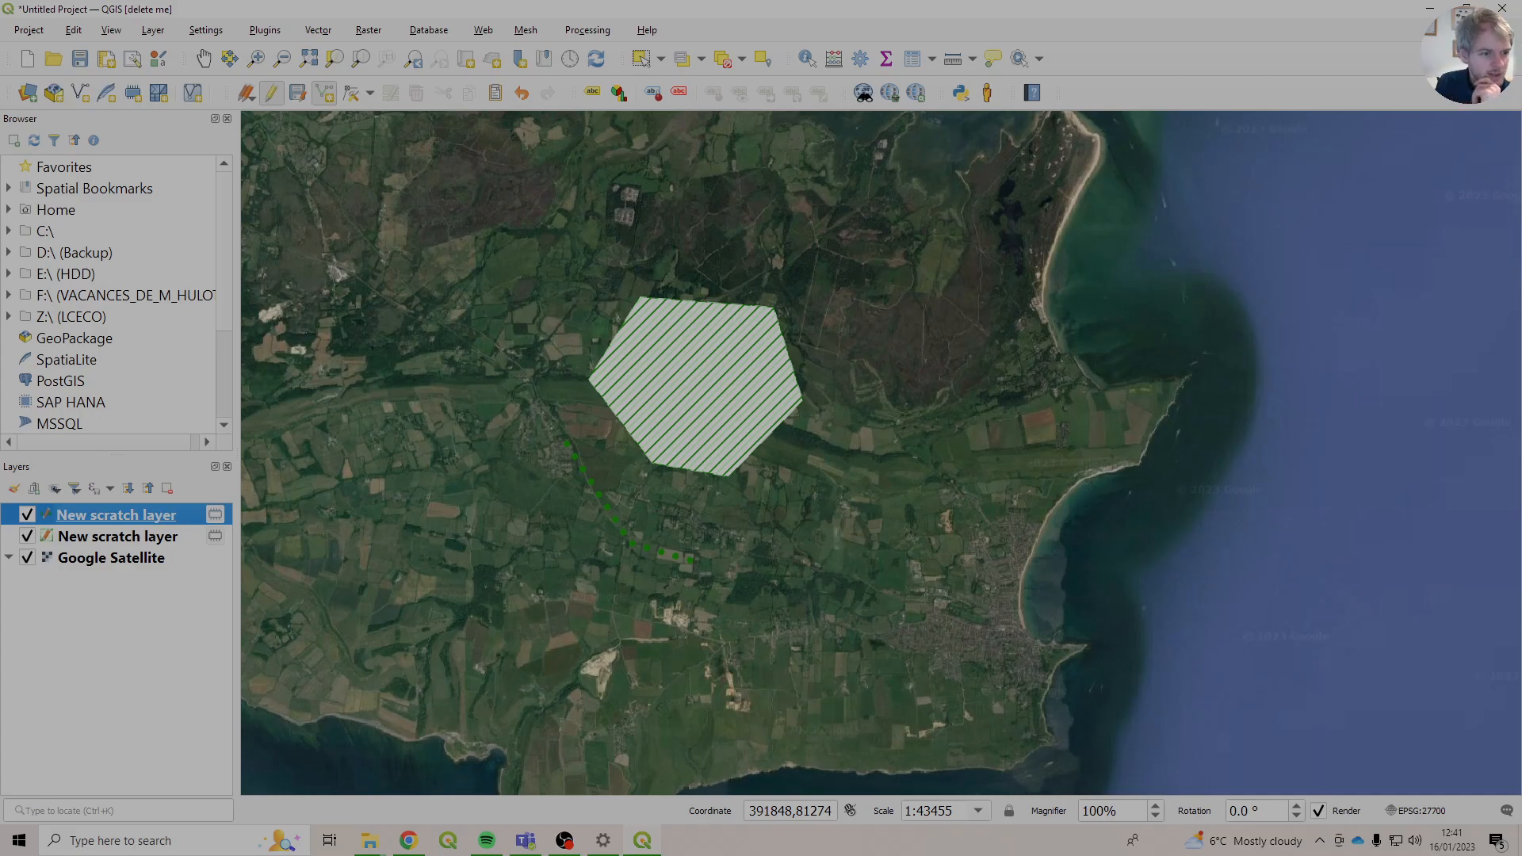
Create a Point temporary scratch layer and open its layer properties.
click(153, 30)
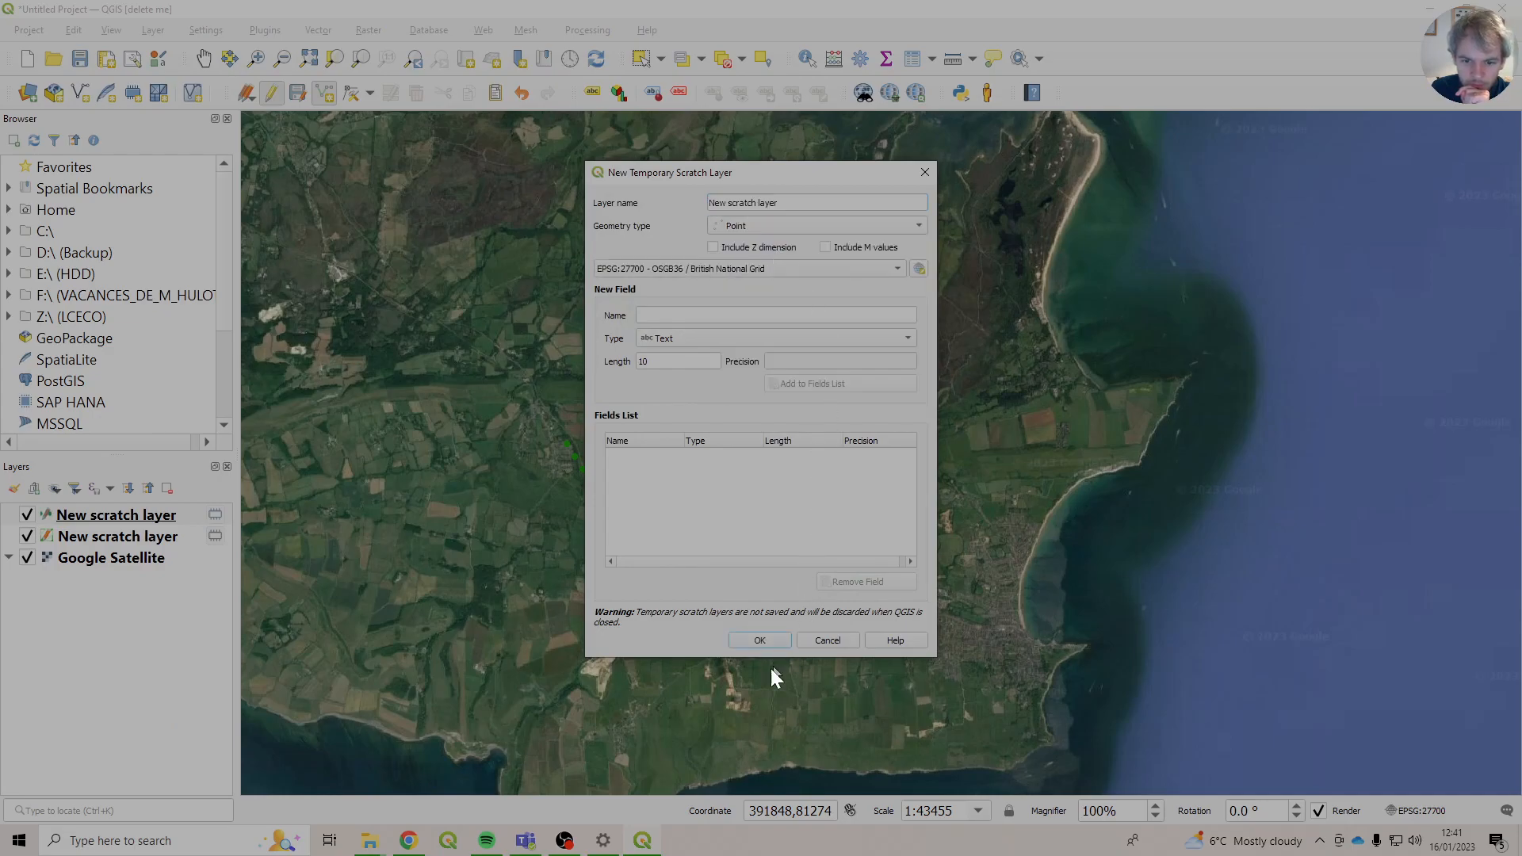
click(759, 640)
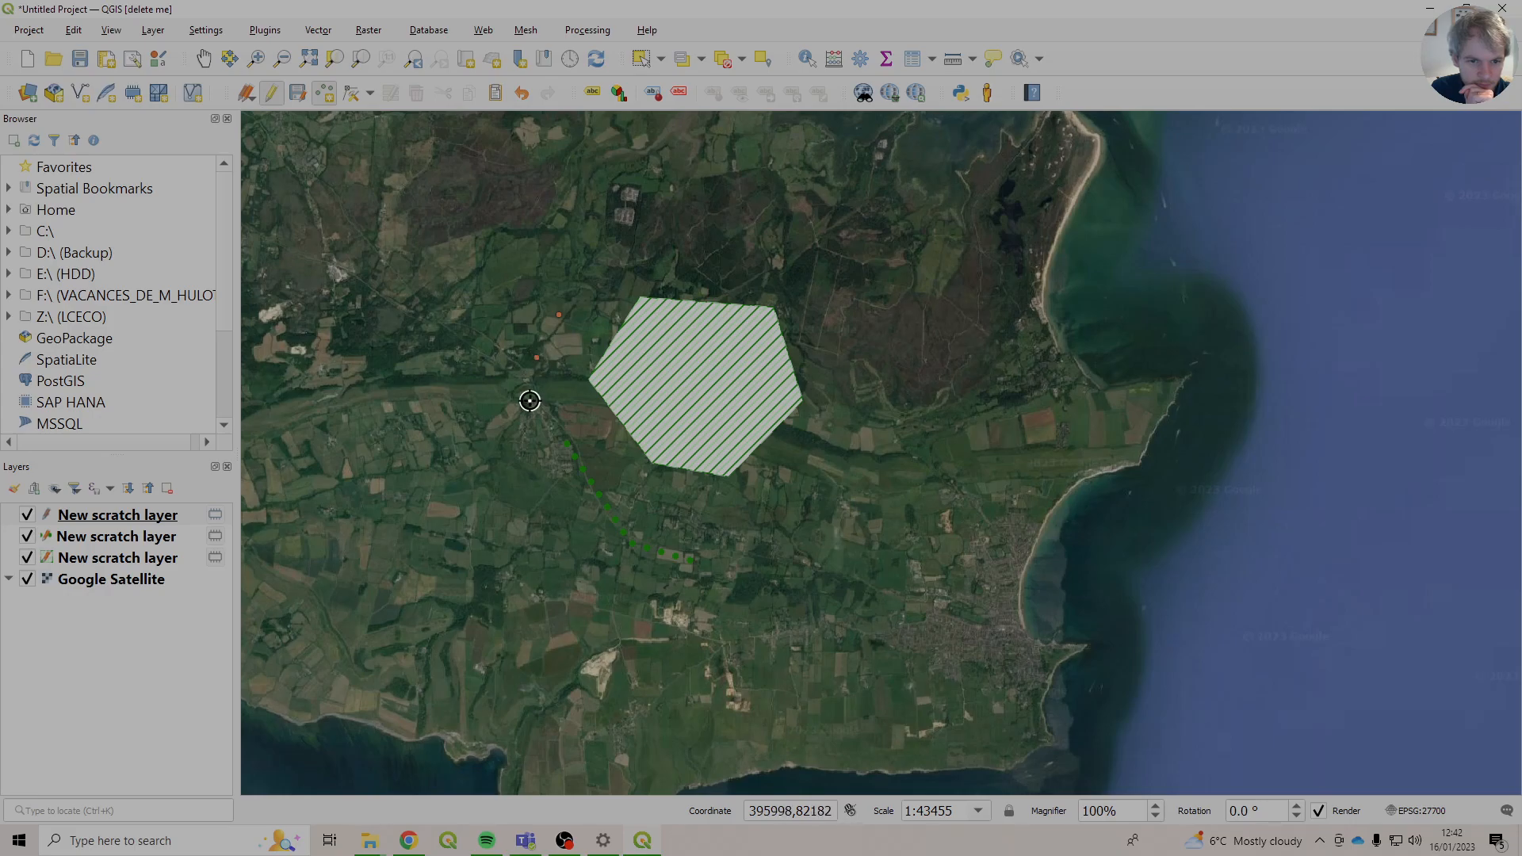
double_click(117, 514)
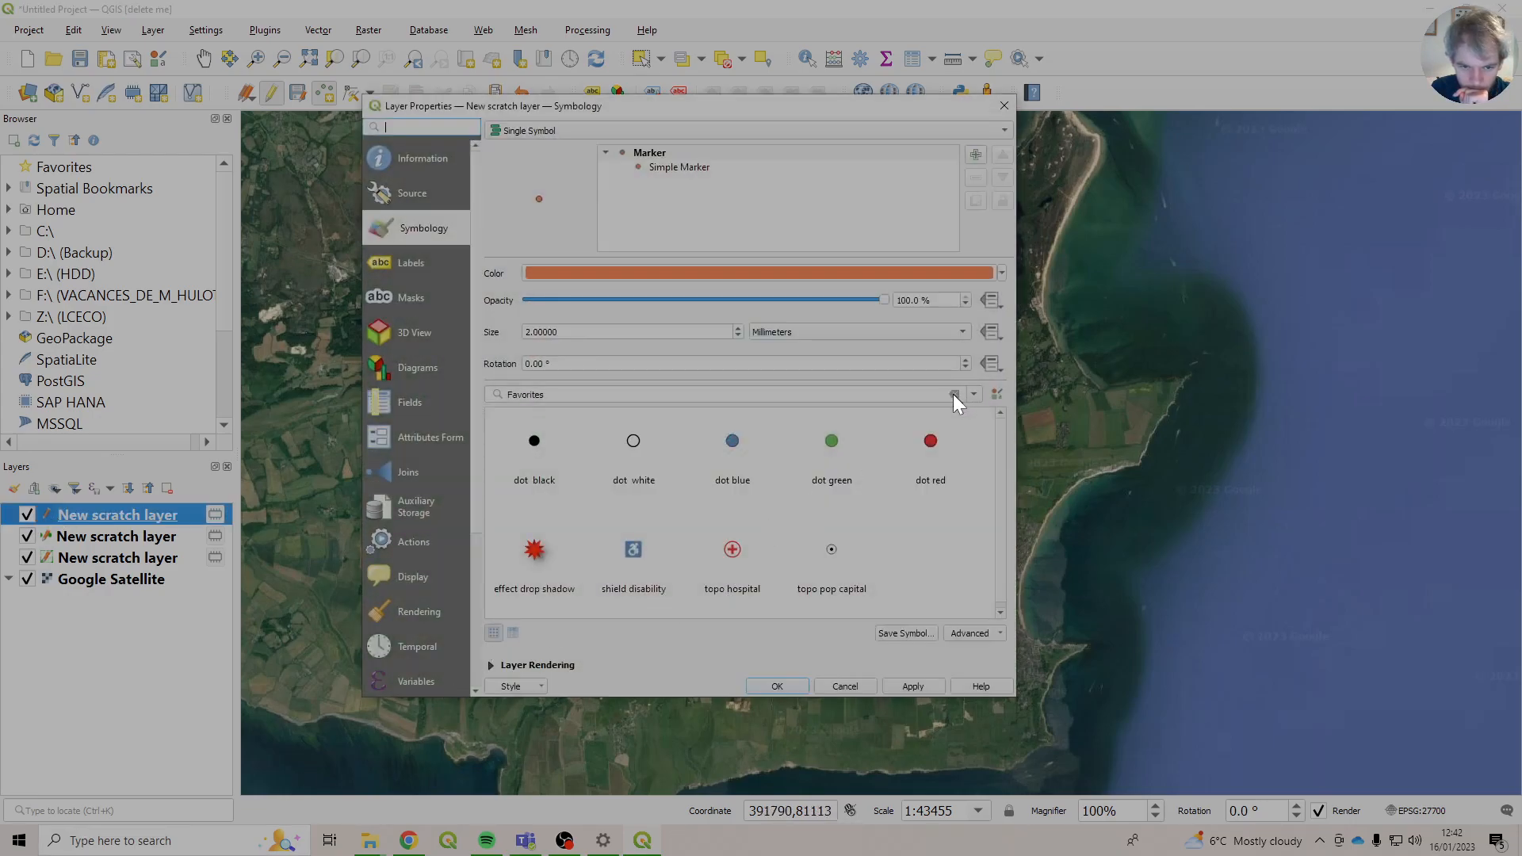
Show all marker symbols and scroll down the list toward the Target Note symbol.
click(955, 394)
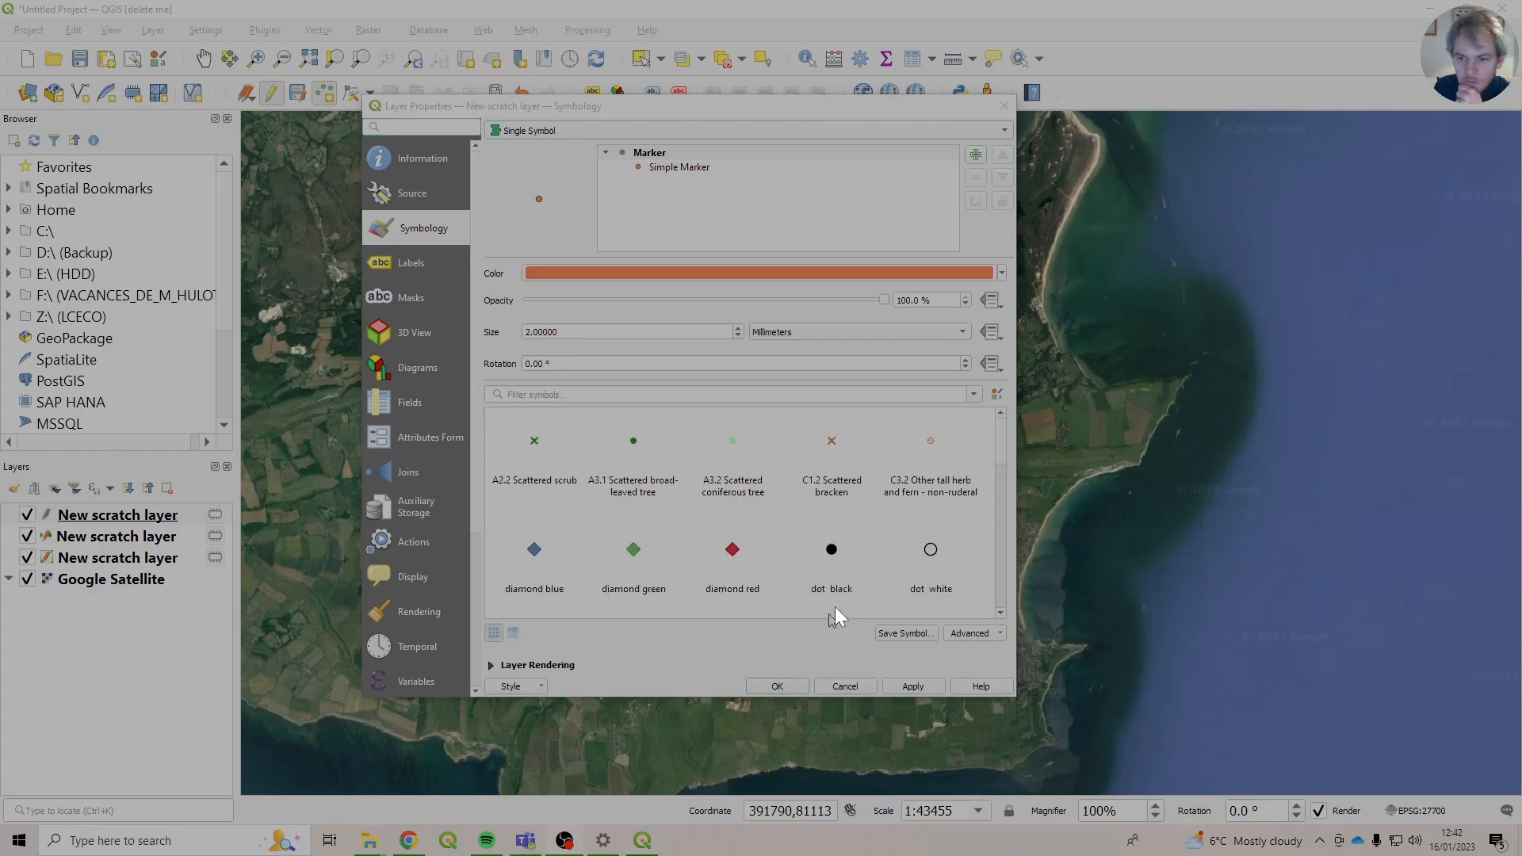
scroll(down, 3)
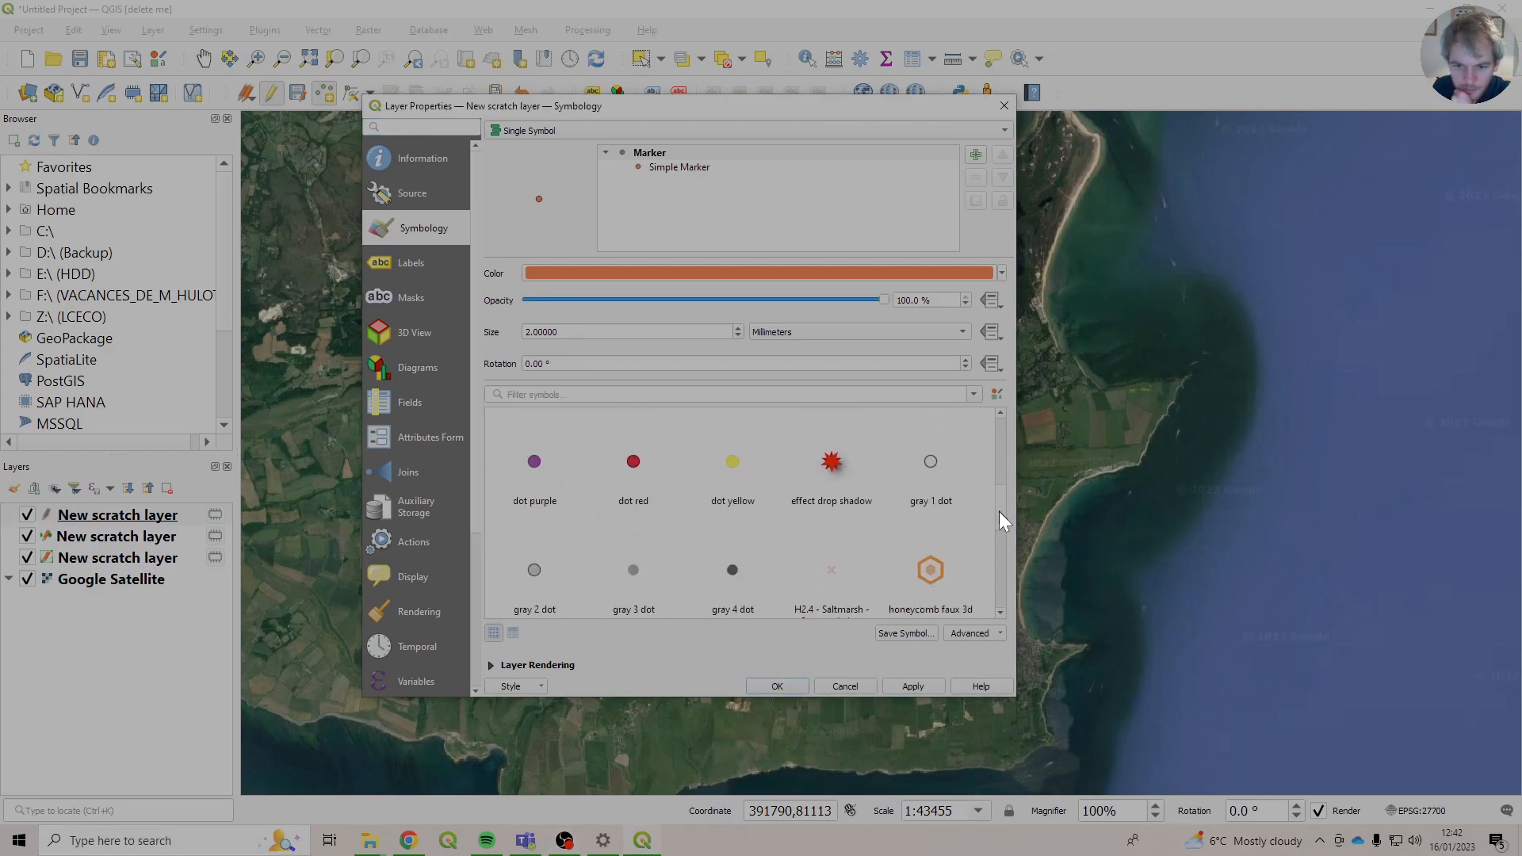
scroll(down, 3)
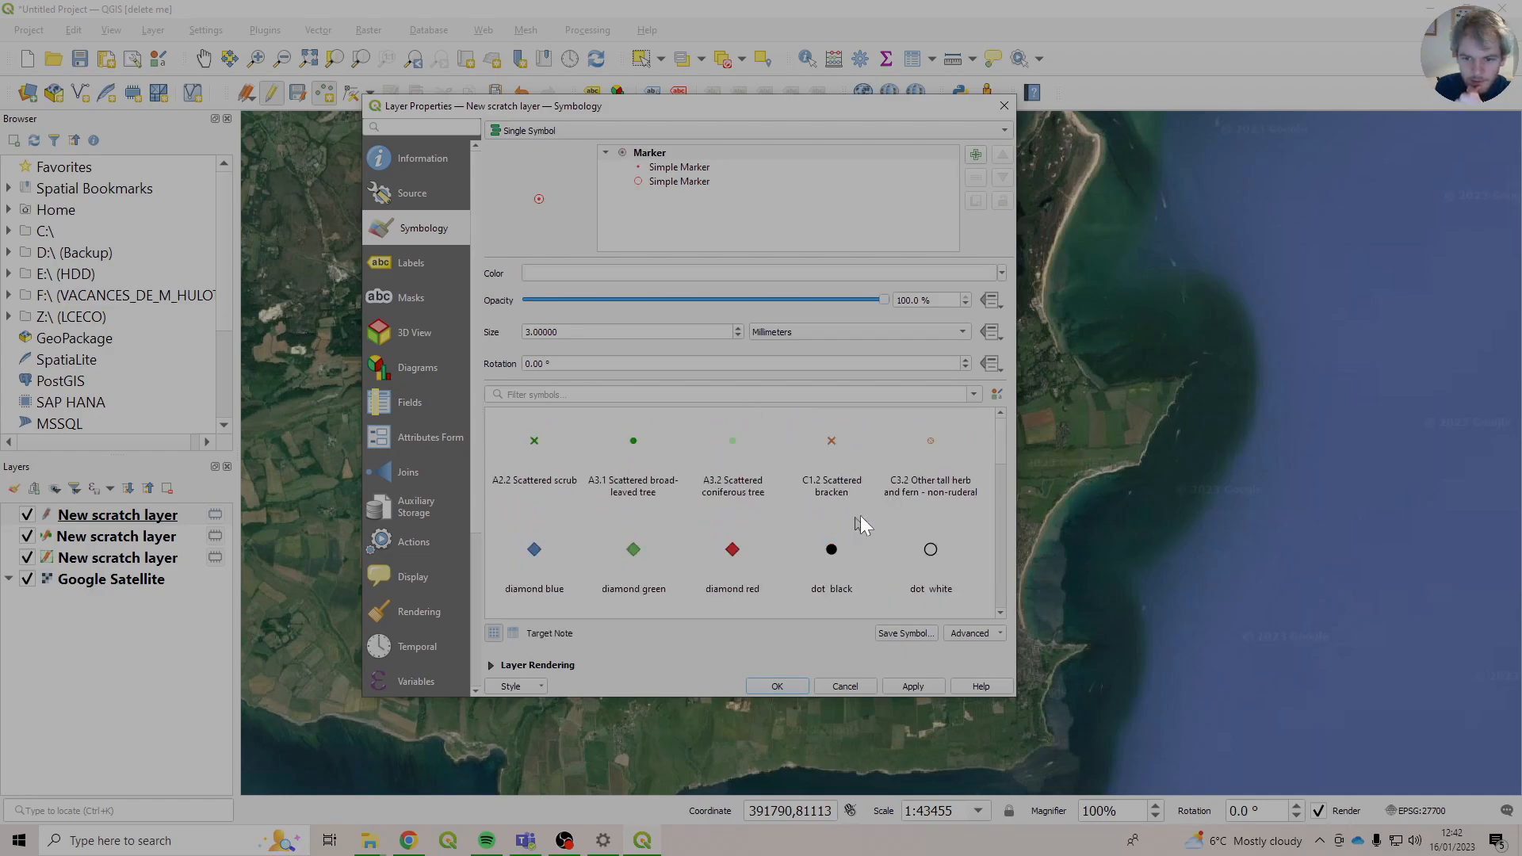
mouse_move(732, 453)
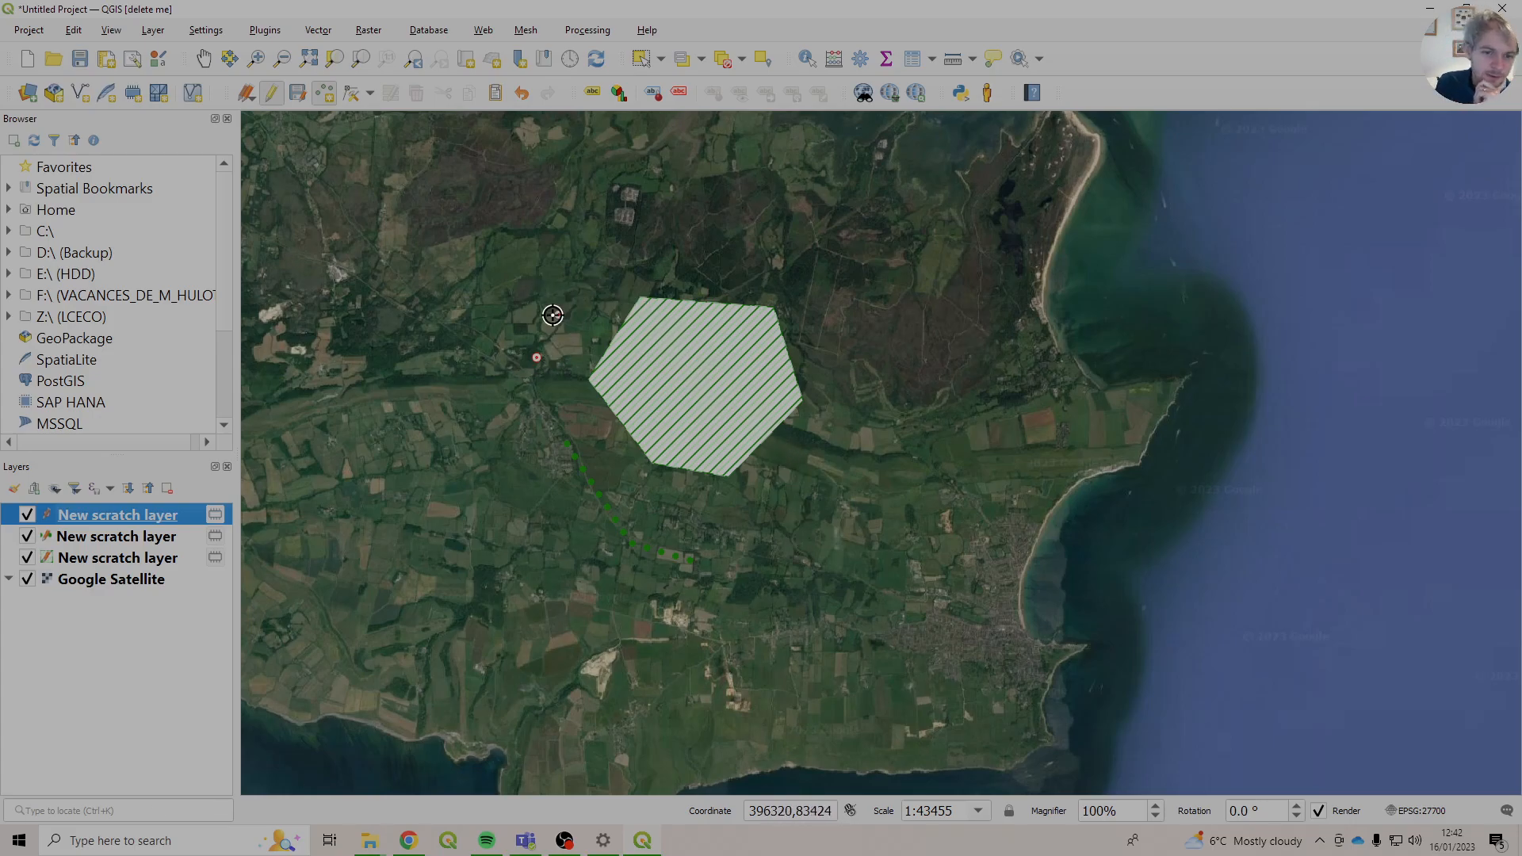
mouse_move(570, 318)
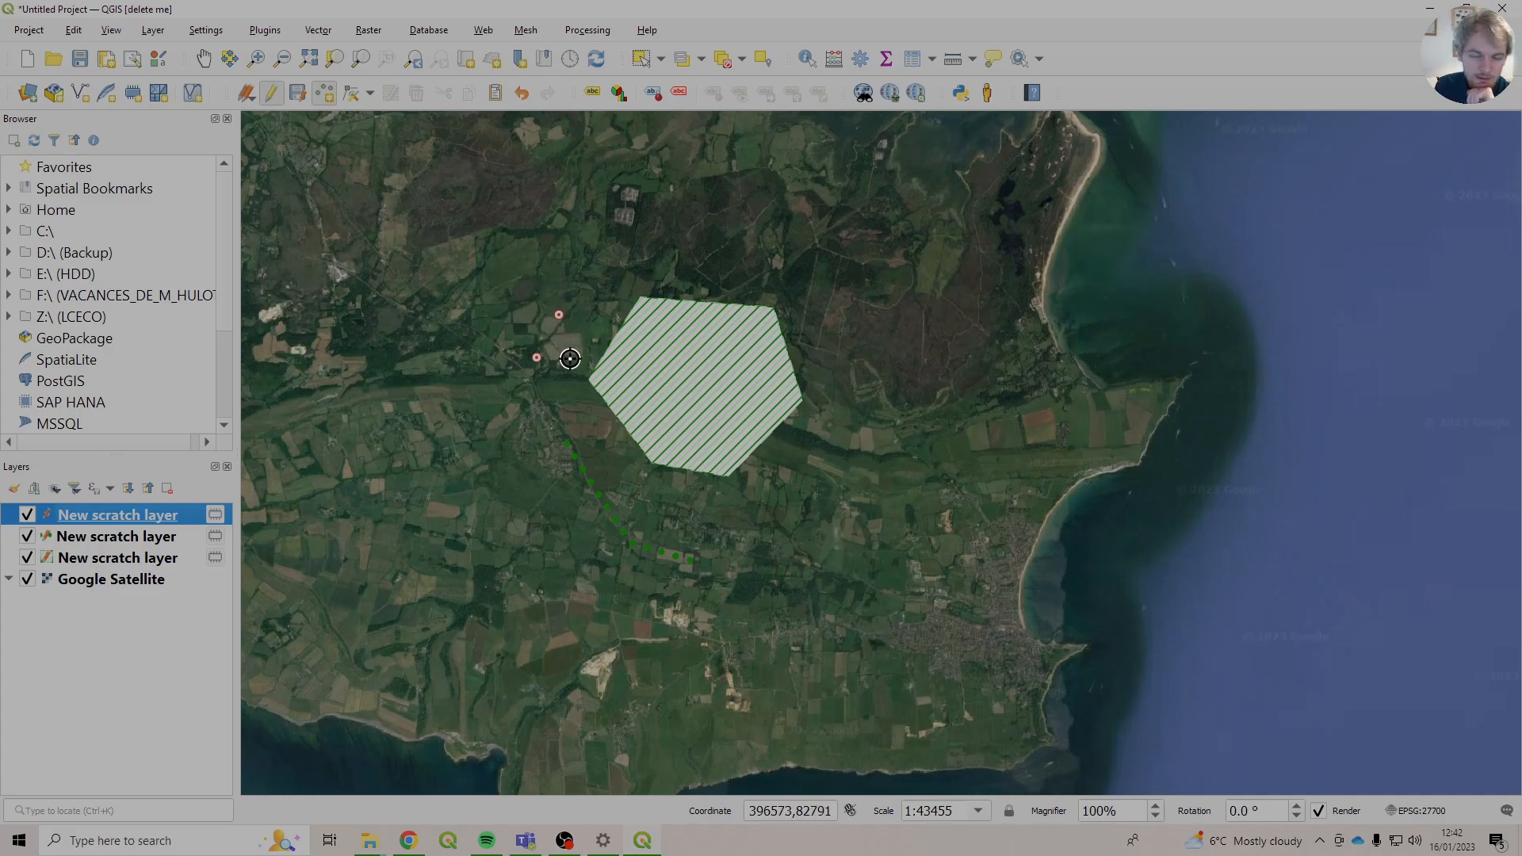
mouse_move(400, 520)
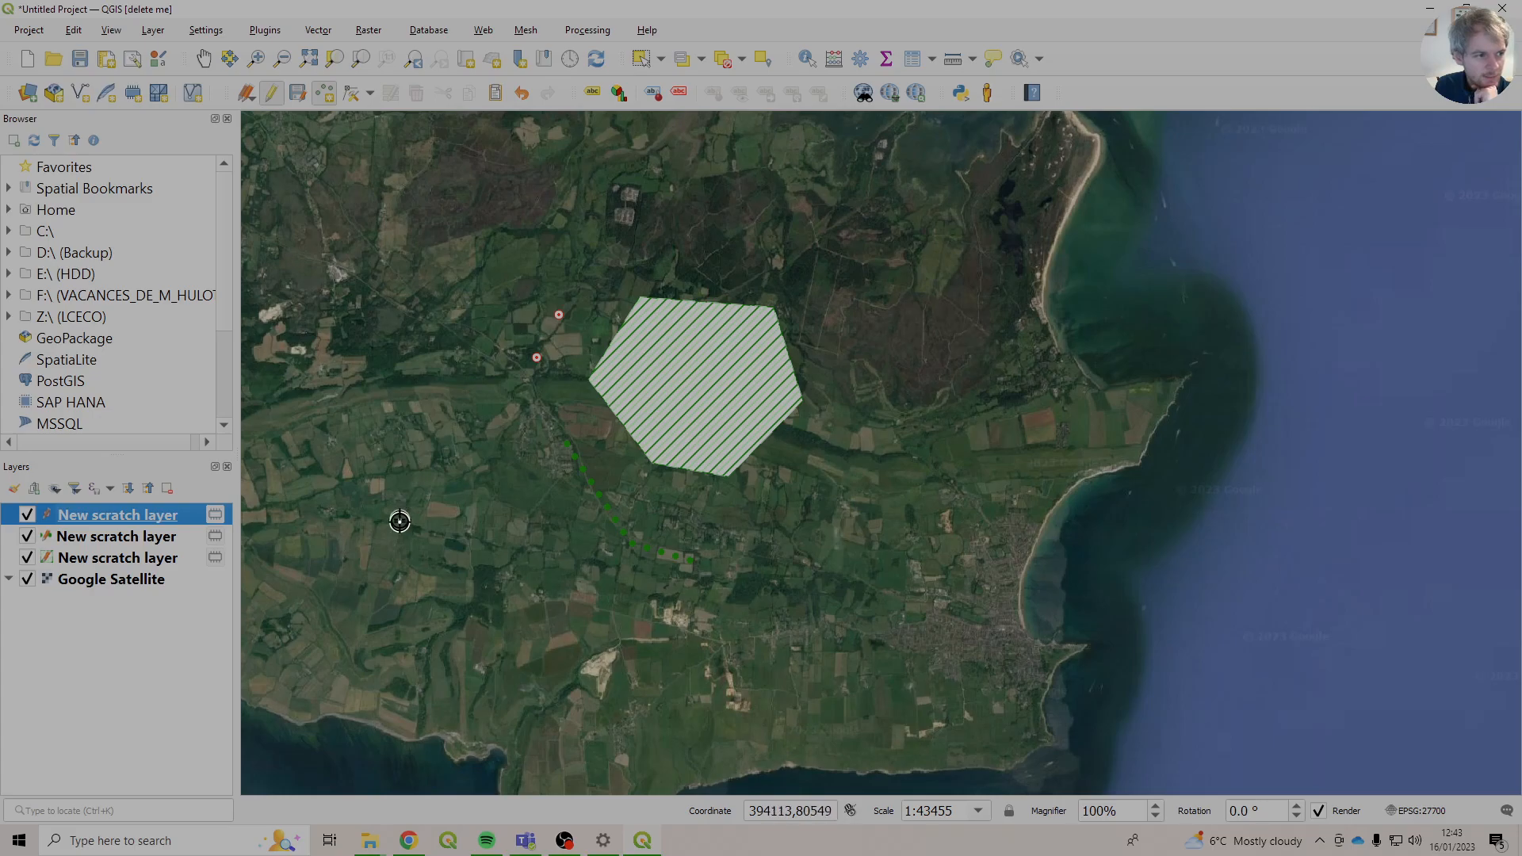